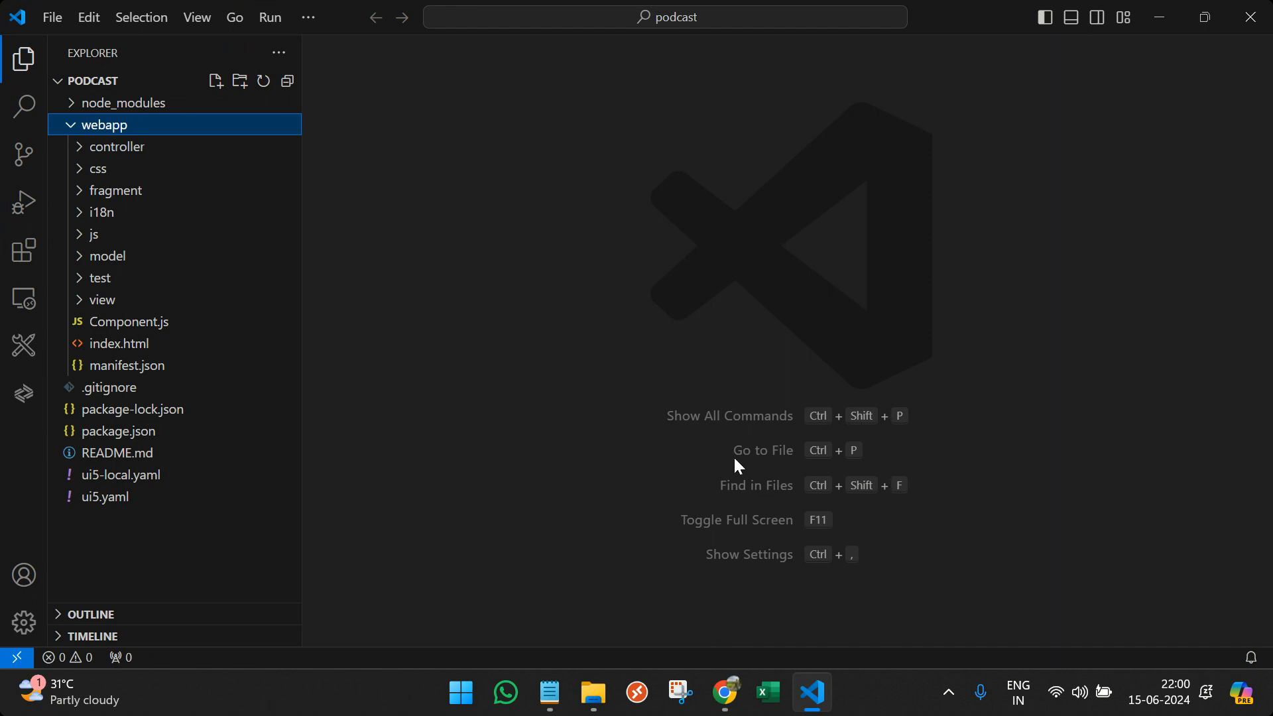
- After checking the tutorial notes, open webapp/index.html of the podcast project in the editor
{"action": "left_click", "coordinate": [549, 692]}
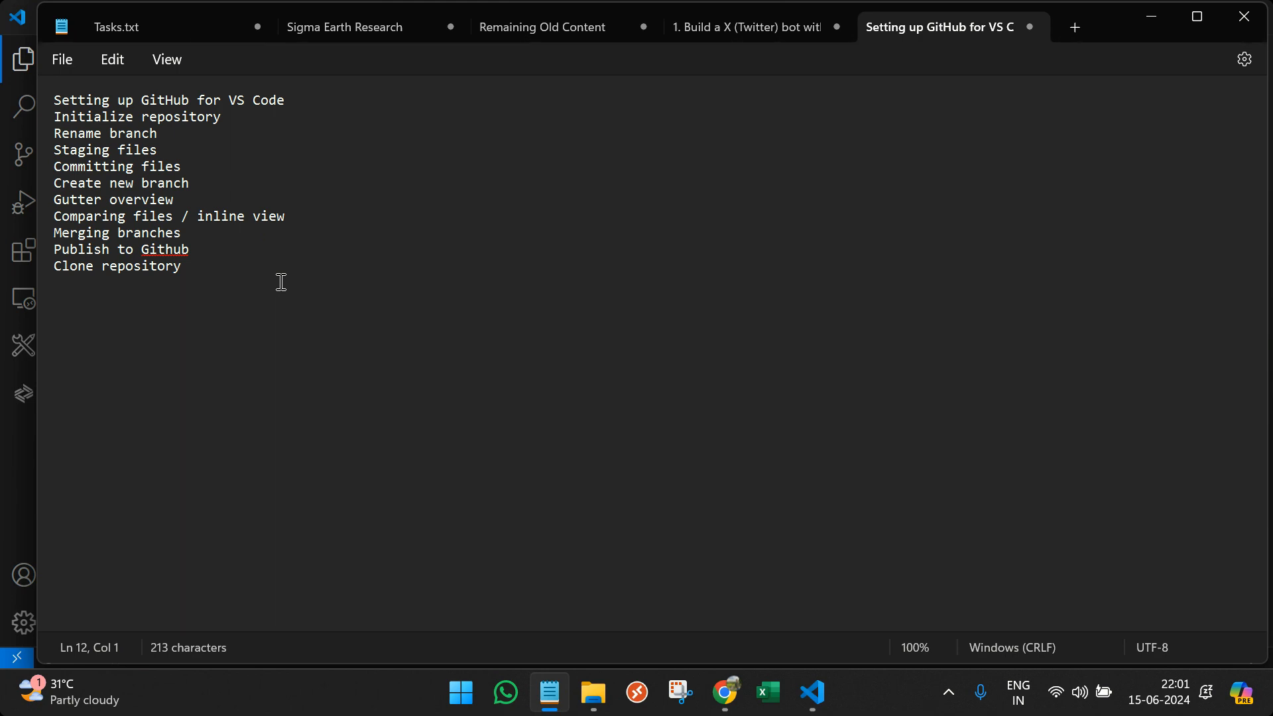
{"action": "left_click", "coordinate": [812, 693]}
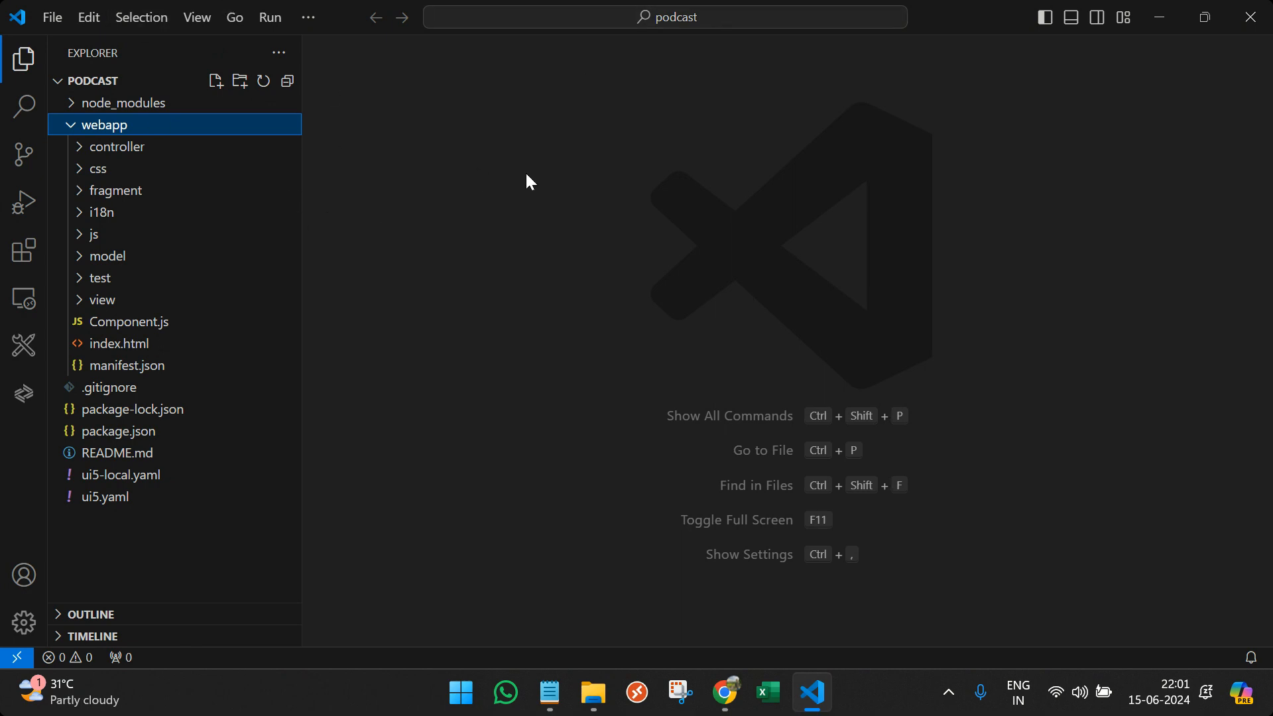
{"action": "mouse_move", "coordinate": [65, 129]}
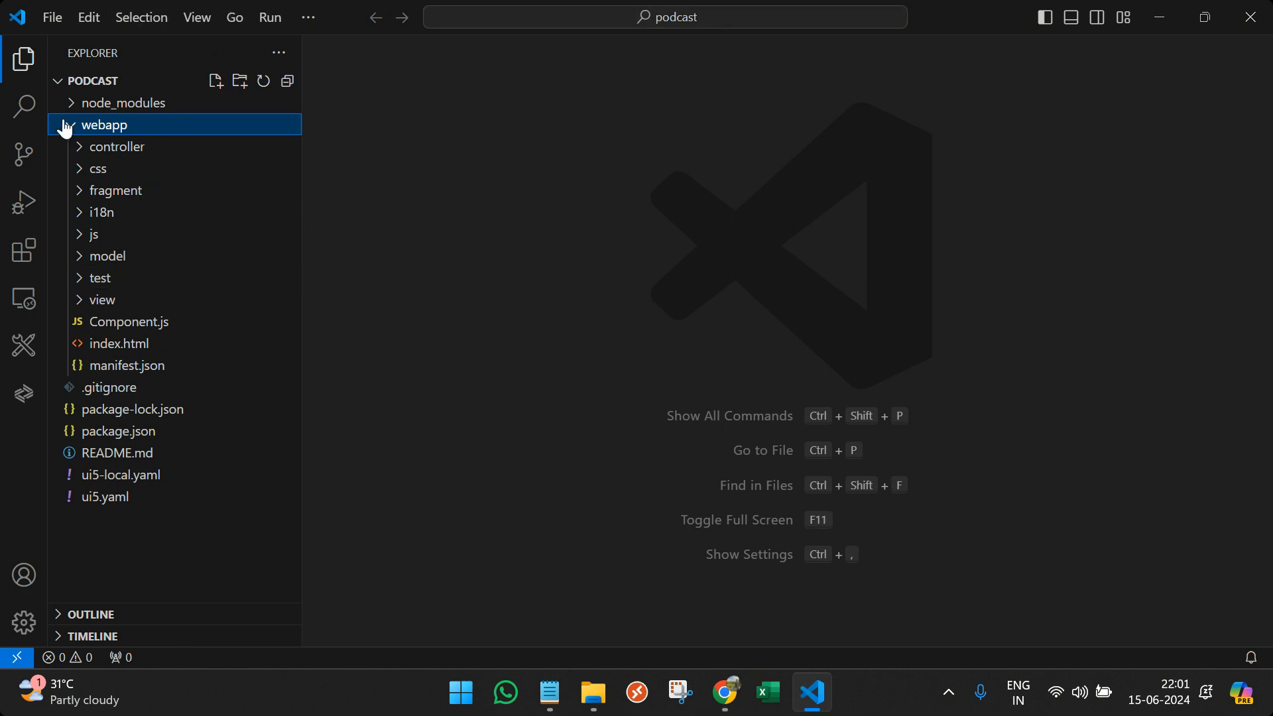
{"action": "left_click", "coordinate": [72, 125]}
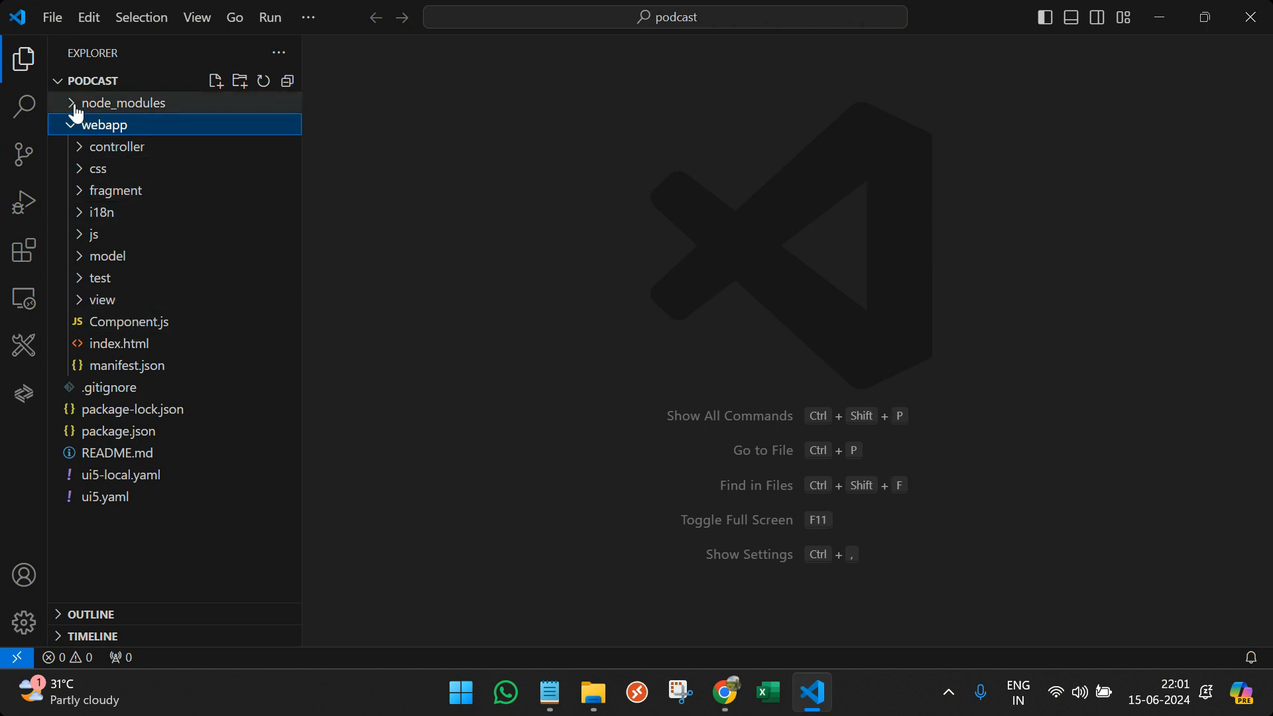
{"action": "left_click", "coordinate": [52, 17]}
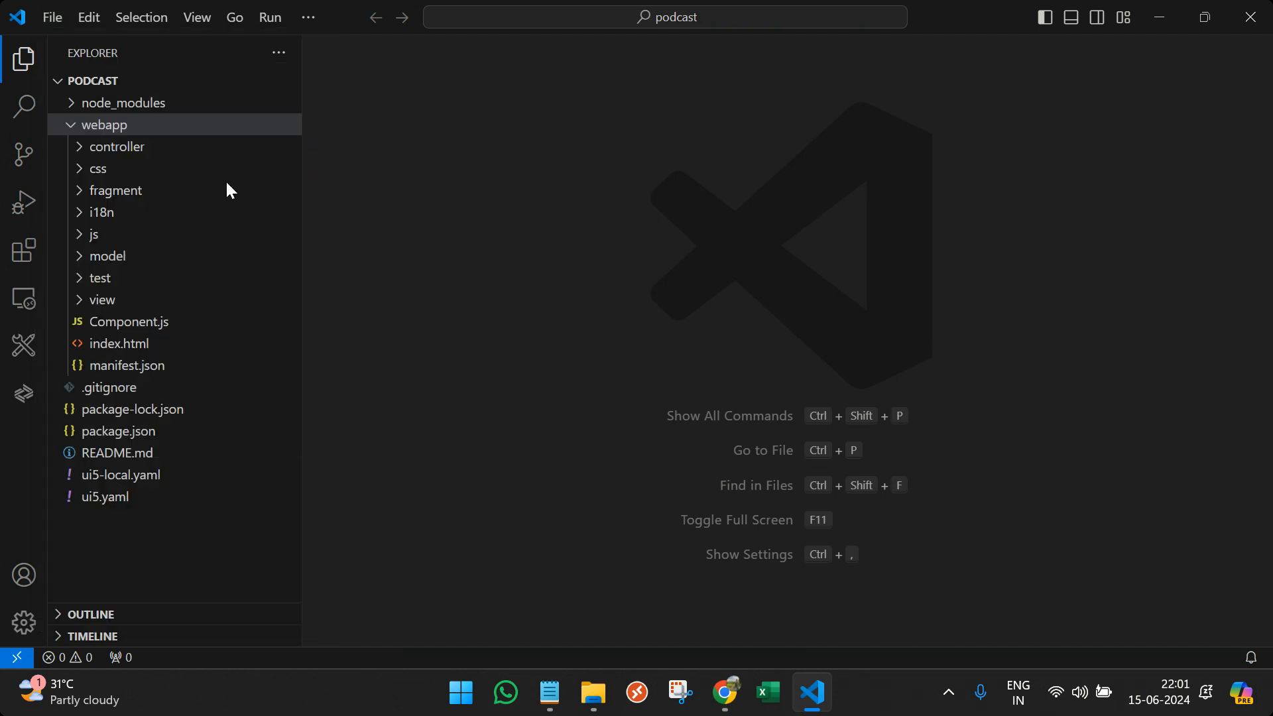
{"action": "mouse_move", "coordinate": [101, 81]}
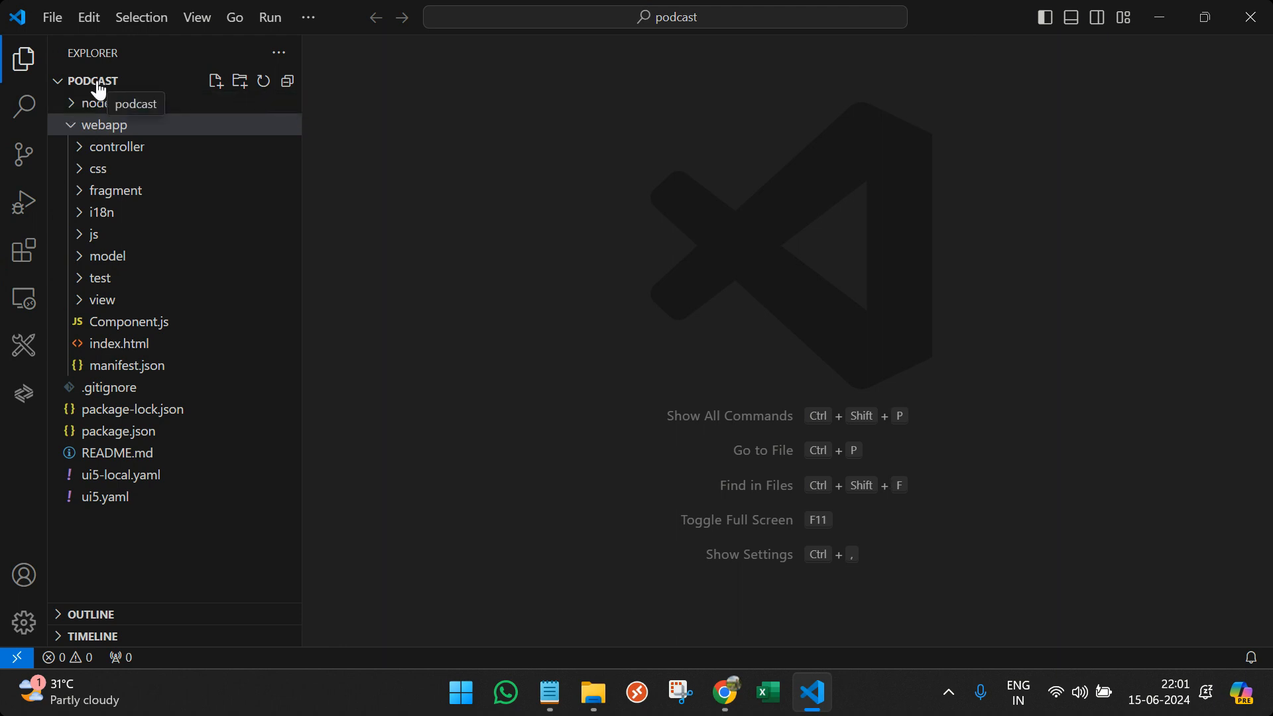
{"action": "mouse_move", "coordinate": [114, 103]}
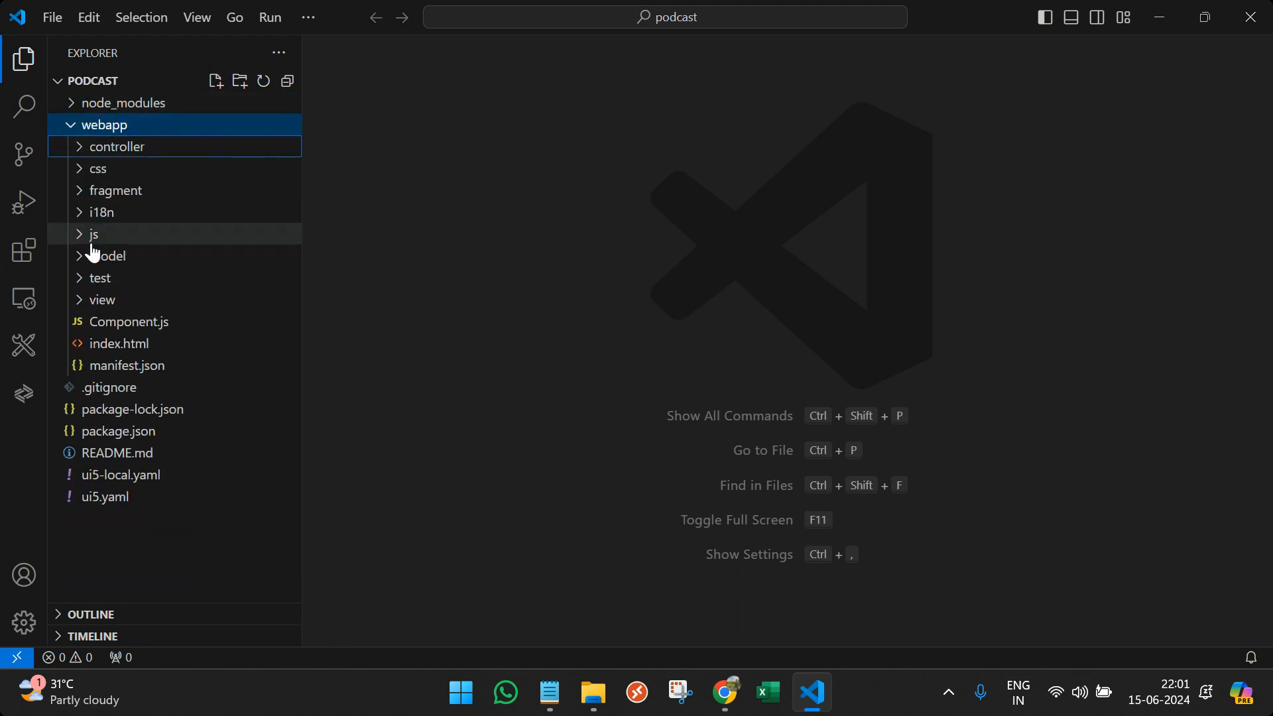
{"action": "mouse_move", "coordinate": [101, 300]}
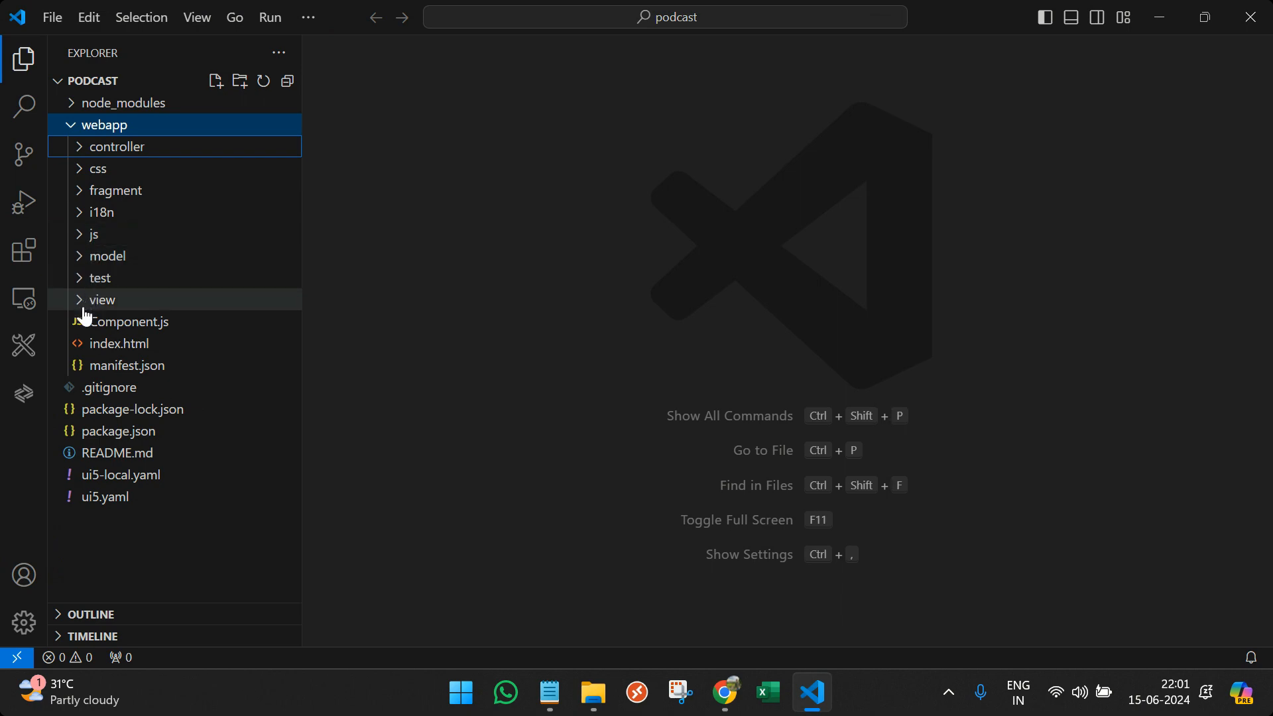
{"action": "double_click", "coordinate": [119, 342]}
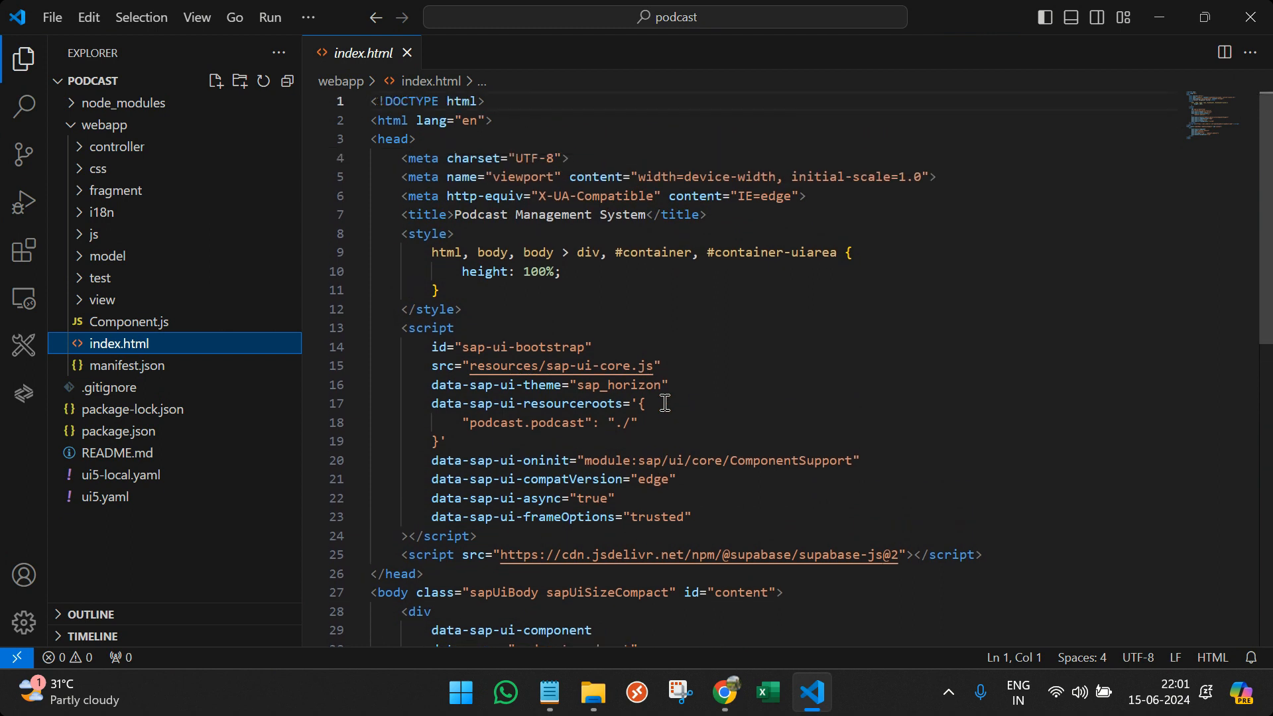
{"action": "mouse_move", "coordinate": [24, 252]}
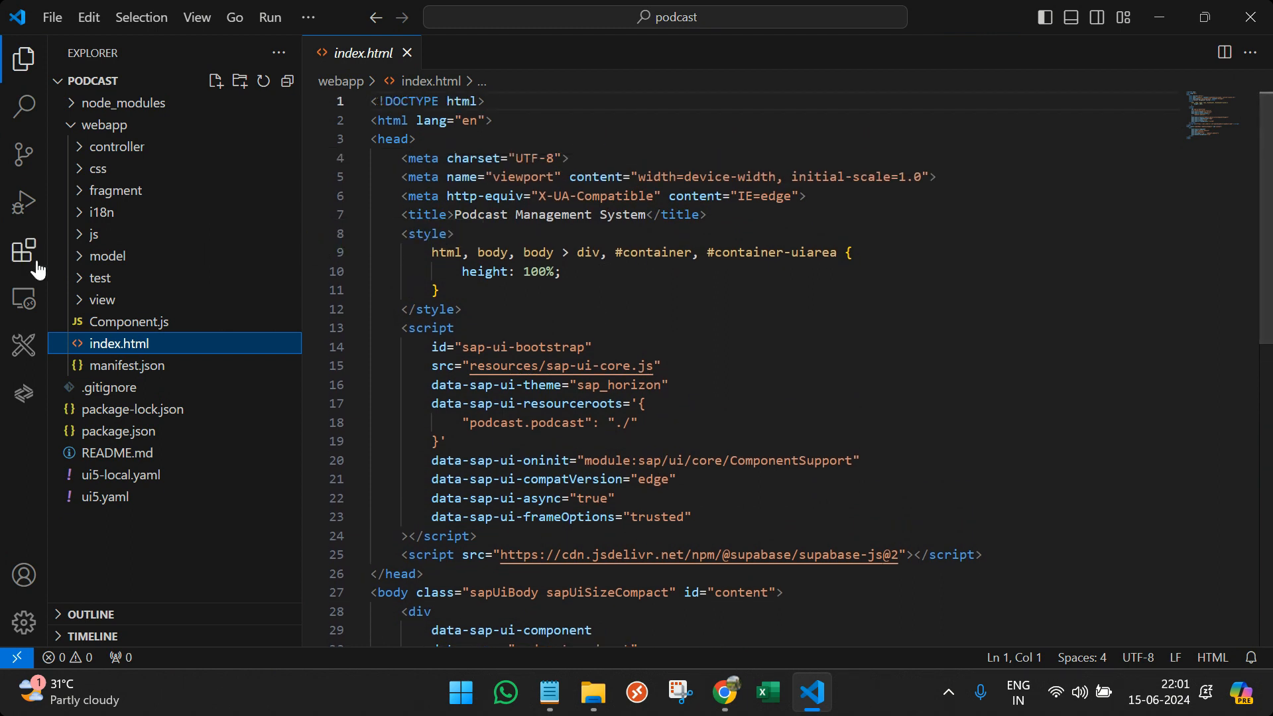
{"action": "mouse_move", "coordinate": [22, 154]}
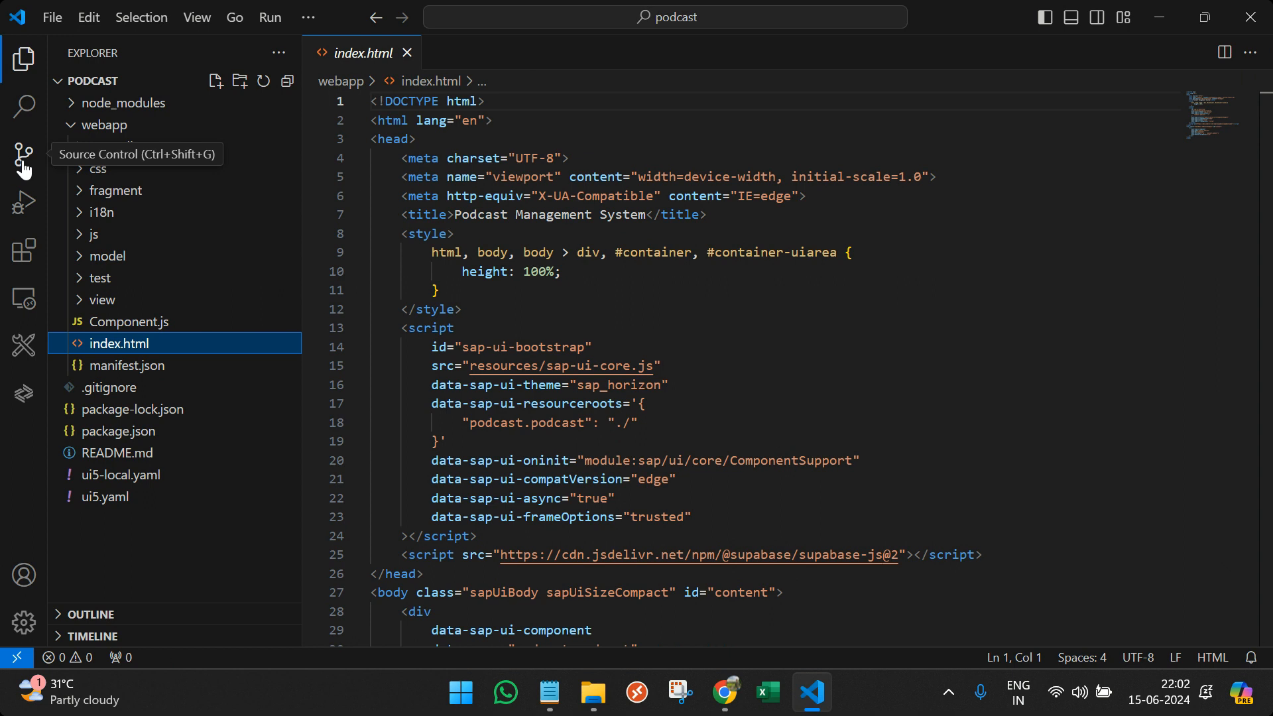
{"action": "mouse_move", "coordinate": [24, 171]}
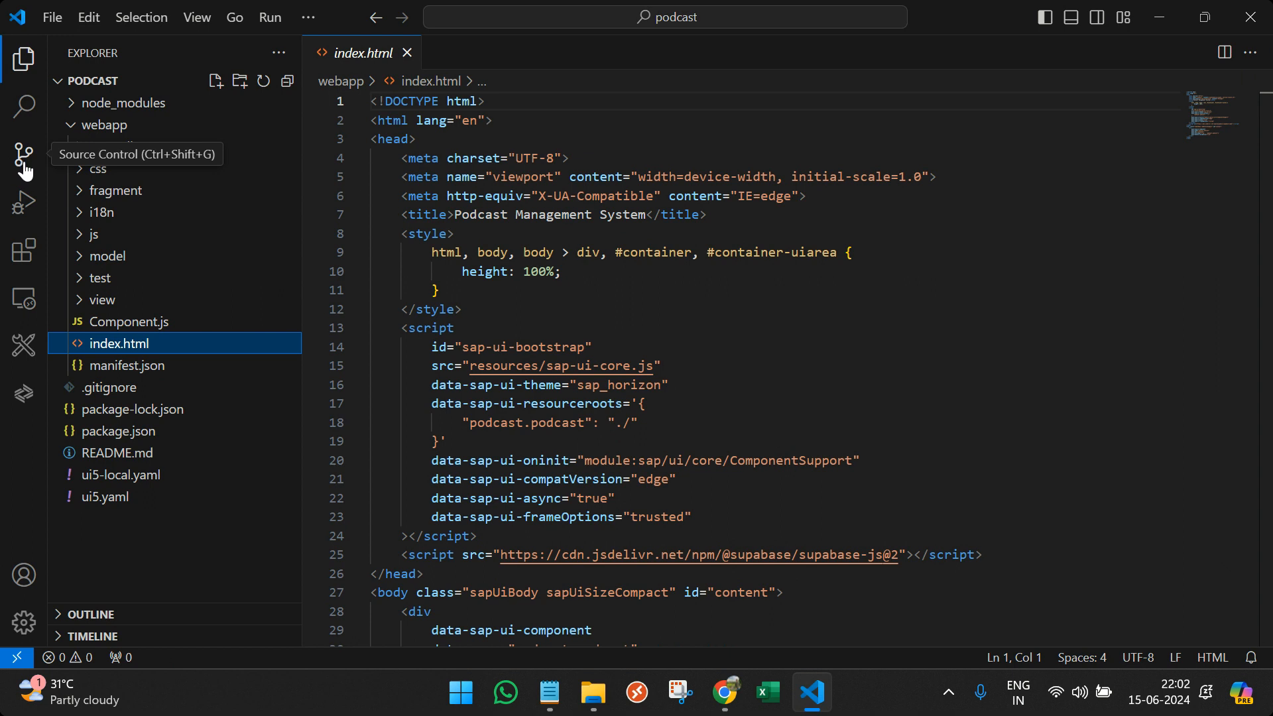
{"action": "mouse_move", "coordinate": [24, 158]}
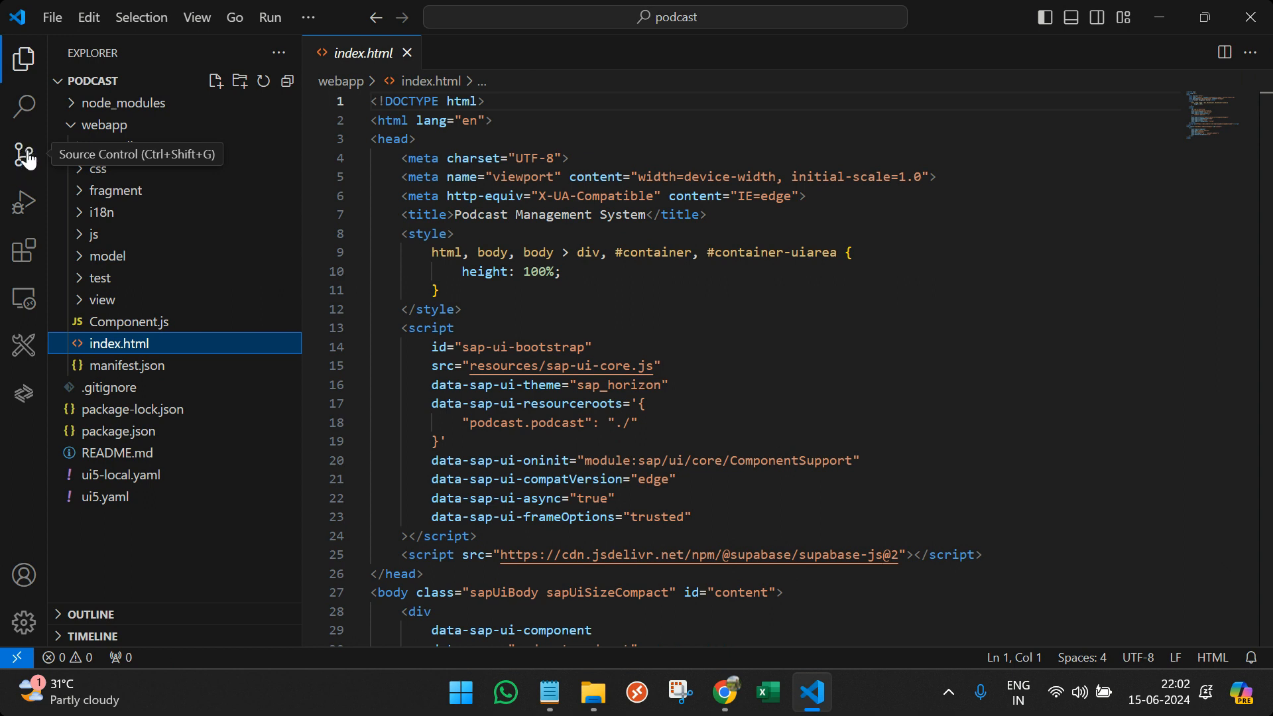
- From the Source Control view, follow Download Git for Windows and allow the external website
{"action": "left_click", "coordinate": [24, 154]}
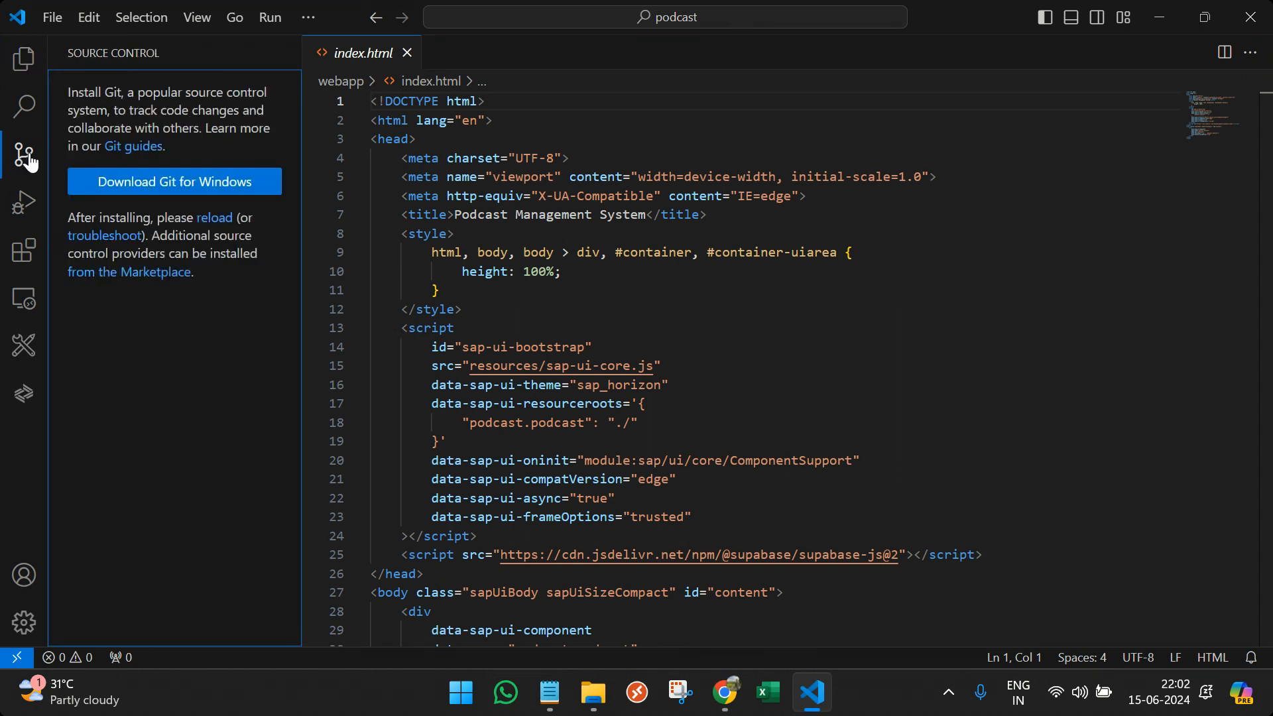
{"action": "mouse_move", "coordinate": [142, 182]}
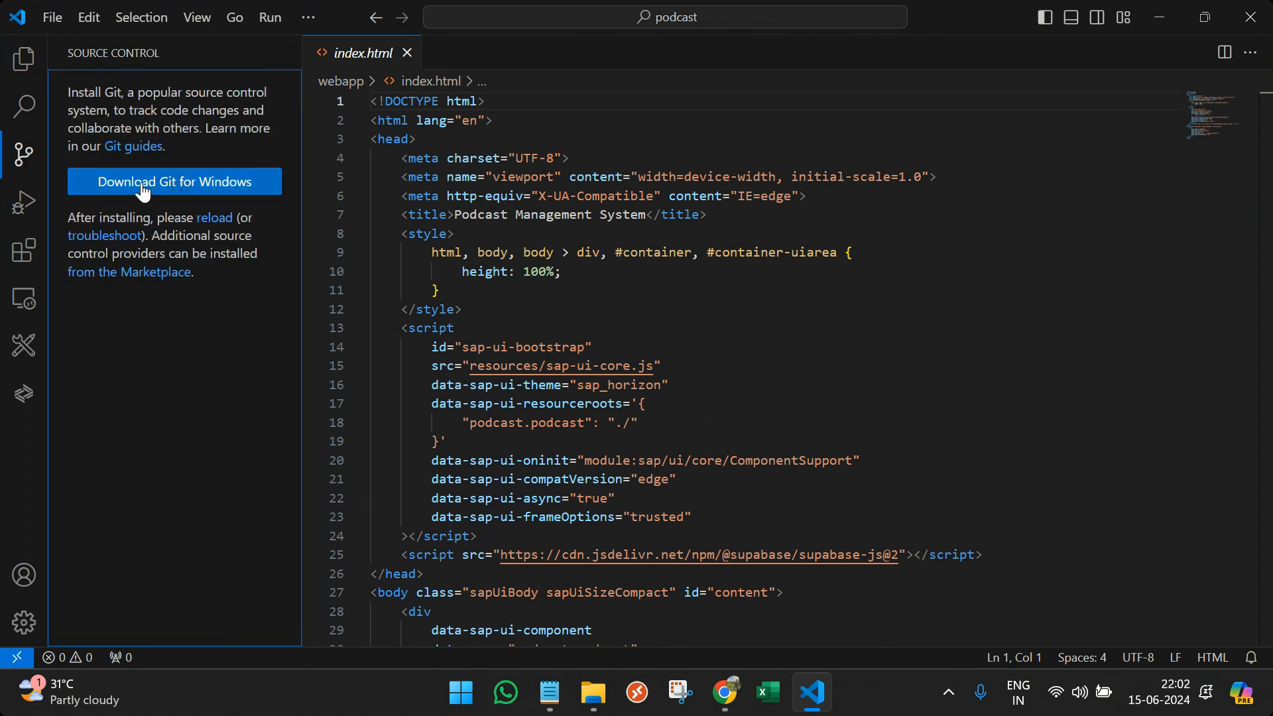
{"action": "left_click", "coordinate": [172, 181]}
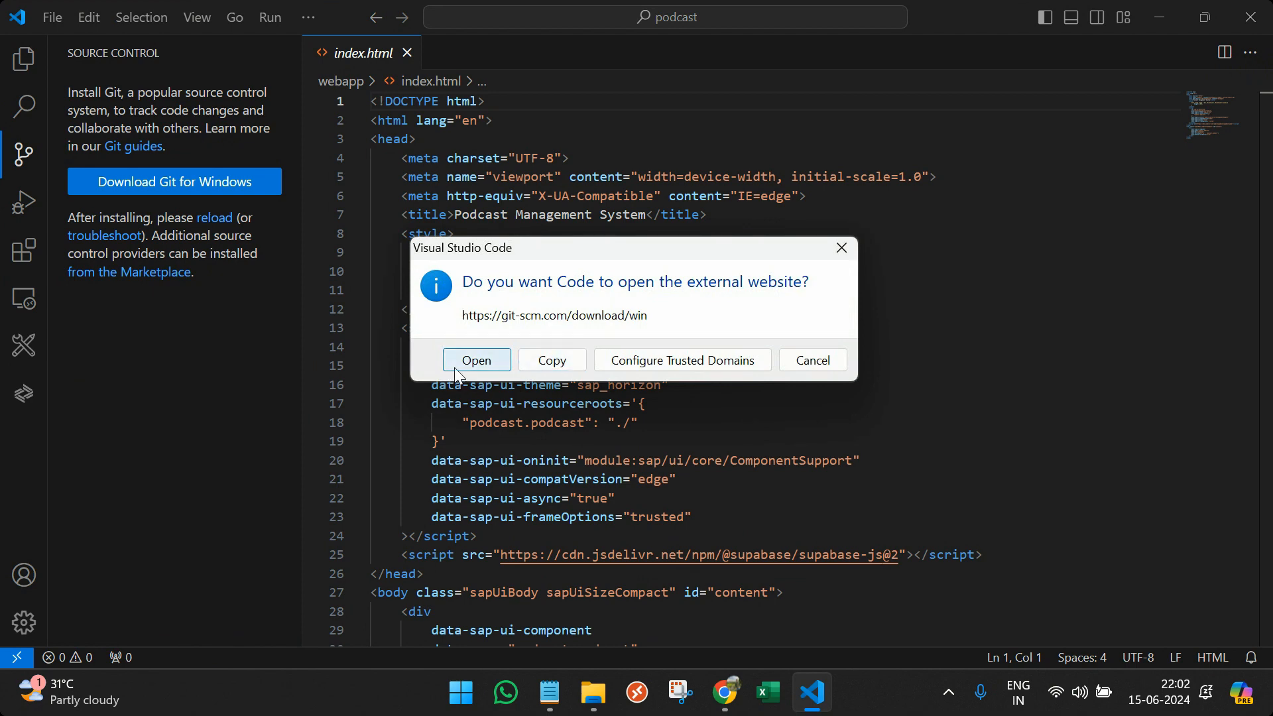
{"action": "left_click", "coordinate": [476, 359]}
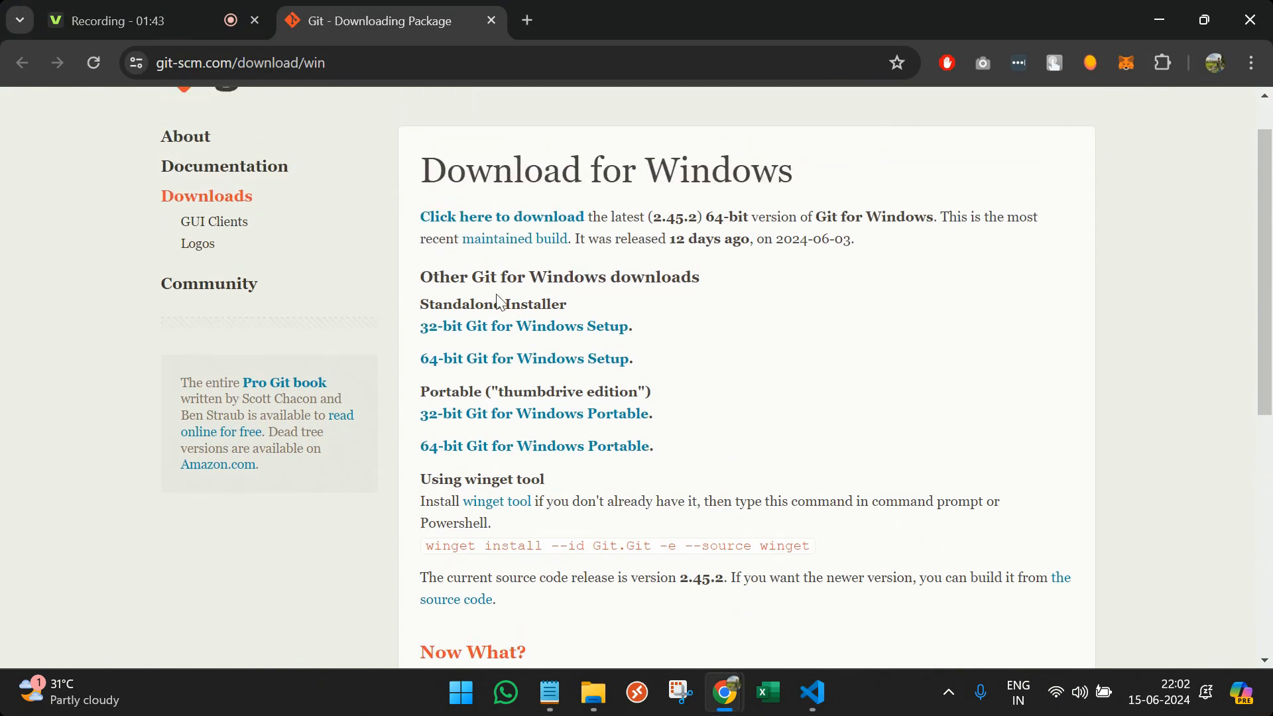
{"action": "mouse_move", "coordinate": [617, 349]}
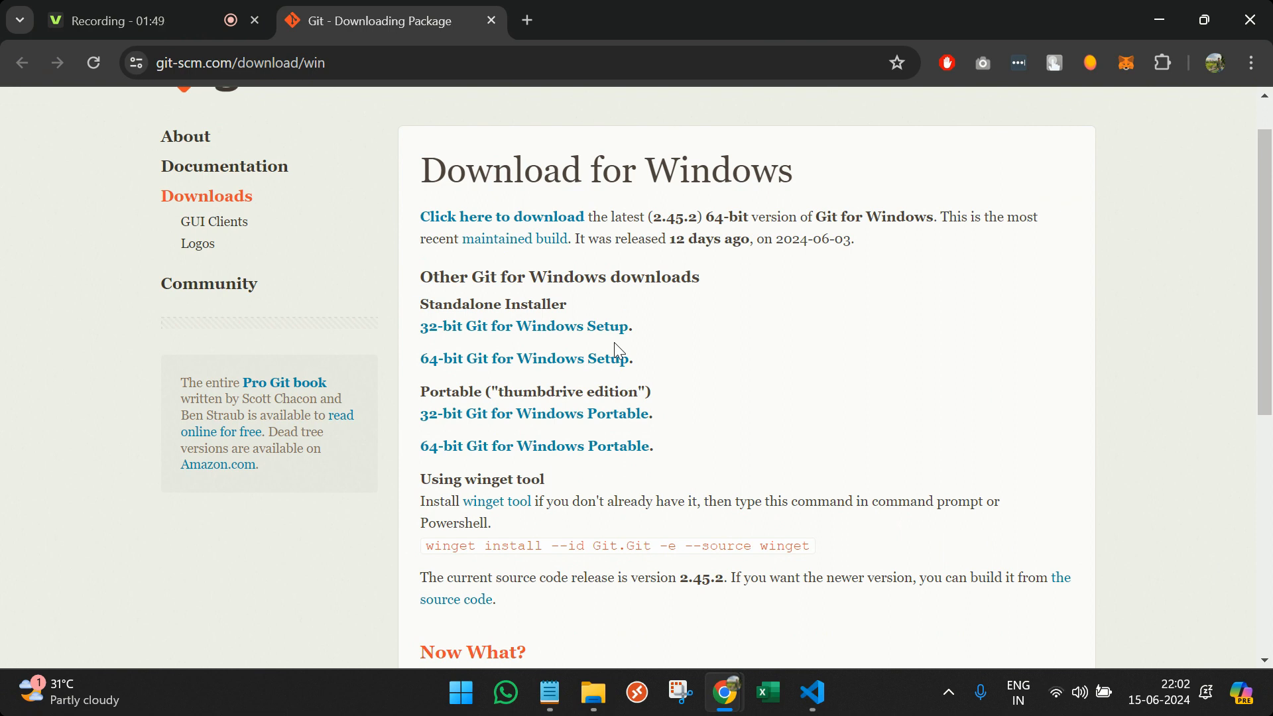
{"action": "mouse_move", "coordinate": [615, 366]}
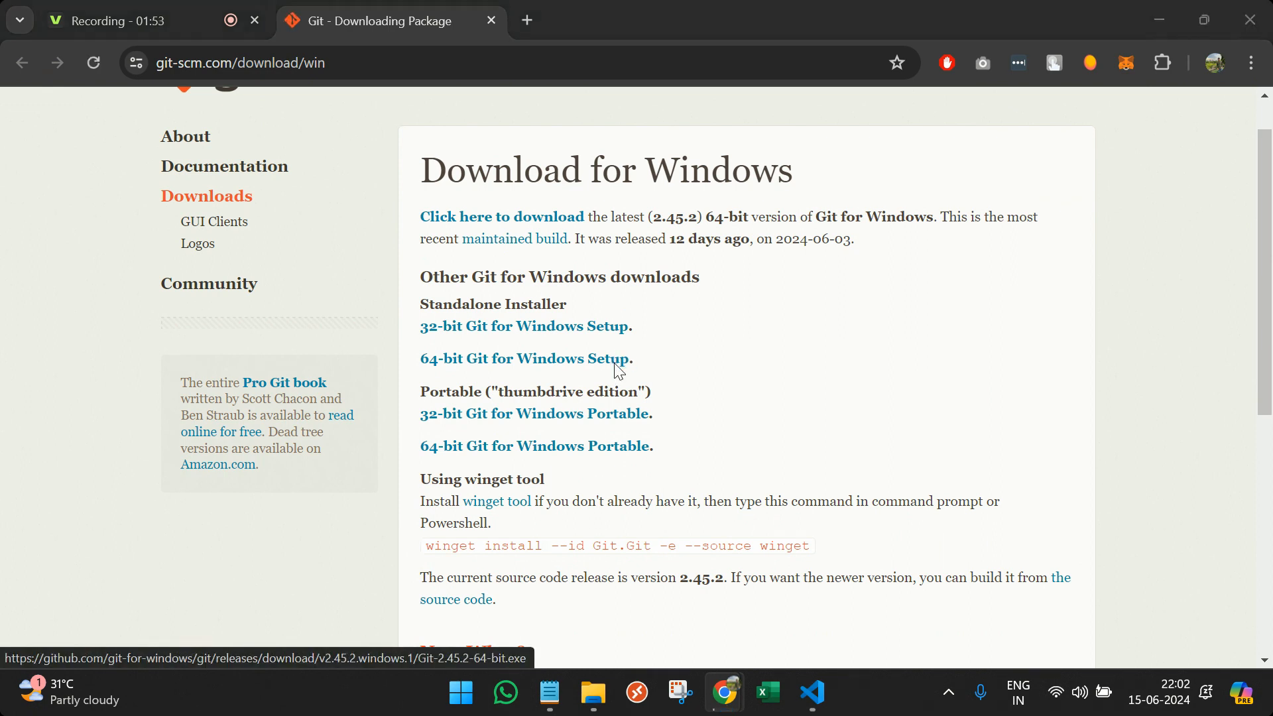
- Download the 64-bit Git for Windows setup from Chrome and save it to the Desktop
{"action": "left_click", "coordinate": [526, 358]}
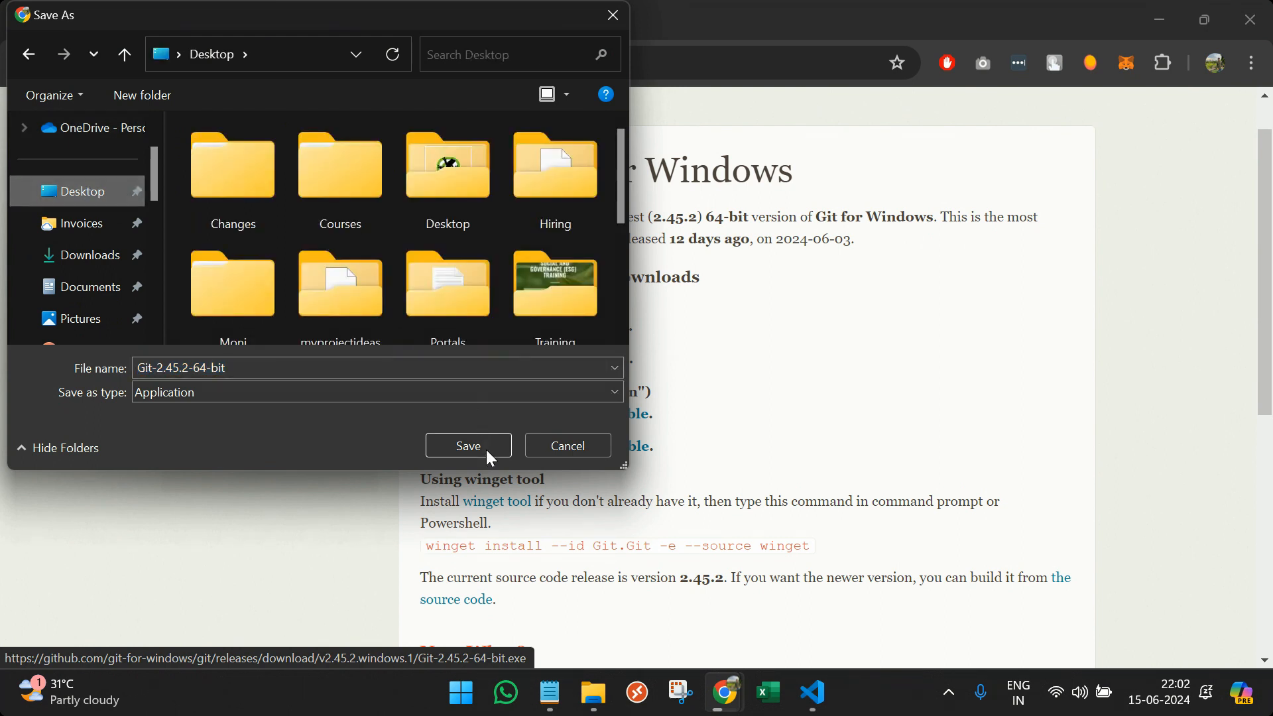
{"action": "left_click", "coordinate": [468, 446]}
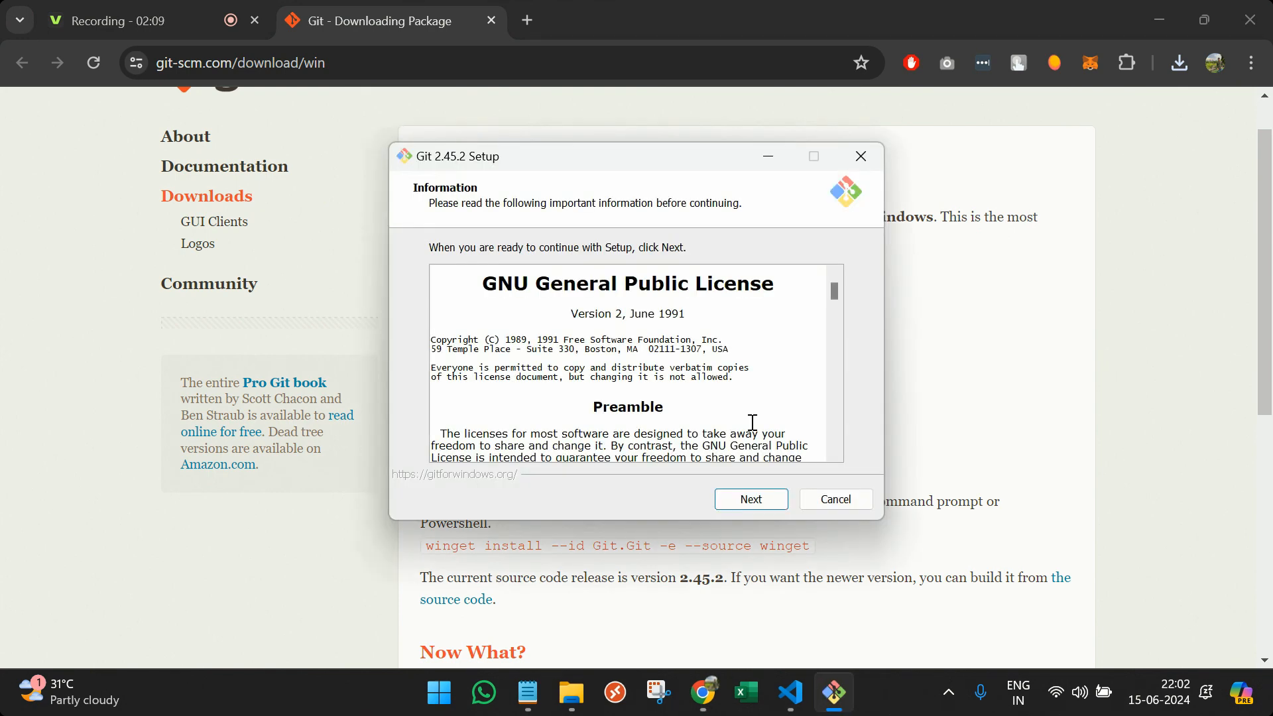
- Accept the license and keep defaults for components, branch name, PATH, OpenSSH, MinTTY and Credential Manager
{"action": "left_click", "coordinate": [749, 498]}
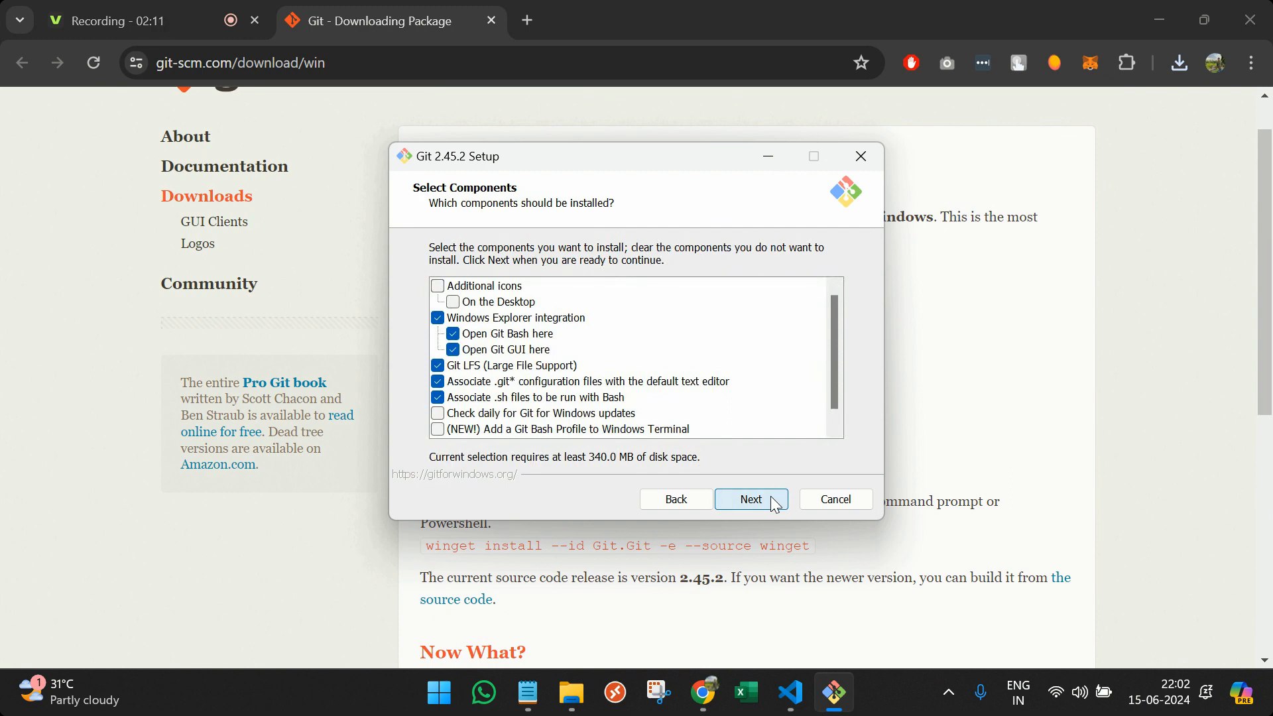
{"action": "left_click", "coordinate": [751, 499]}
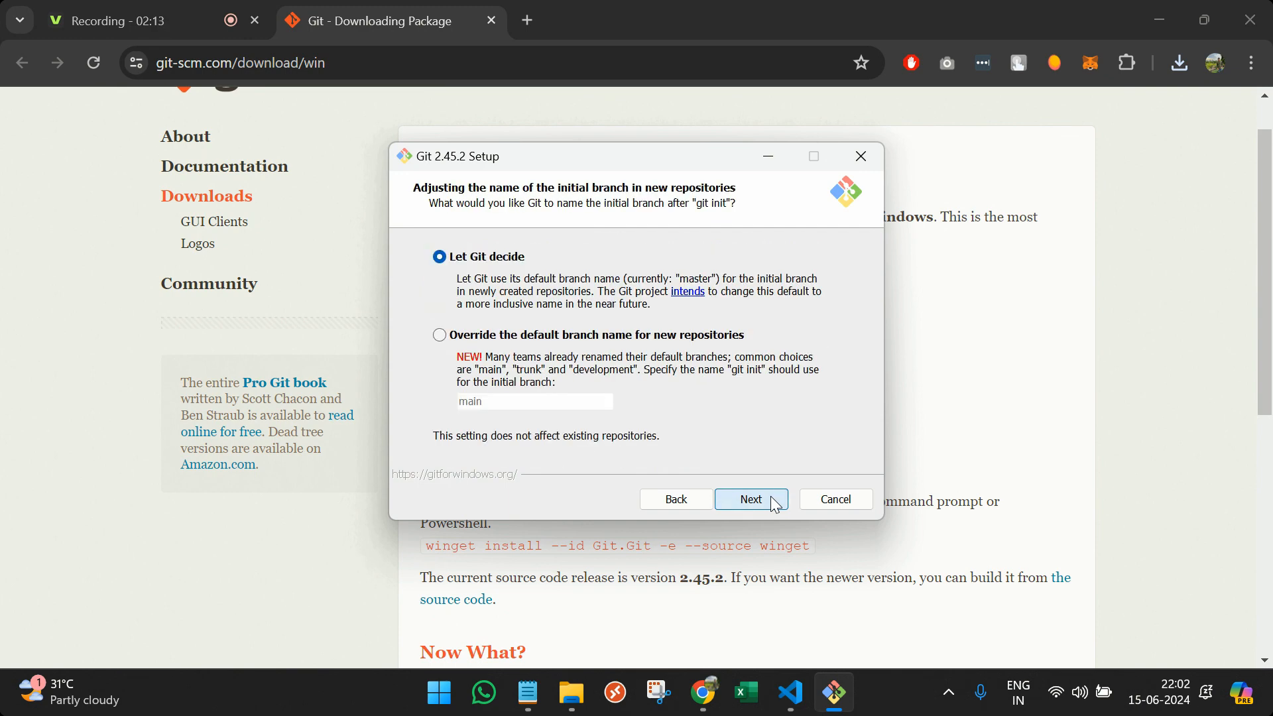
{"action": "left_click", "coordinate": [749, 498]}
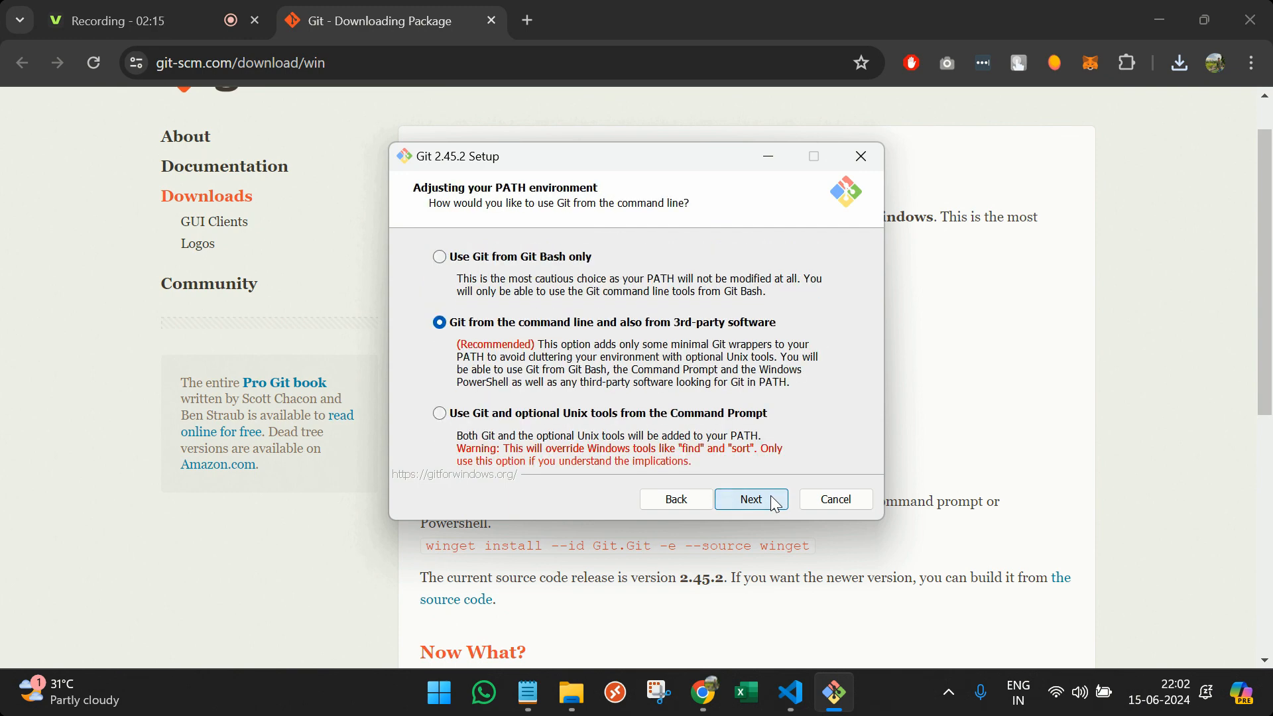
{"action": "left_click", "coordinate": [750, 500]}
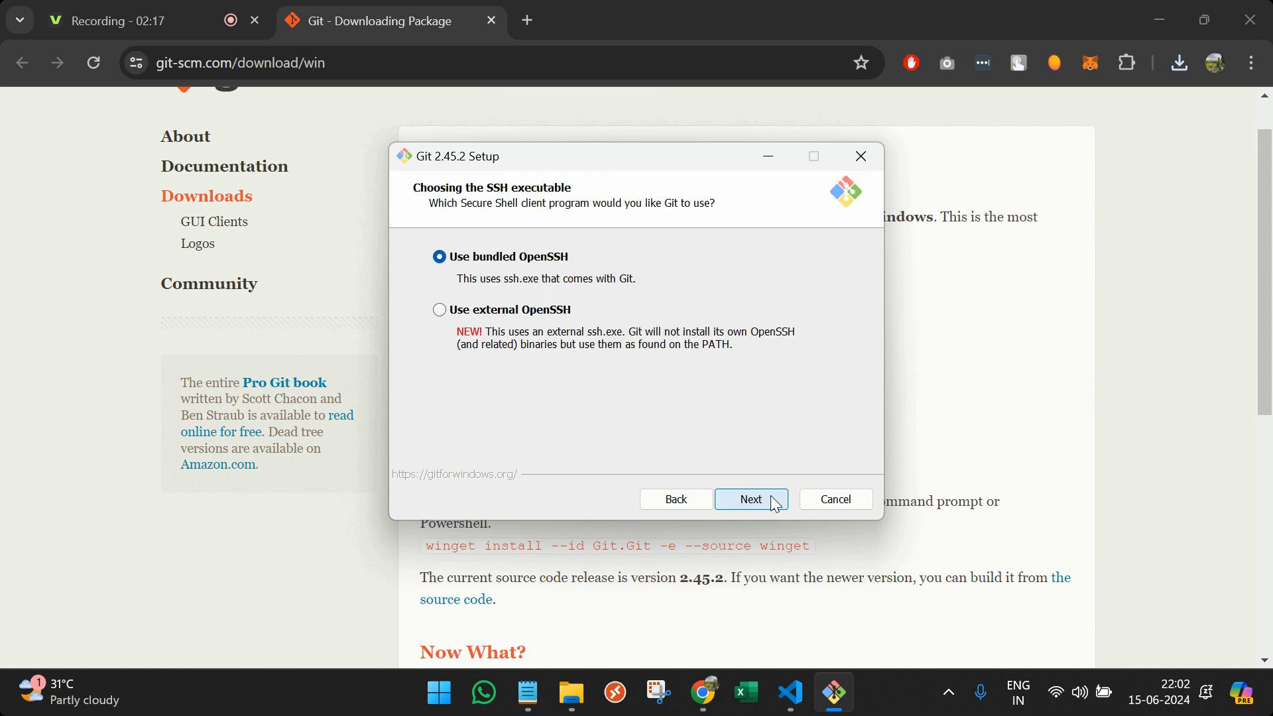
{"action": "left_click", "coordinate": [749, 498]}
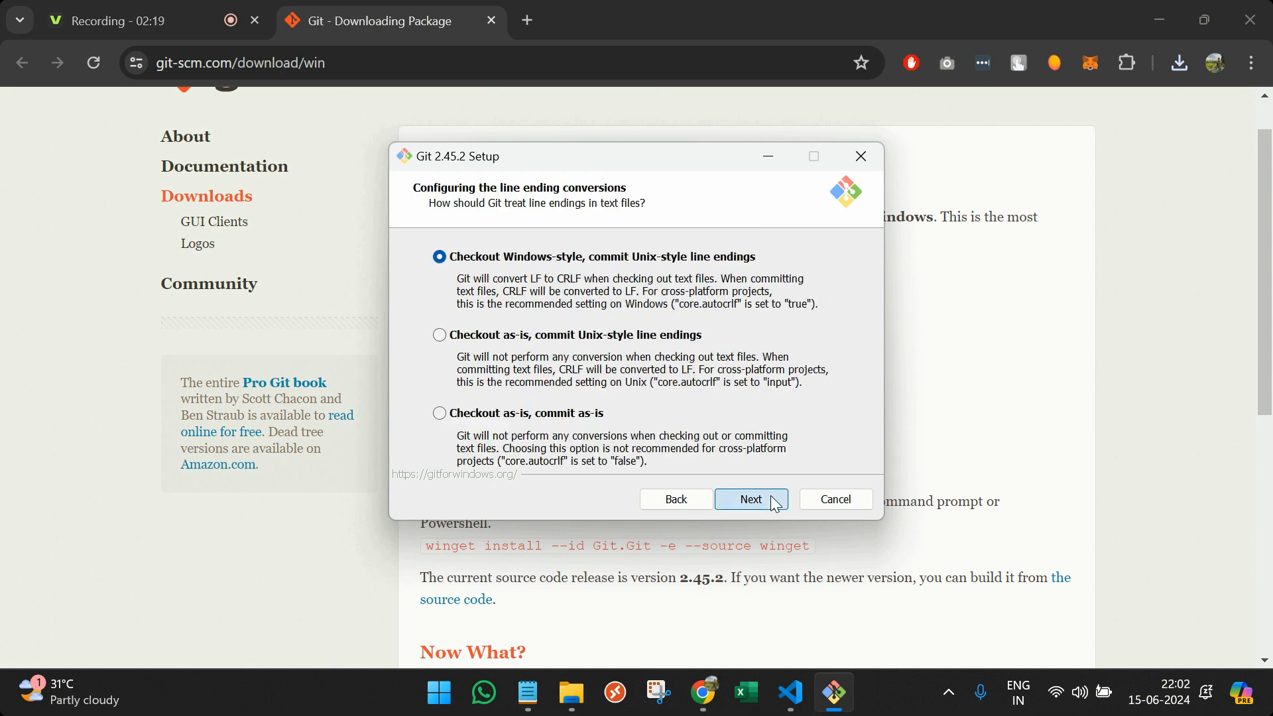
{"action": "left_click", "coordinate": [750, 499]}
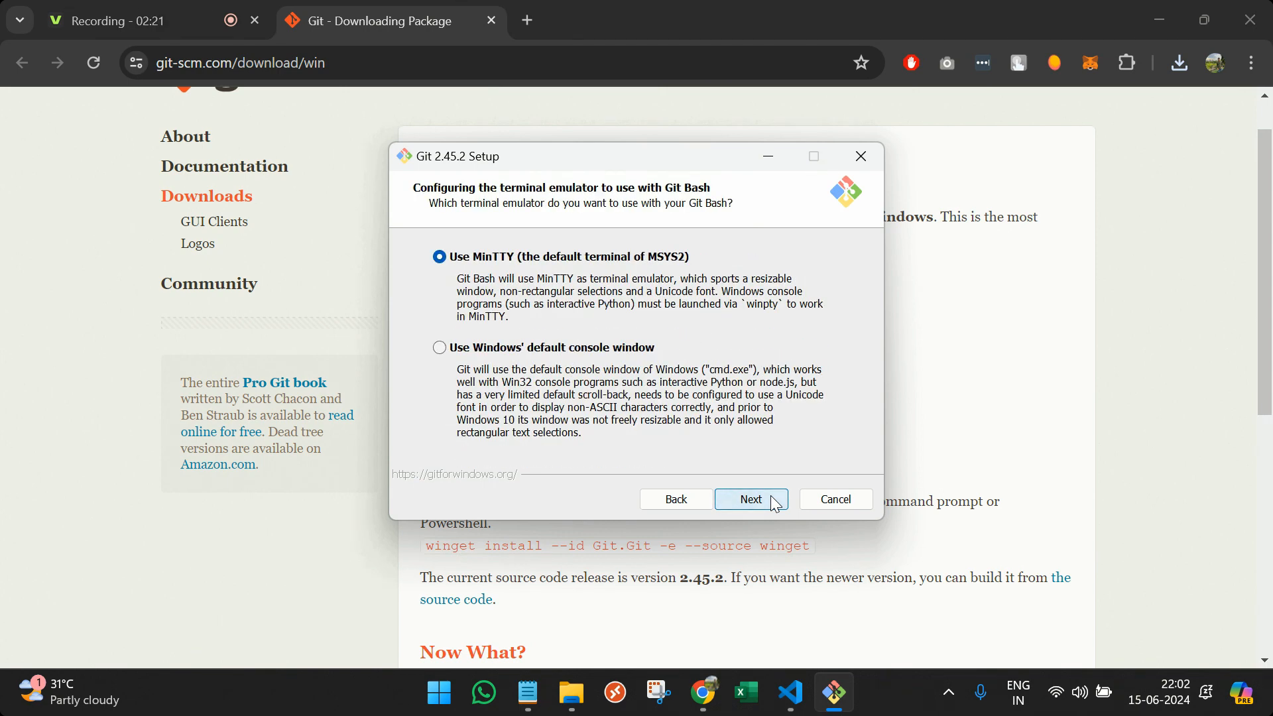
{"action": "left_click", "coordinate": [750, 499]}
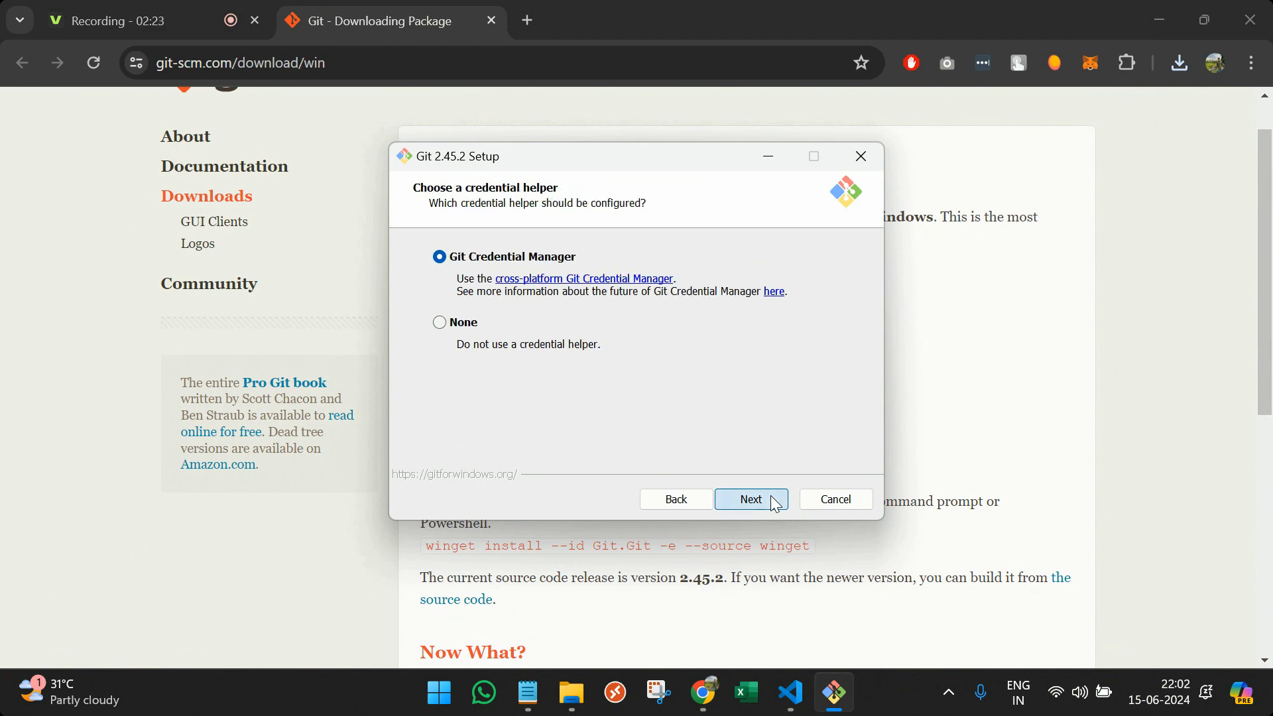
{"action": "left_click", "coordinate": [749, 499]}
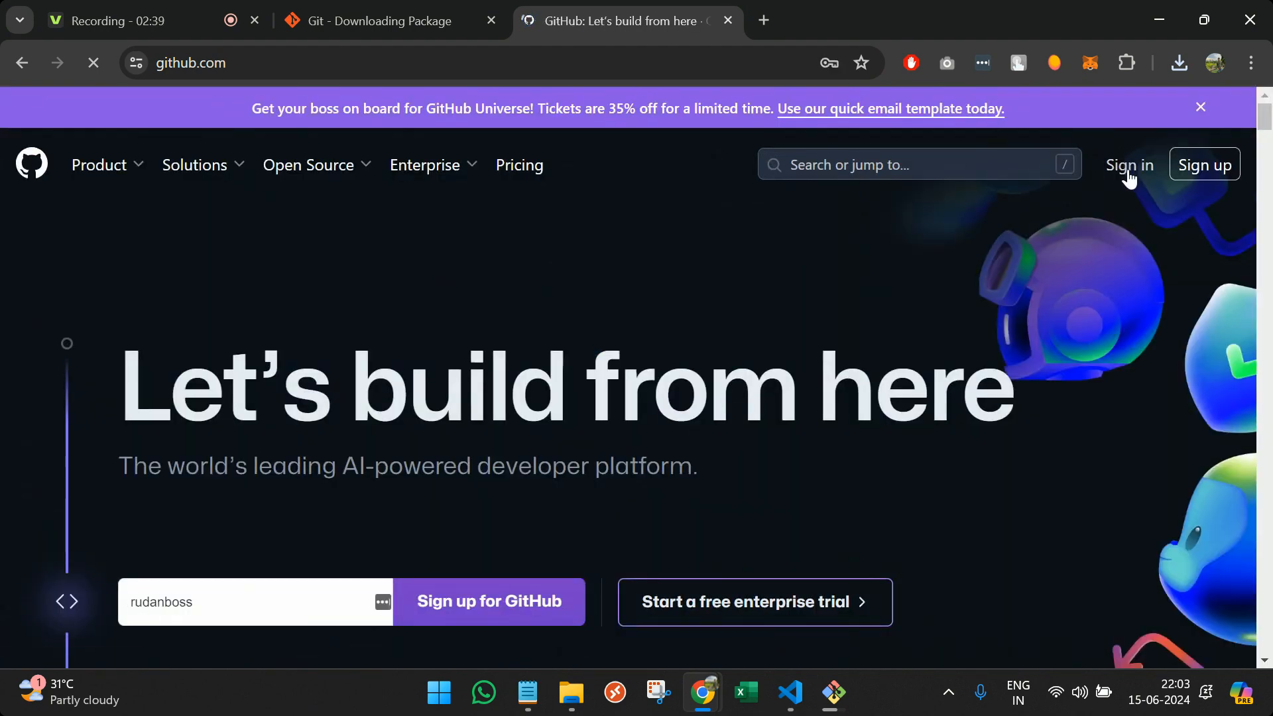
- Sign in to GitHub, finish the Git 2.45.2 installer and switch back to VS Code
{"action": "left_click", "coordinate": [1127, 164]}
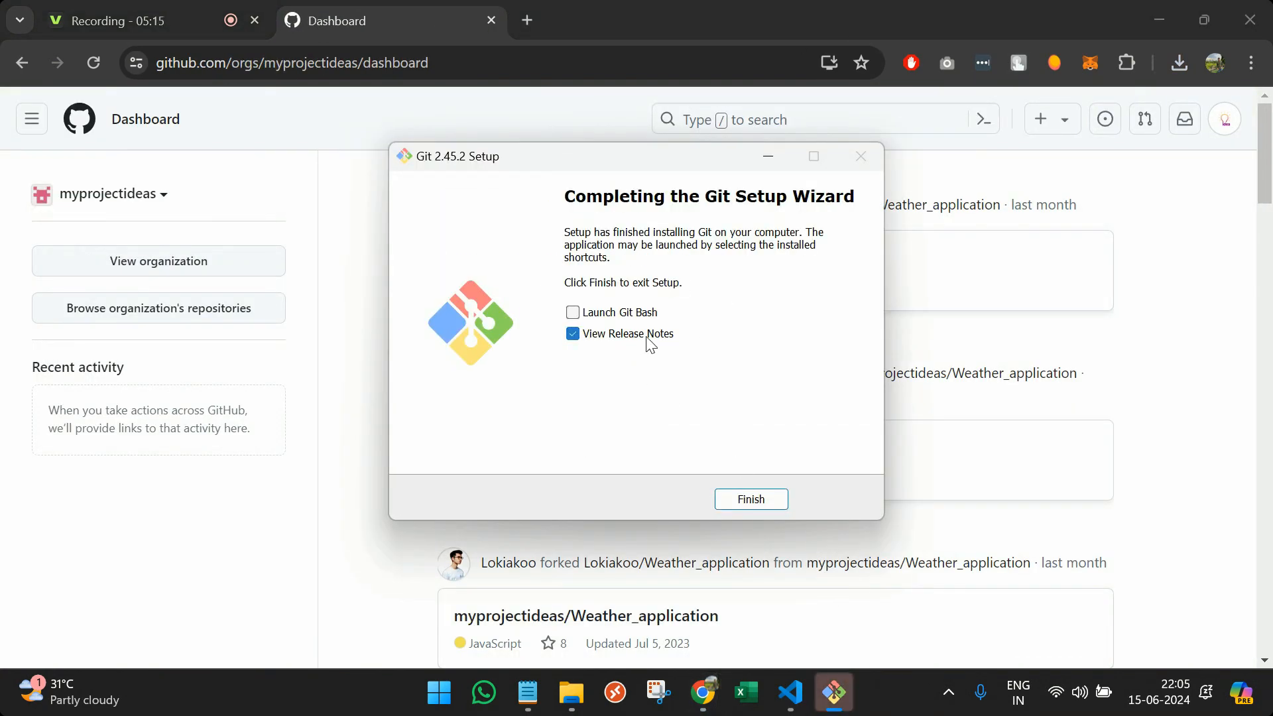
{"action": "left_click", "coordinate": [749, 499]}
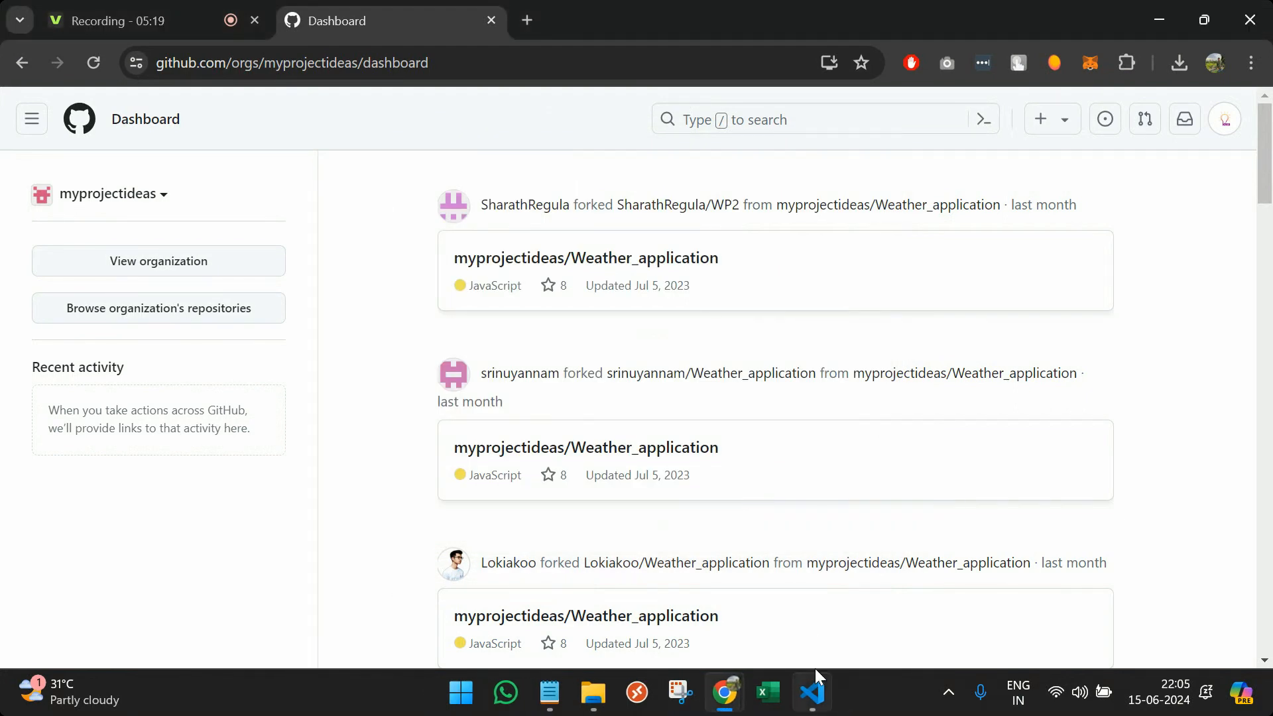
{"action": "left_click", "coordinate": [811, 692]}
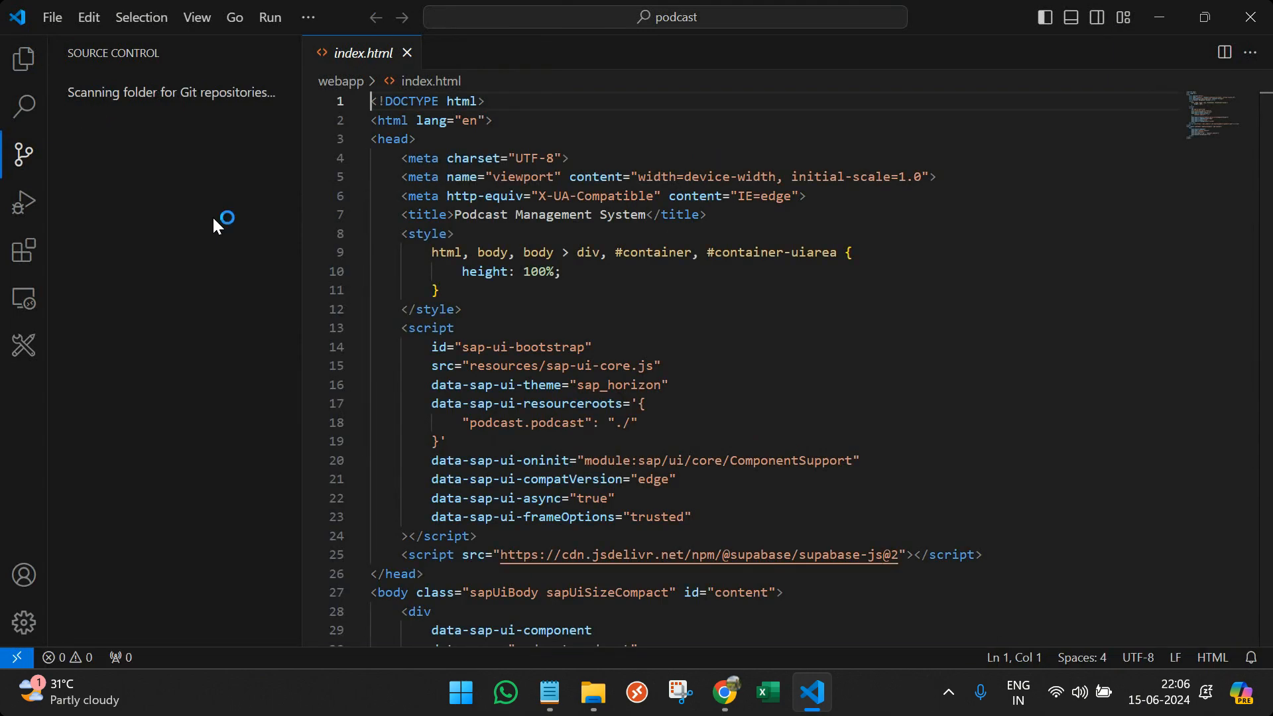
{"action": "mouse_move", "coordinate": [215, 225]}
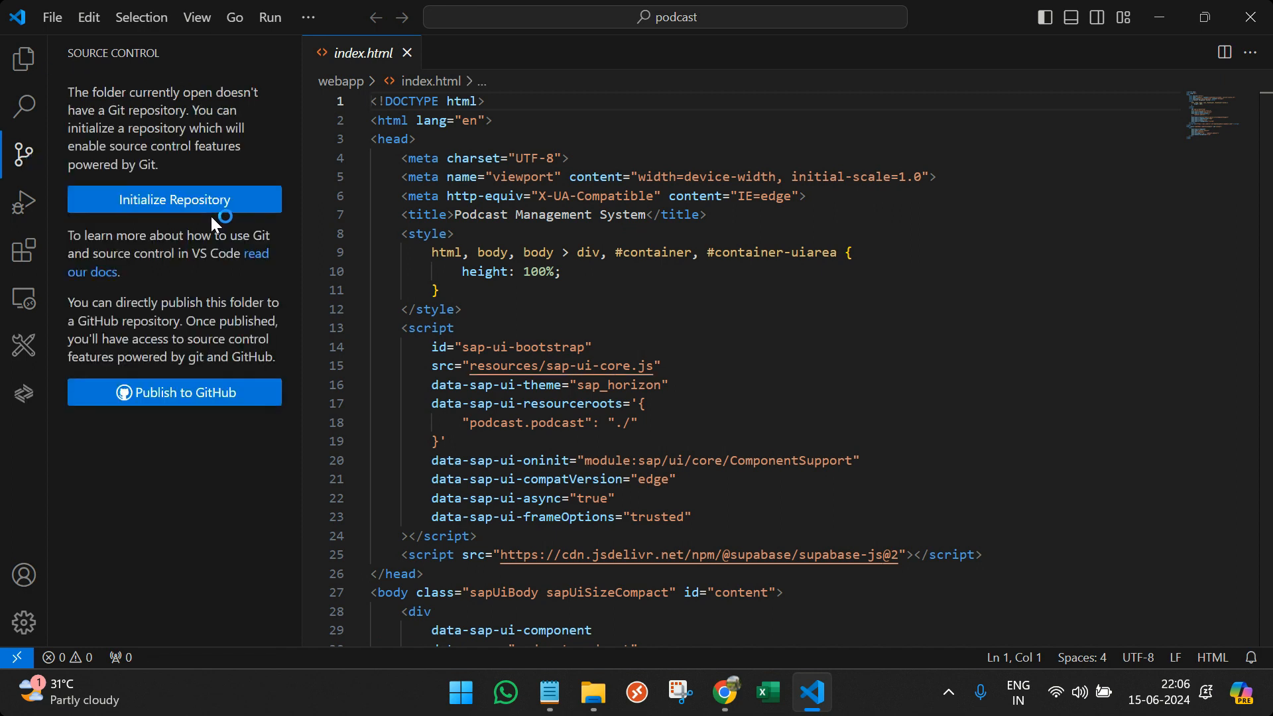
{"action": "mouse_move", "coordinate": [155, 122]}
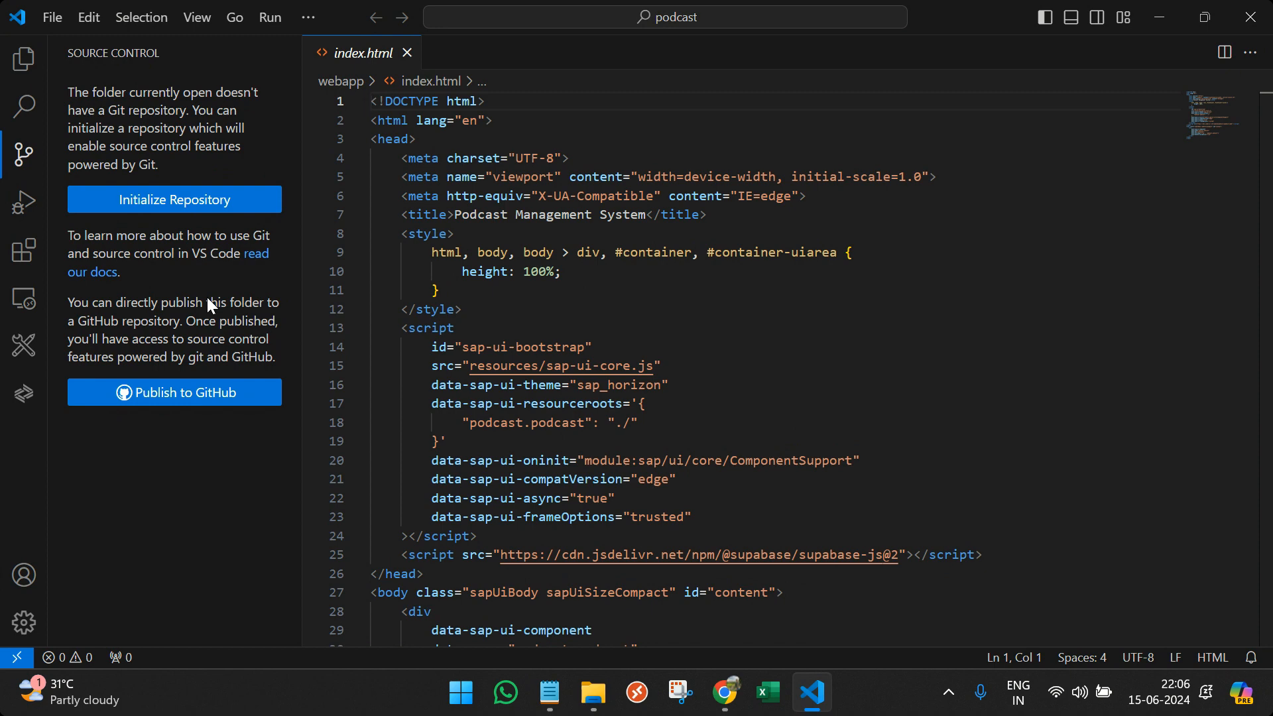
- Initialize a Git repository for the podcast folder, glance at the Notepad checklist and return
{"action": "left_click", "coordinate": [174, 199]}
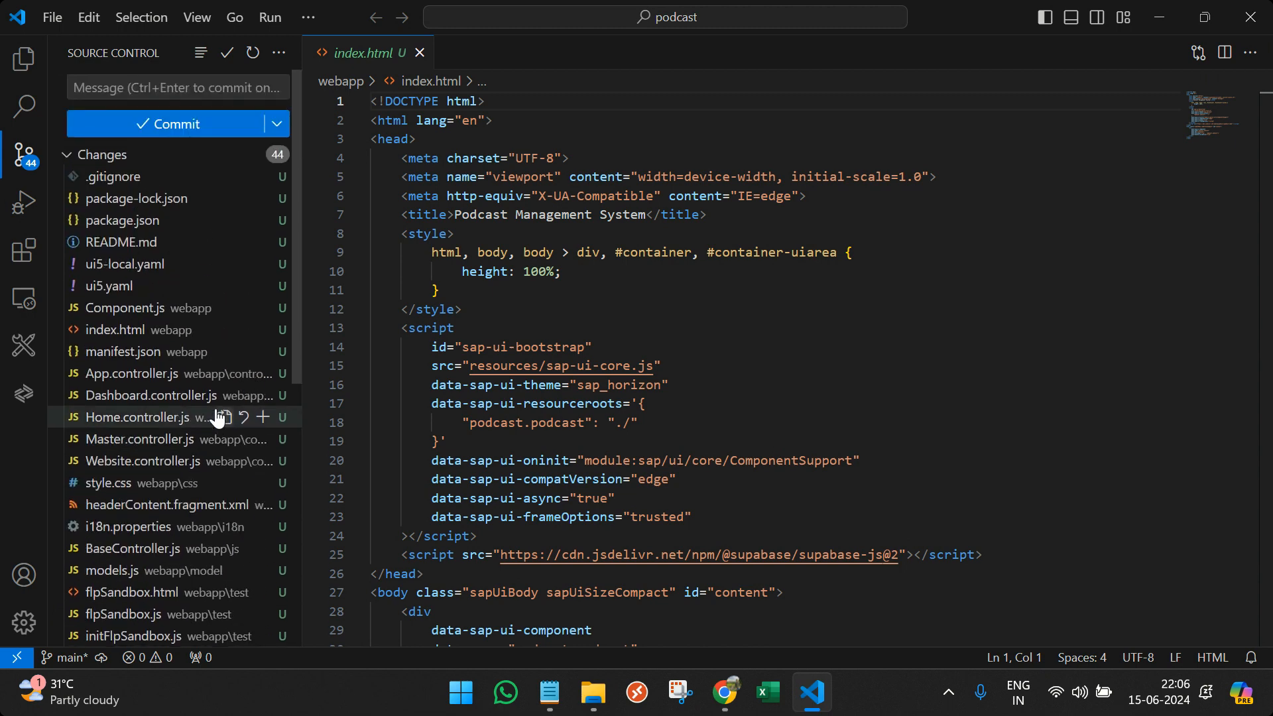
{"action": "scroll", "scroll_direction": "down", "scroll_amount": 3}
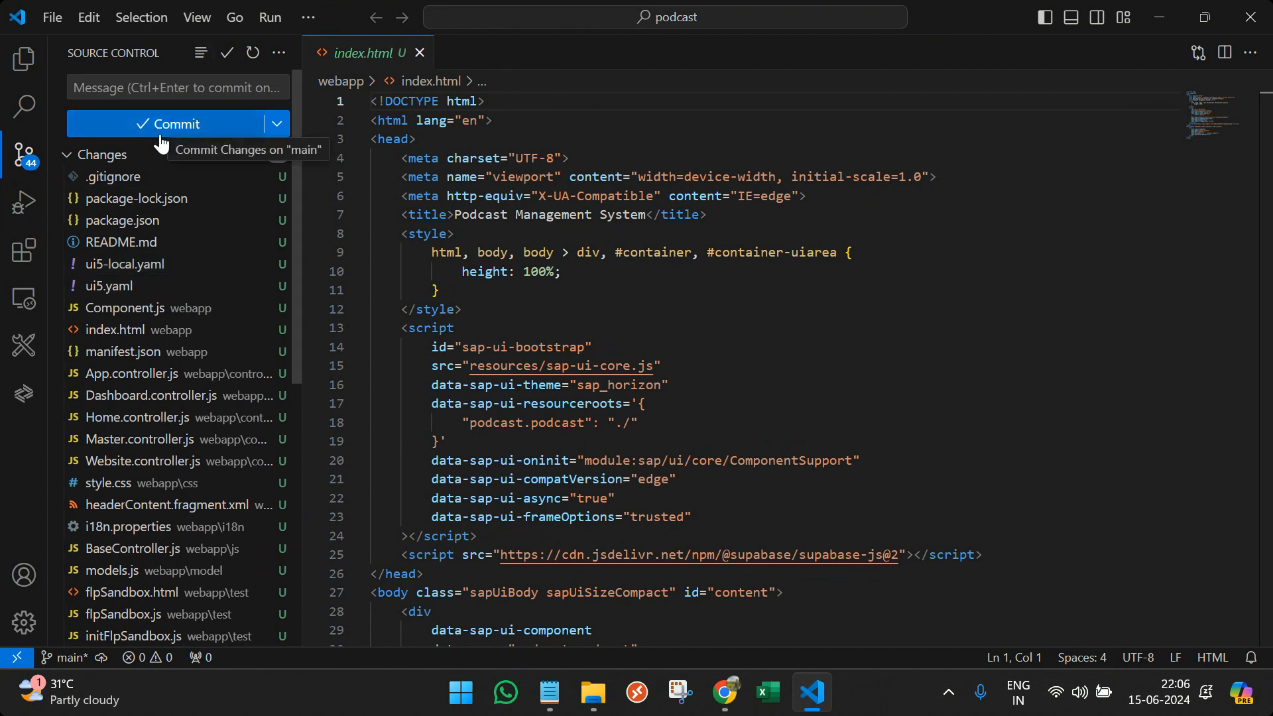
{"action": "mouse_move", "coordinate": [279, 177]}
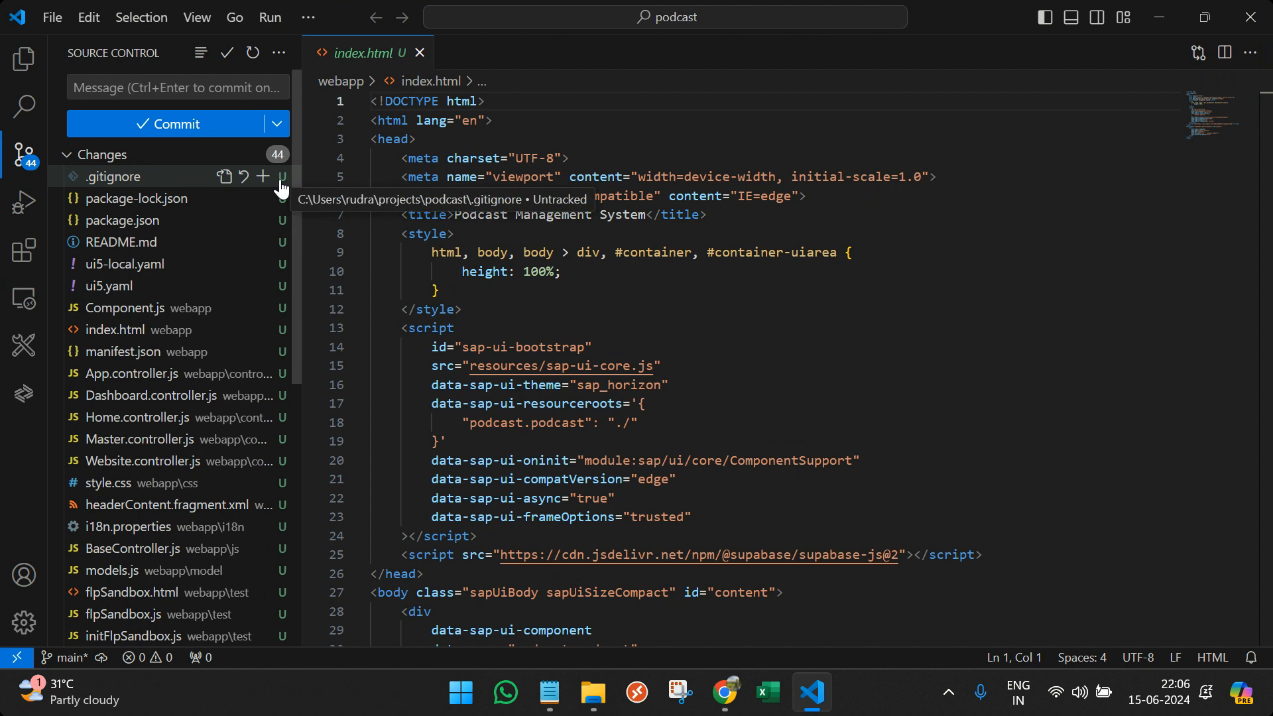
{"action": "mouse_move", "coordinate": [288, 307]}
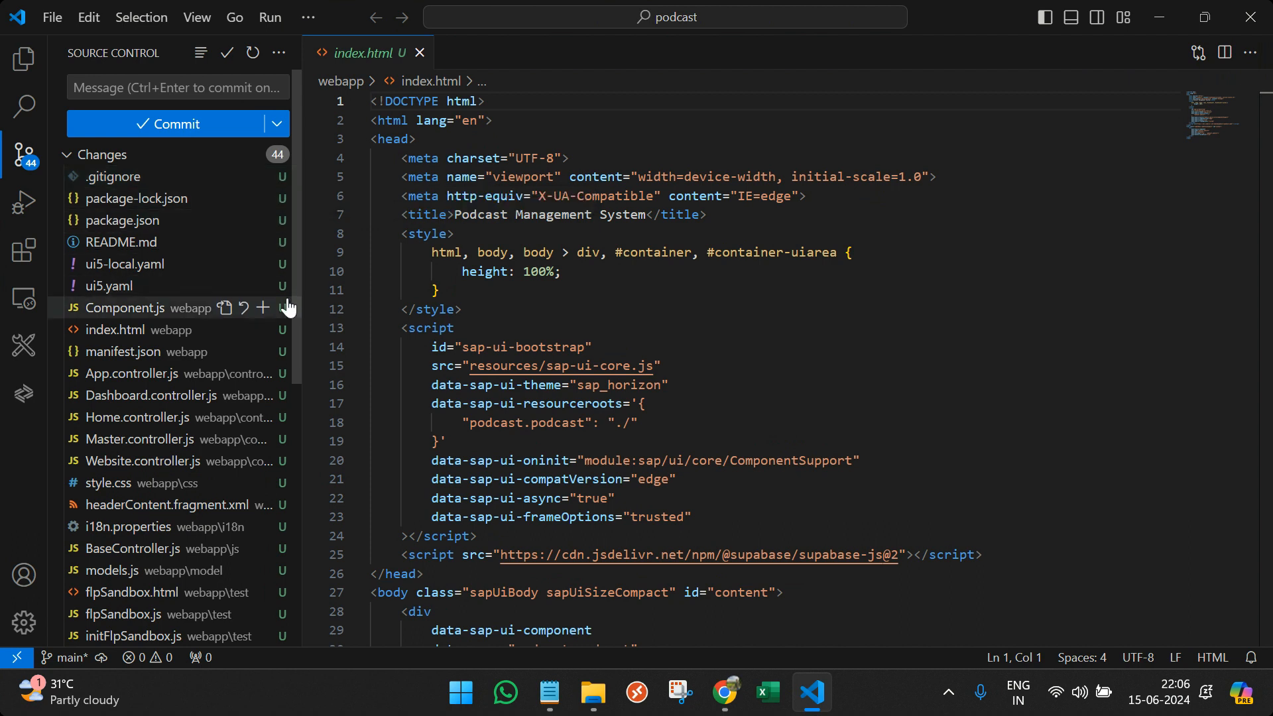
{"action": "mouse_move", "coordinate": [260, 114]}
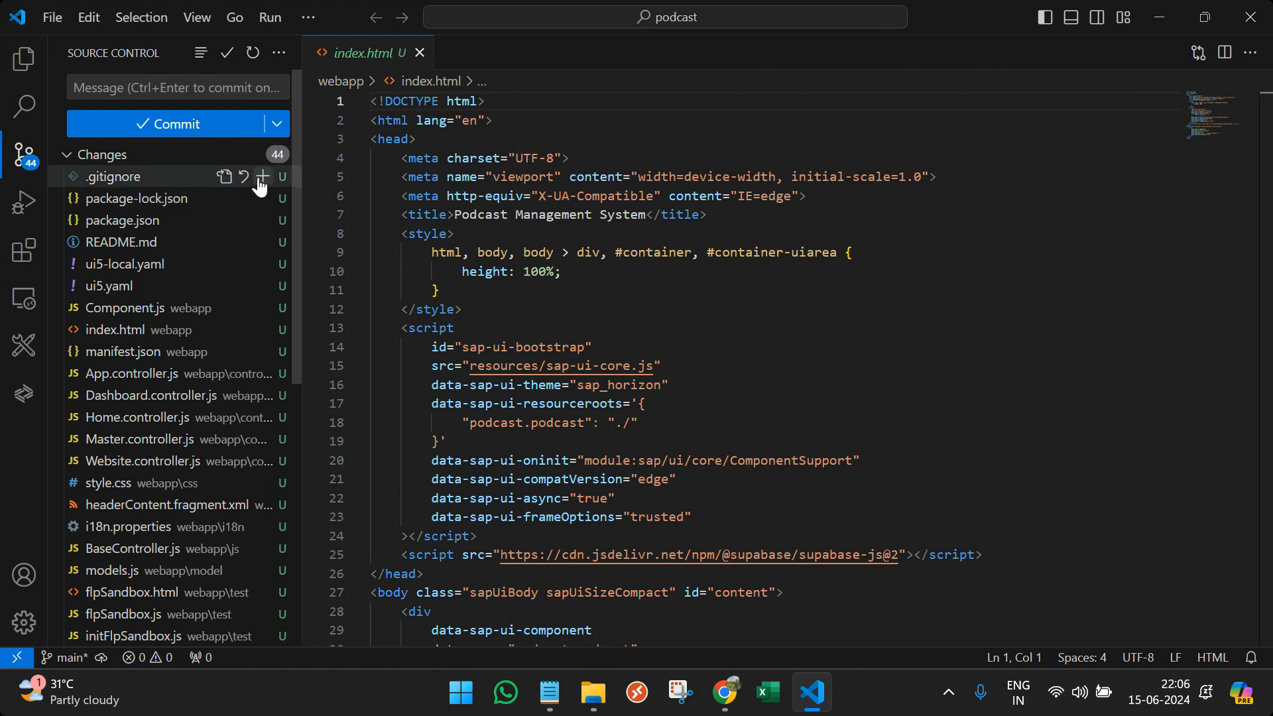
{"action": "left_click", "coordinate": [549, 692]}
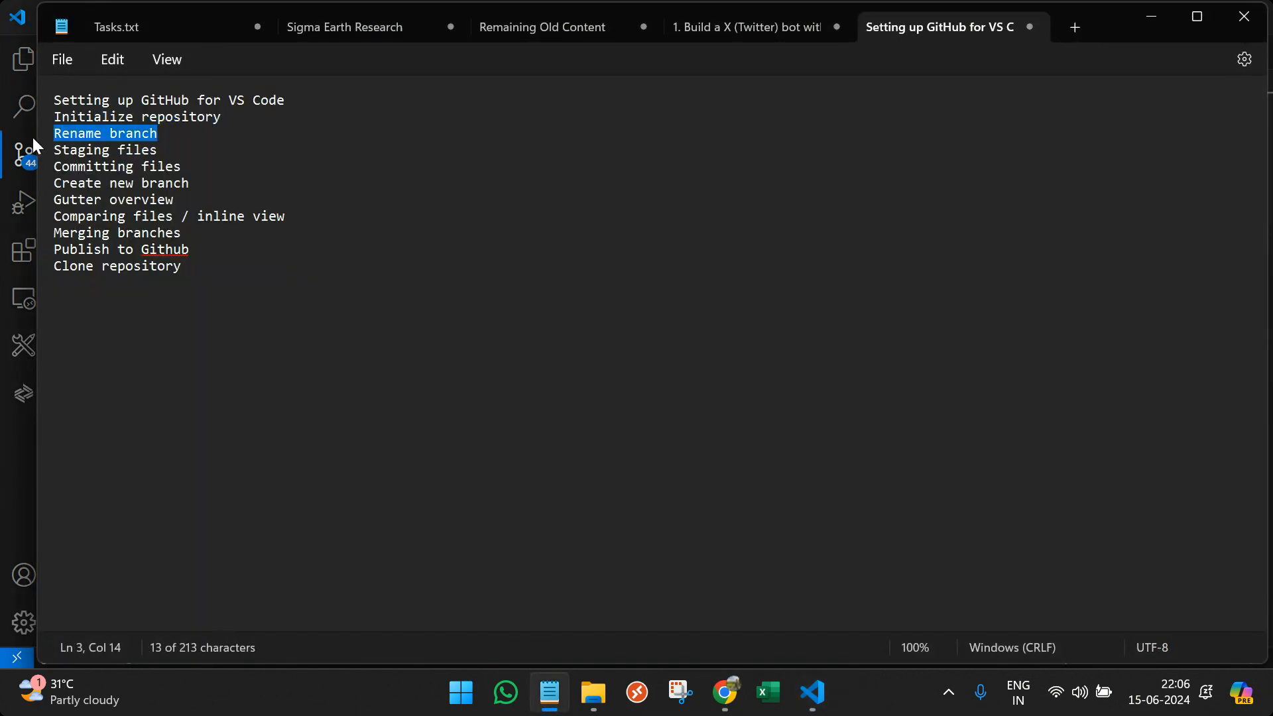
{"action": "left_click", "coordinate": [811, 692]}
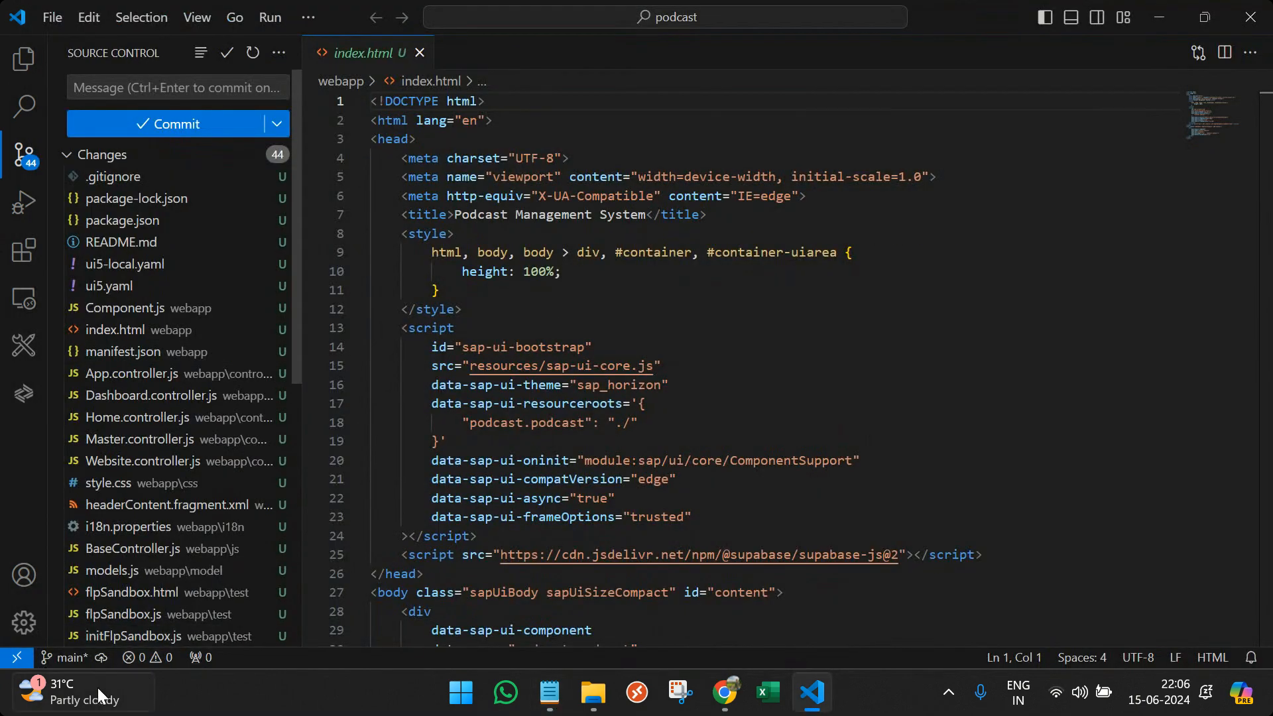
{"action": "mouse_move", "coordinate": [146, 460]}
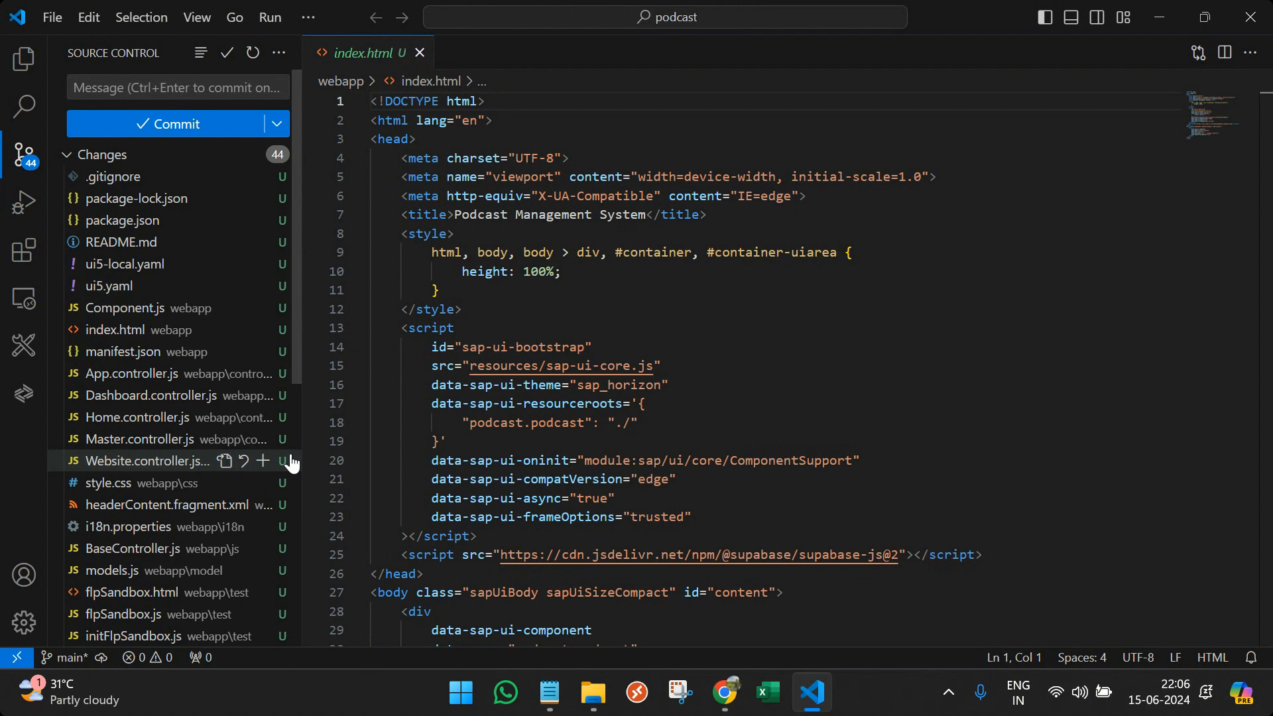
- Run 'Git: Rename Branch...' from the command palette and rename main to prod
{"action": "key", "text": "Ctrl+Shift+P"}
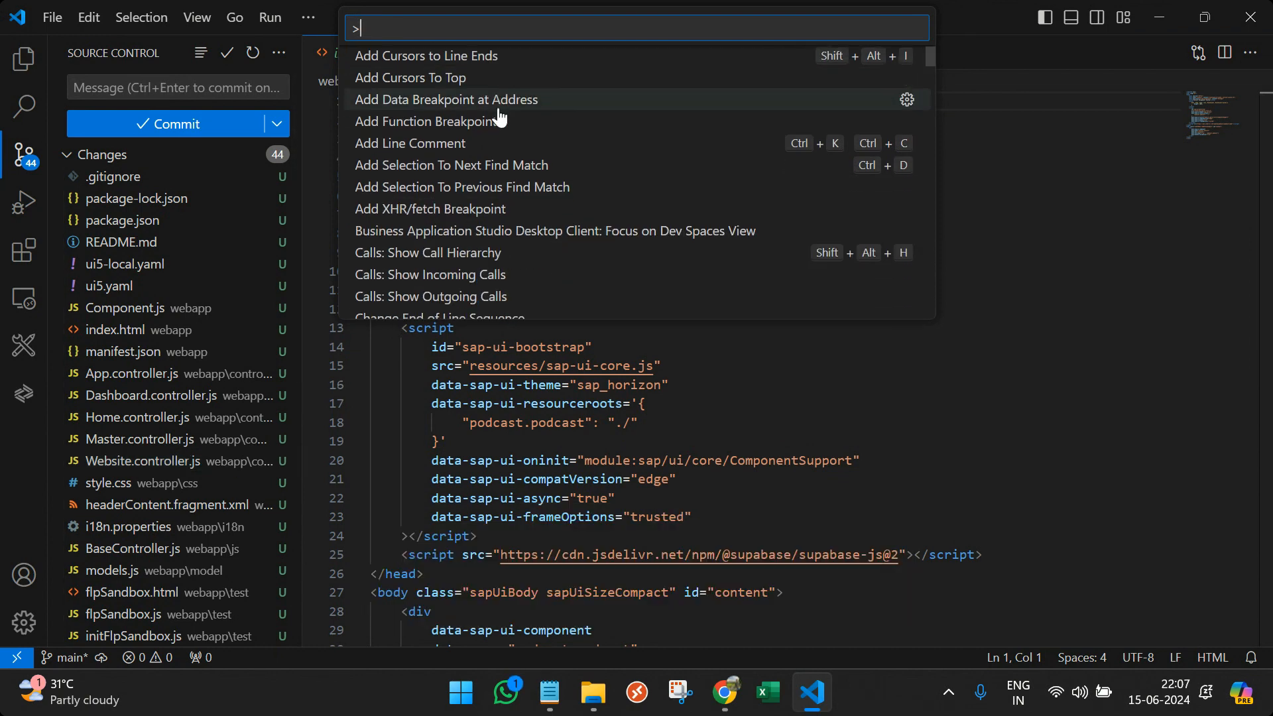
{"action": "type", "text": "gith"}
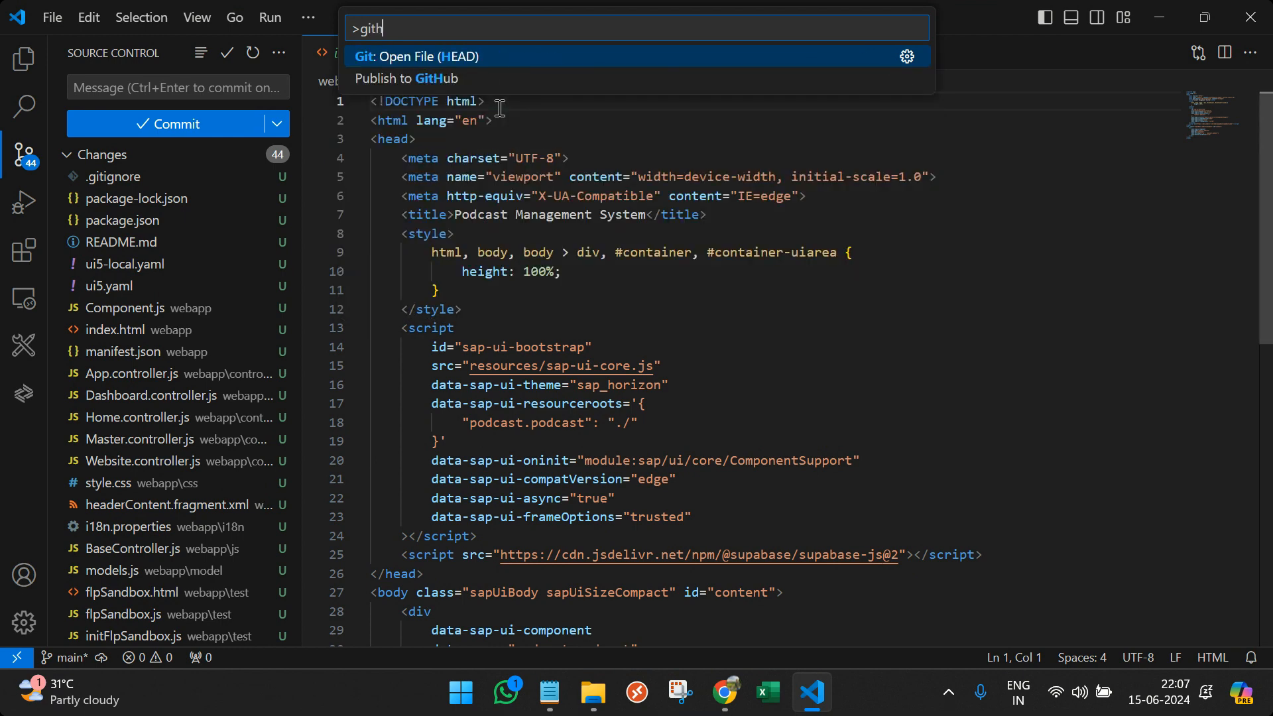
{"action": "key", "text": "Backspace"}
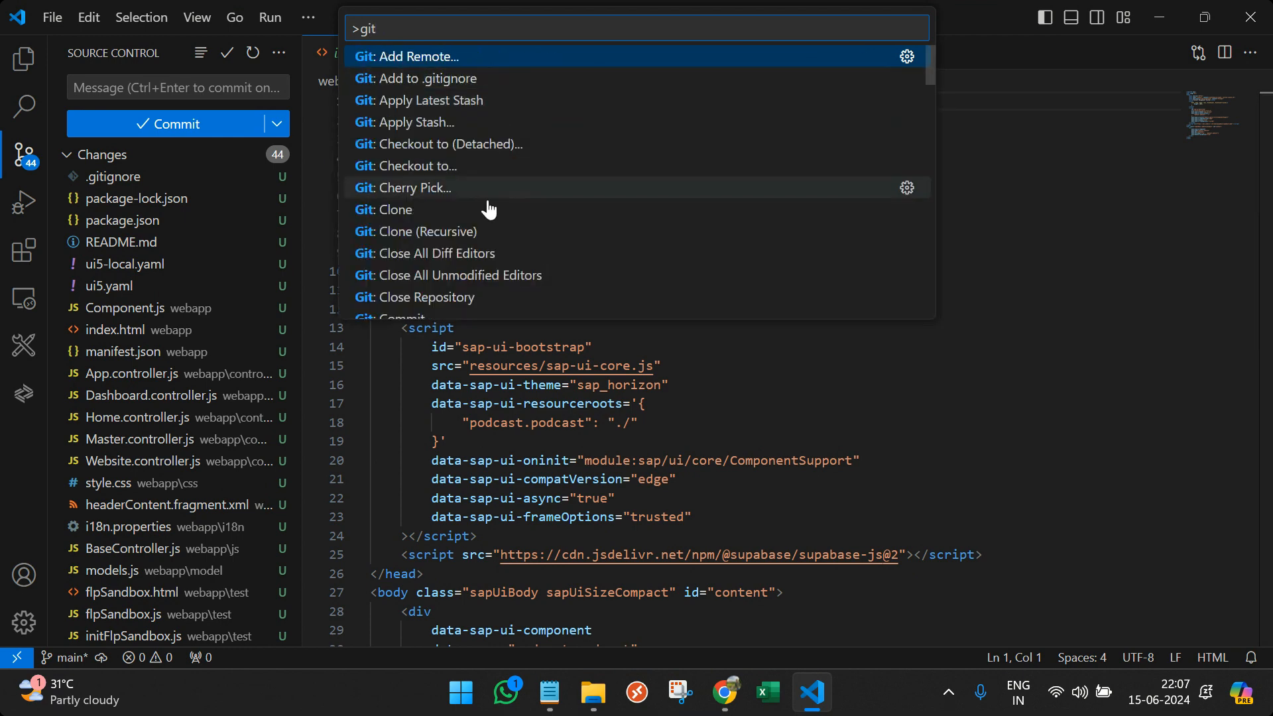
{"action": "type", "text": ":"}
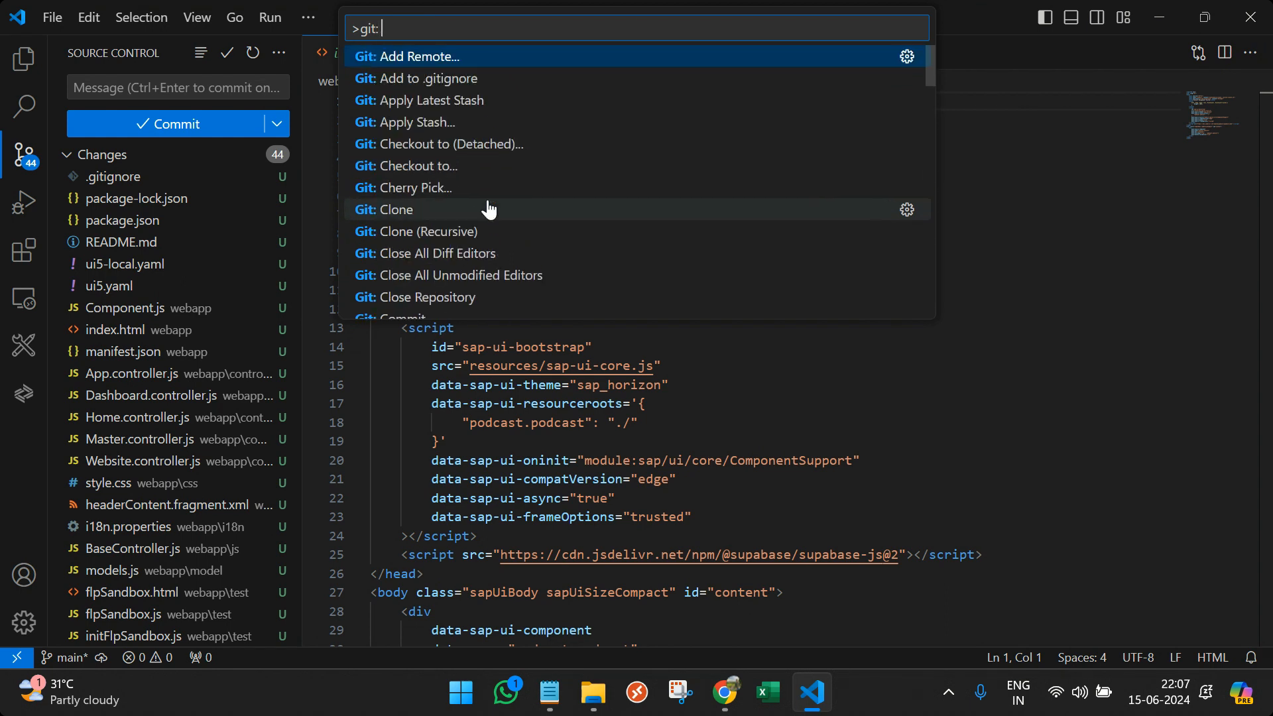
{"action": "type", "text": "renam"}
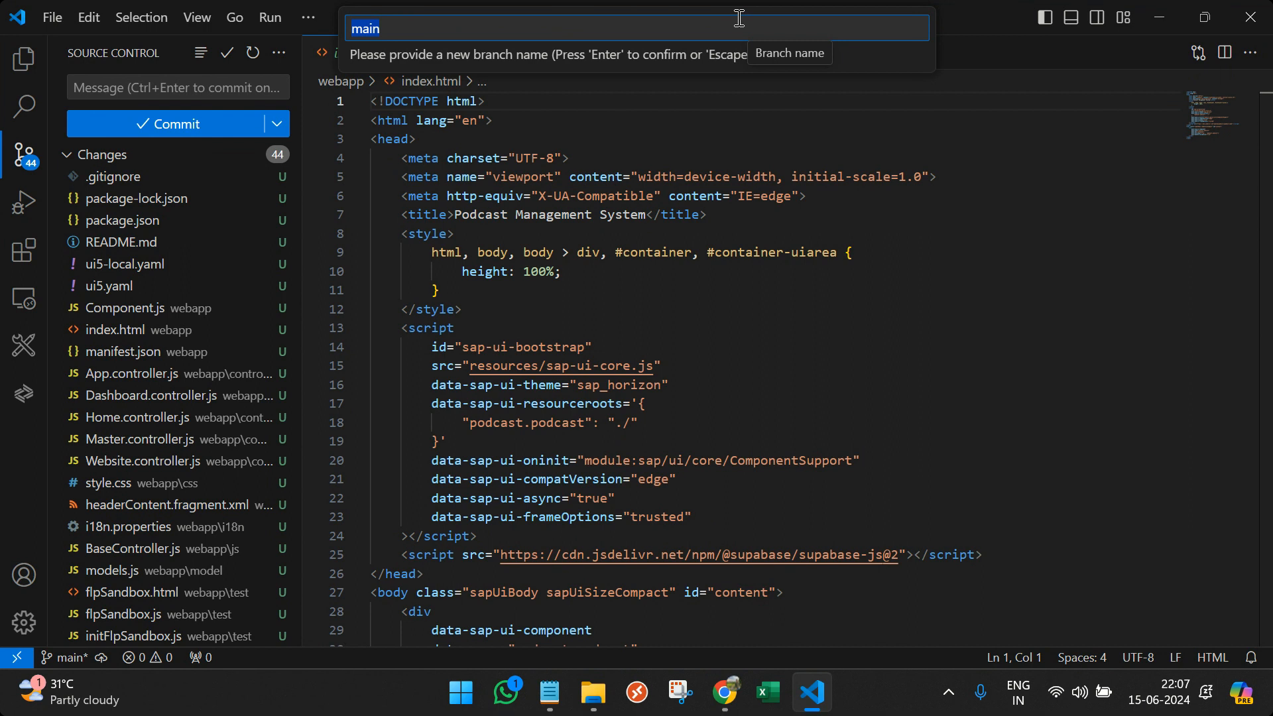
{"action": "type", "text": "prod"}
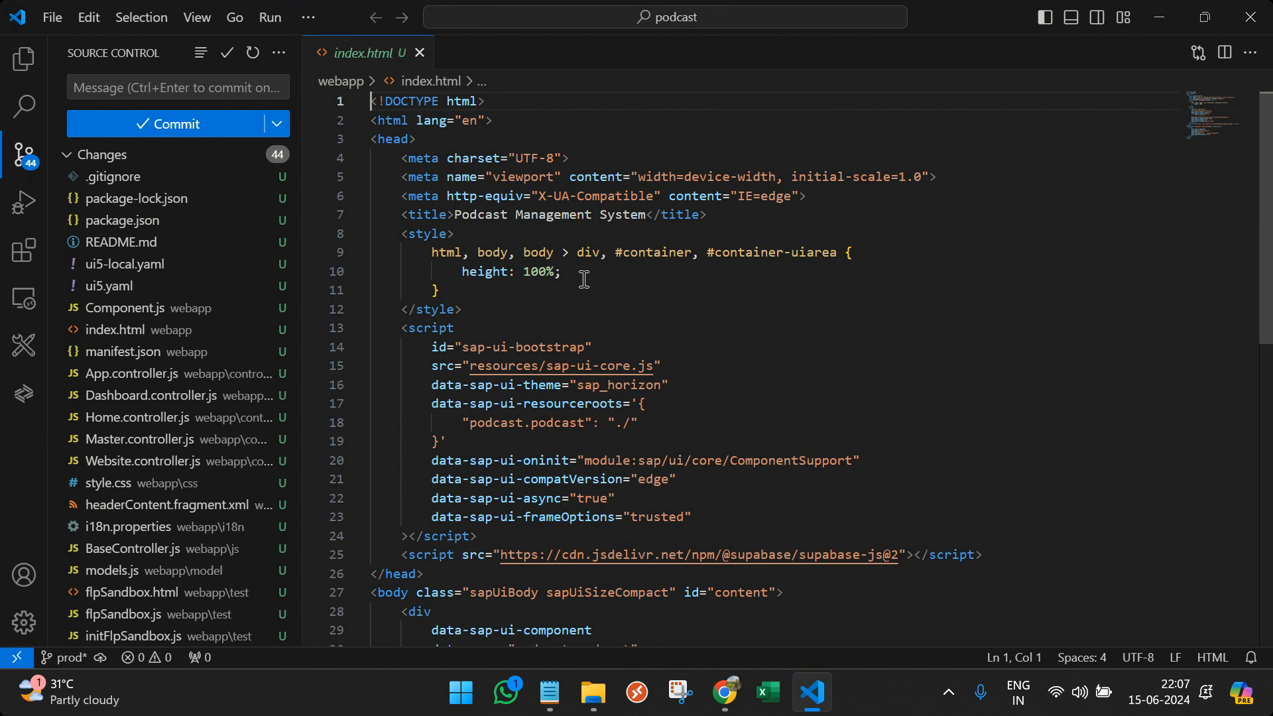
{"action": "mouse_move", "coordinate": [671, 118]}
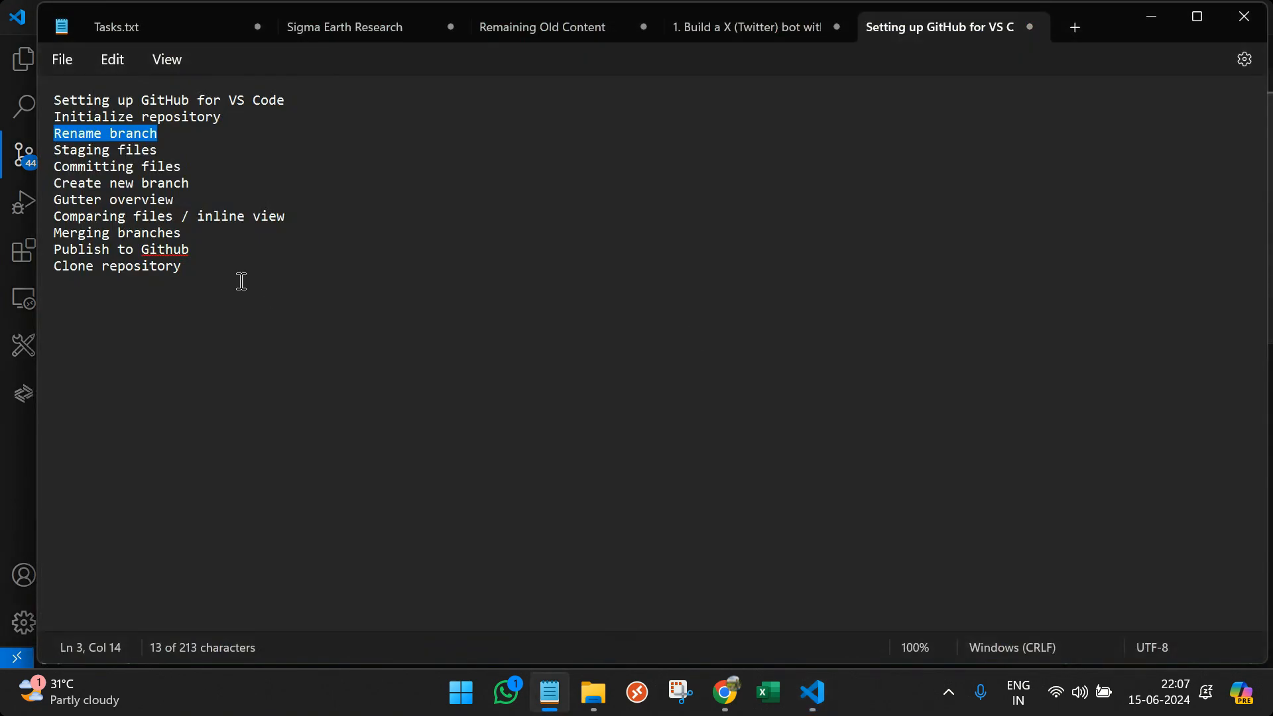
{"action": "left_click", "coordinate": [811, 692]}
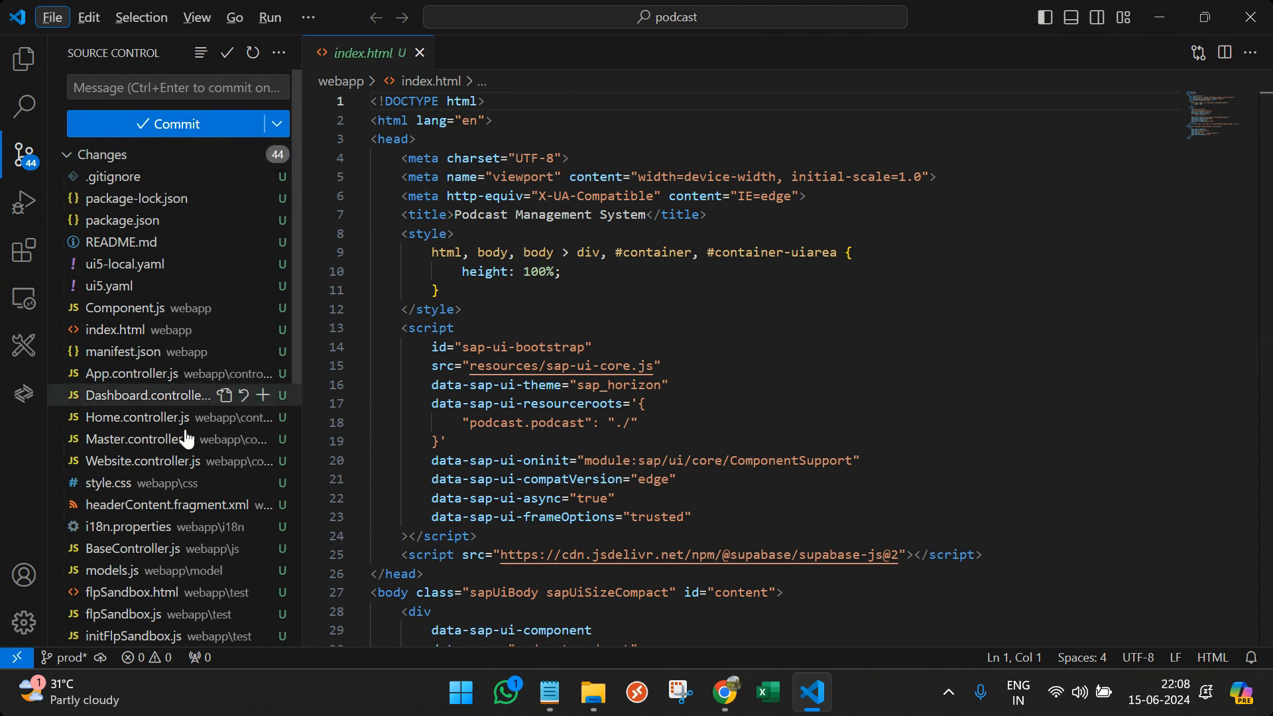
- Stage .gitignore and all remaining changes so the 44 podcast files are staged on prod
{"action": "left_click", "coordinate": [275, 123]}
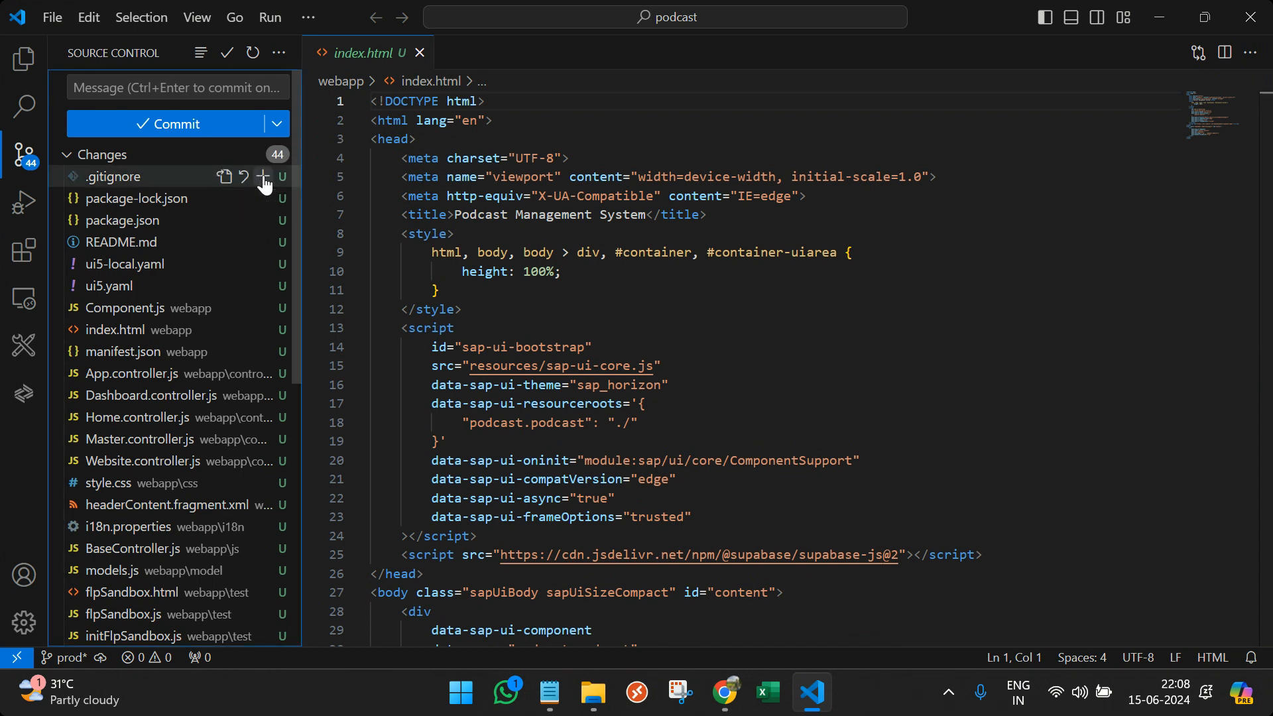
{"action": "left_click", "coordinate": [263, 176]}
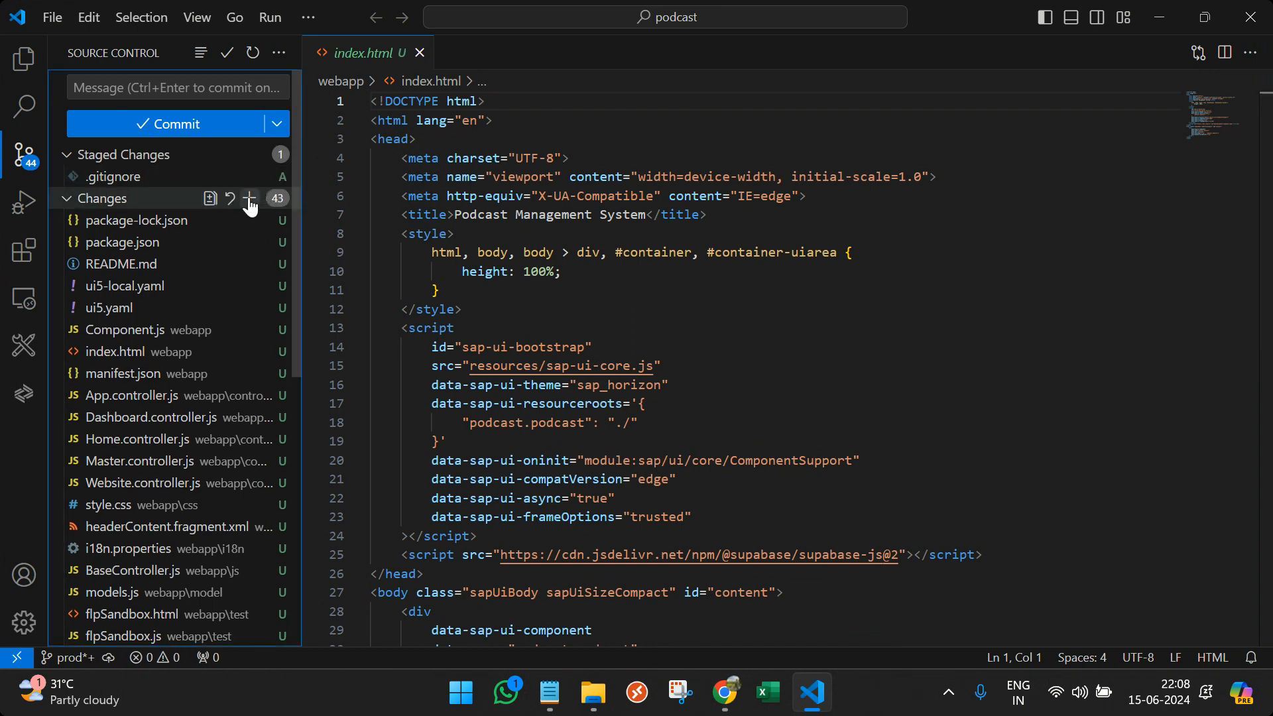
{"action": "left_click", "coordinate": [248, 197]}
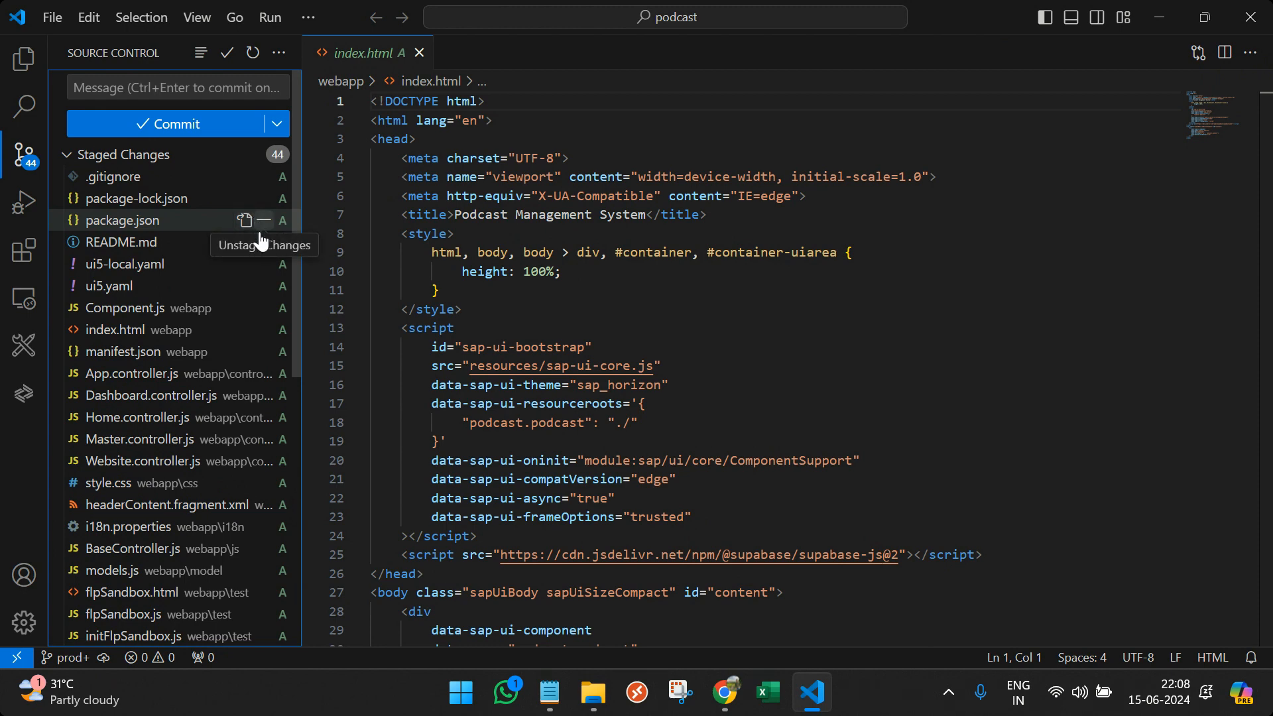
{"action": "scroll", "scroll_direction": "down", "scroll_amount": 3}
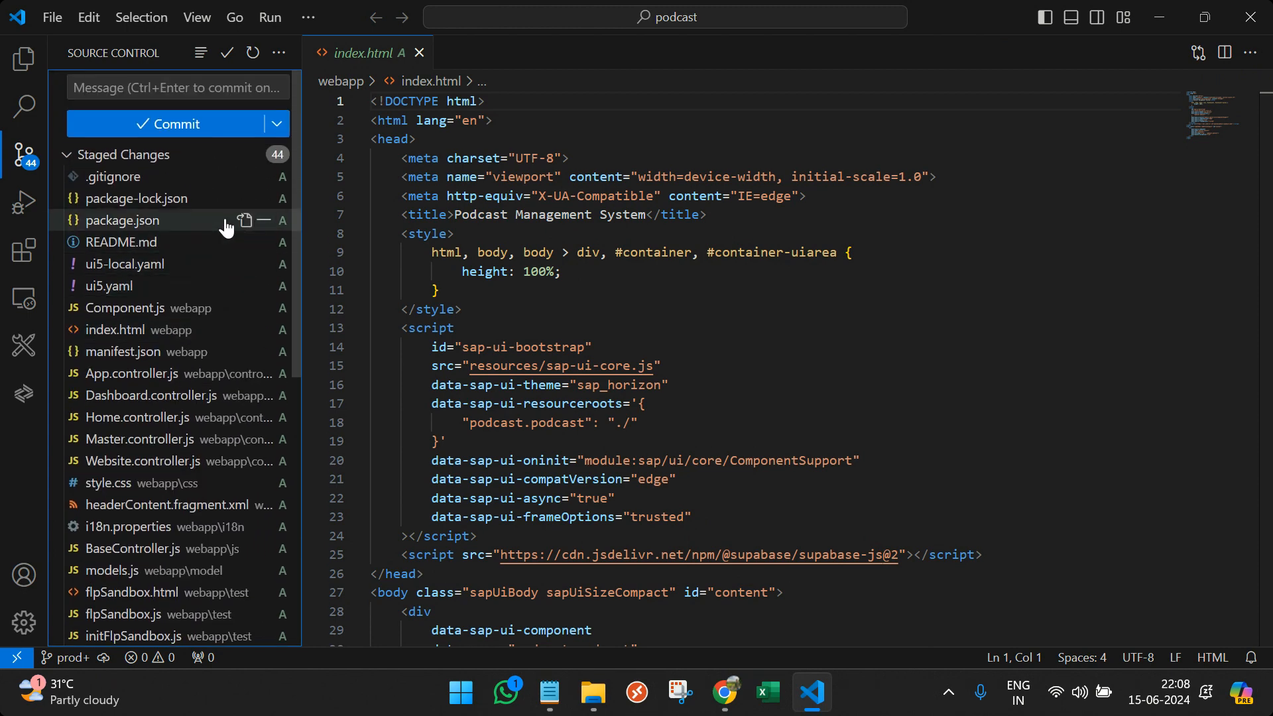
{"action": "mouse_move", "coordinate": [114, 176]}
{"action": "type", "text": "First Commit"}
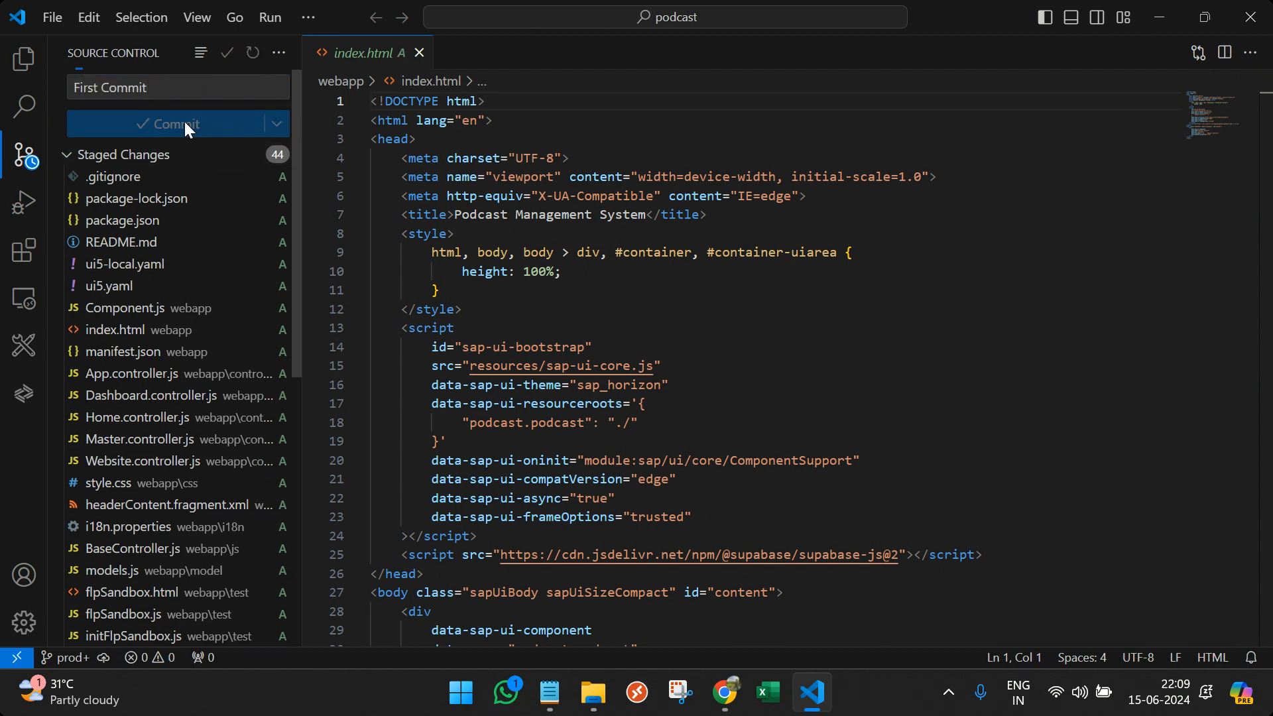
- Commit the staged files as First Commit after fixing the git identity, then publish prod to GitHub
{"action": "left_click", "coordinate": [169, 123]}
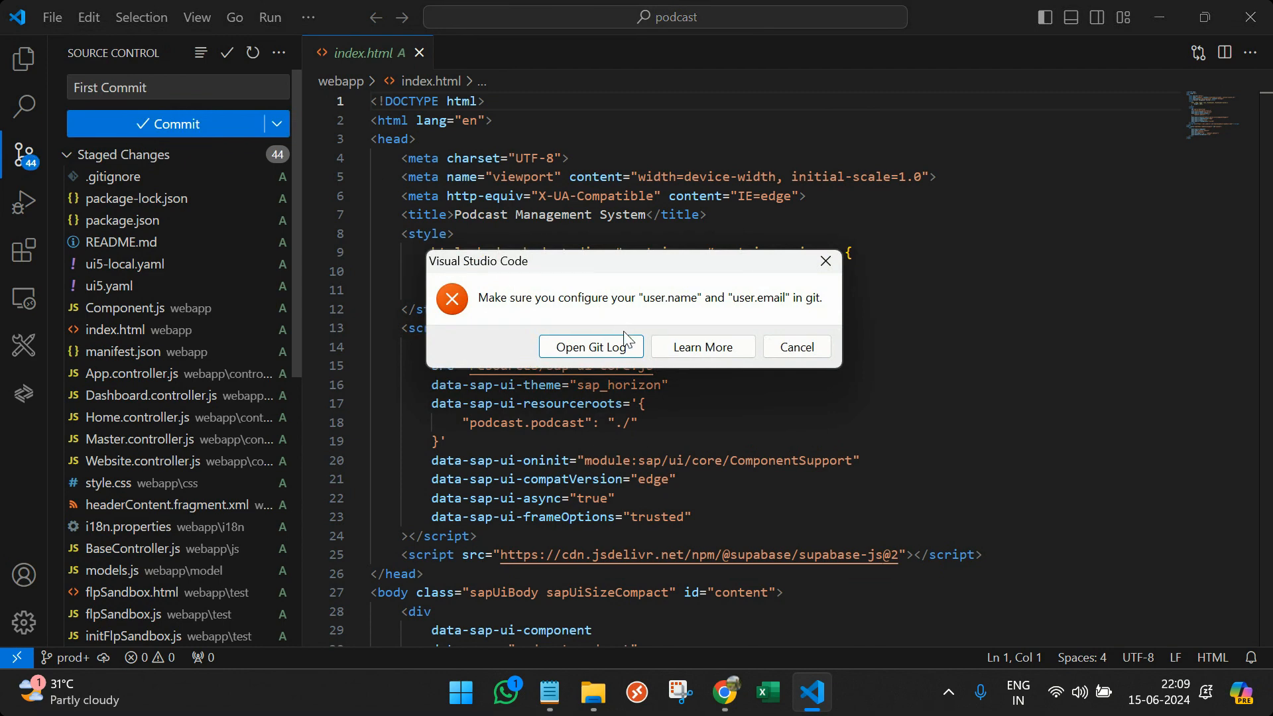
{"action": "mouse_move", "coordinate": [702, 346]}
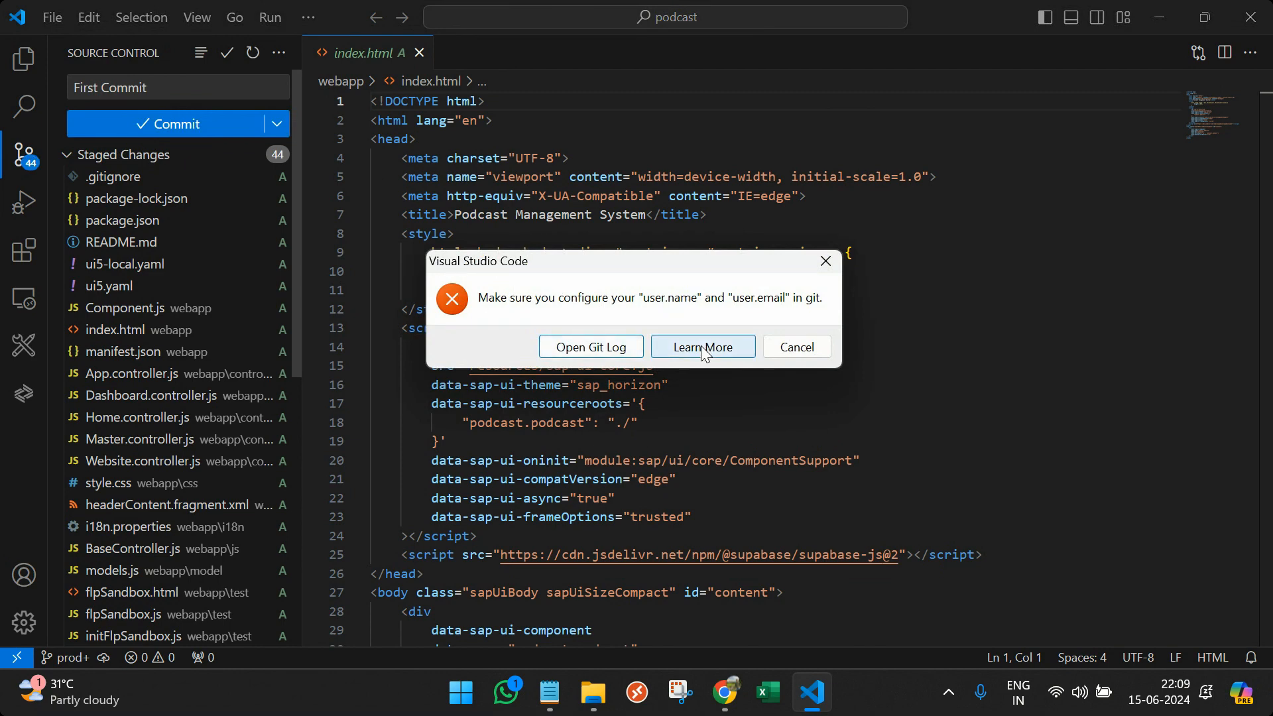
{"action": "mouse_move", "coordinate": [611, 318]}
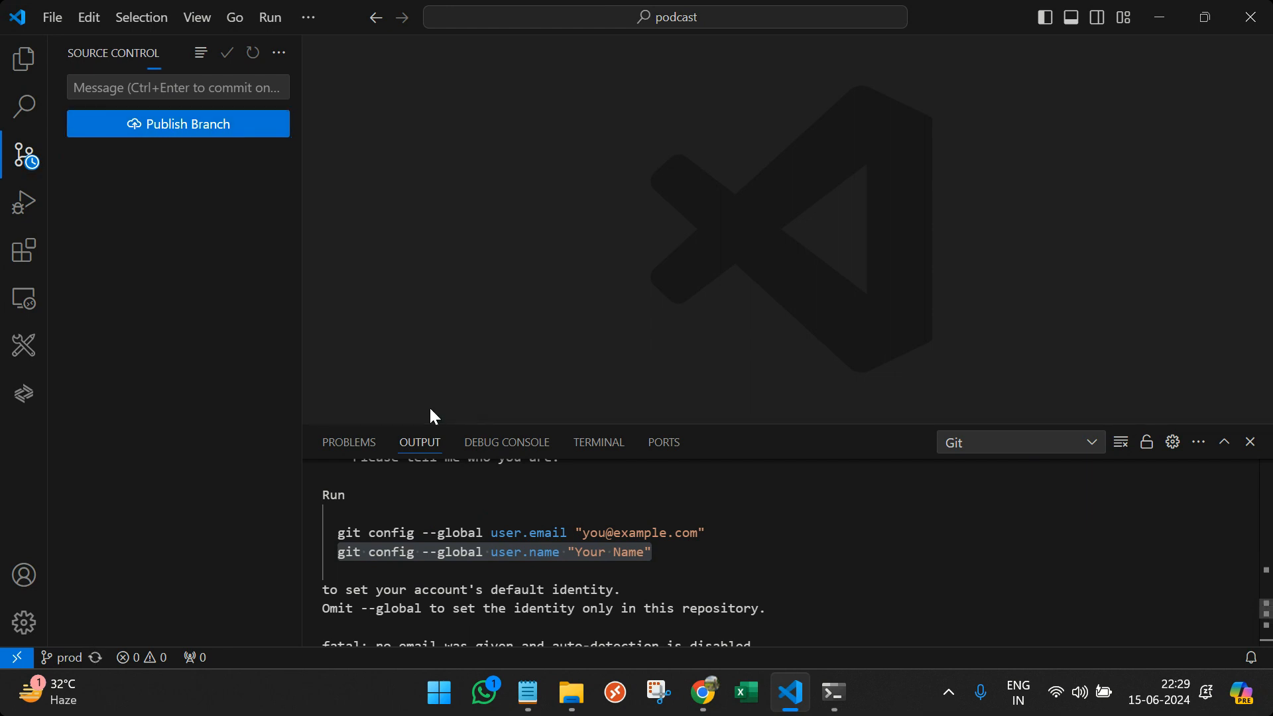
{"action": "left_click", "coordinate": [178, 124]}
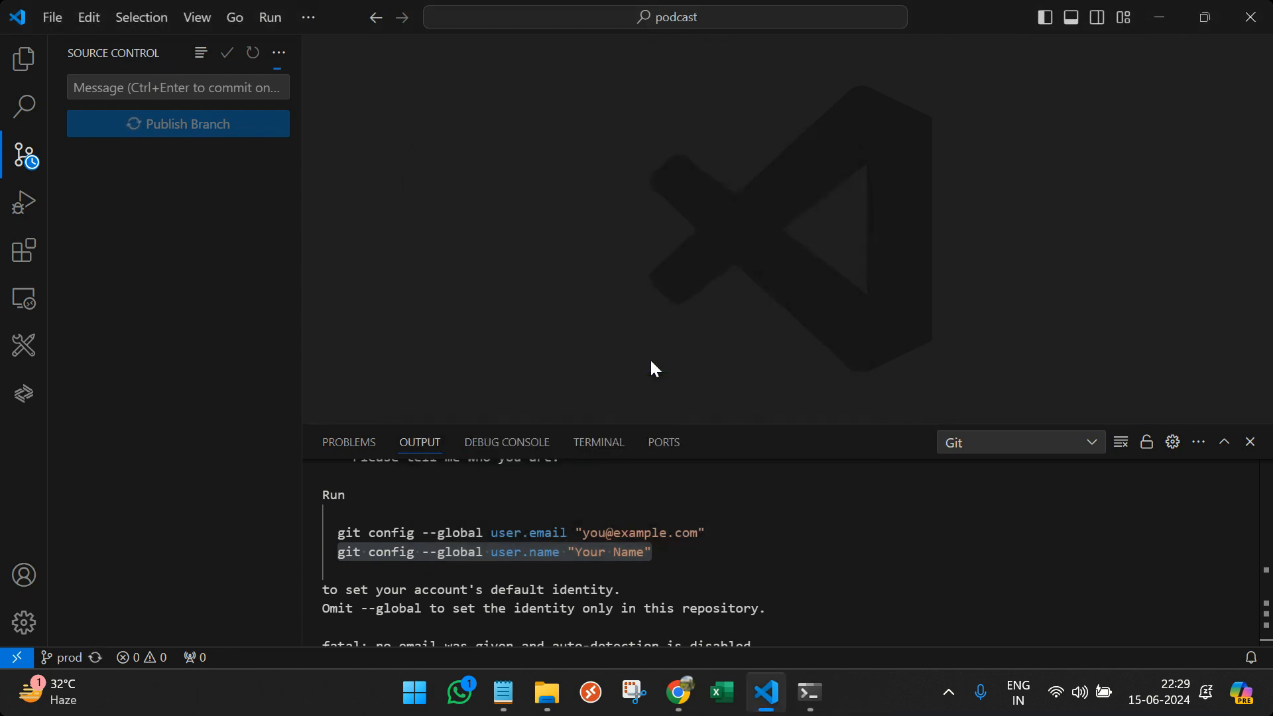
{"action": "left_click", "coordinate": [703, 692]}
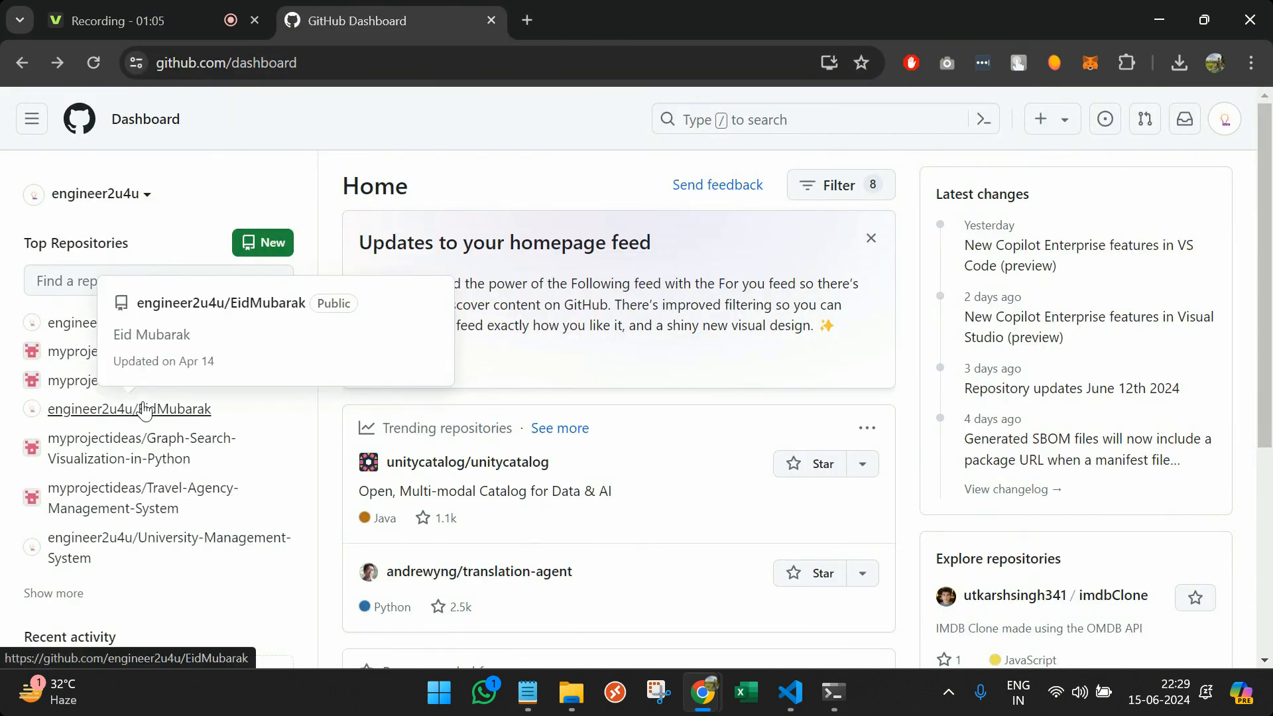
{"action": "mouse_move", "coordinate": [258, 499]}
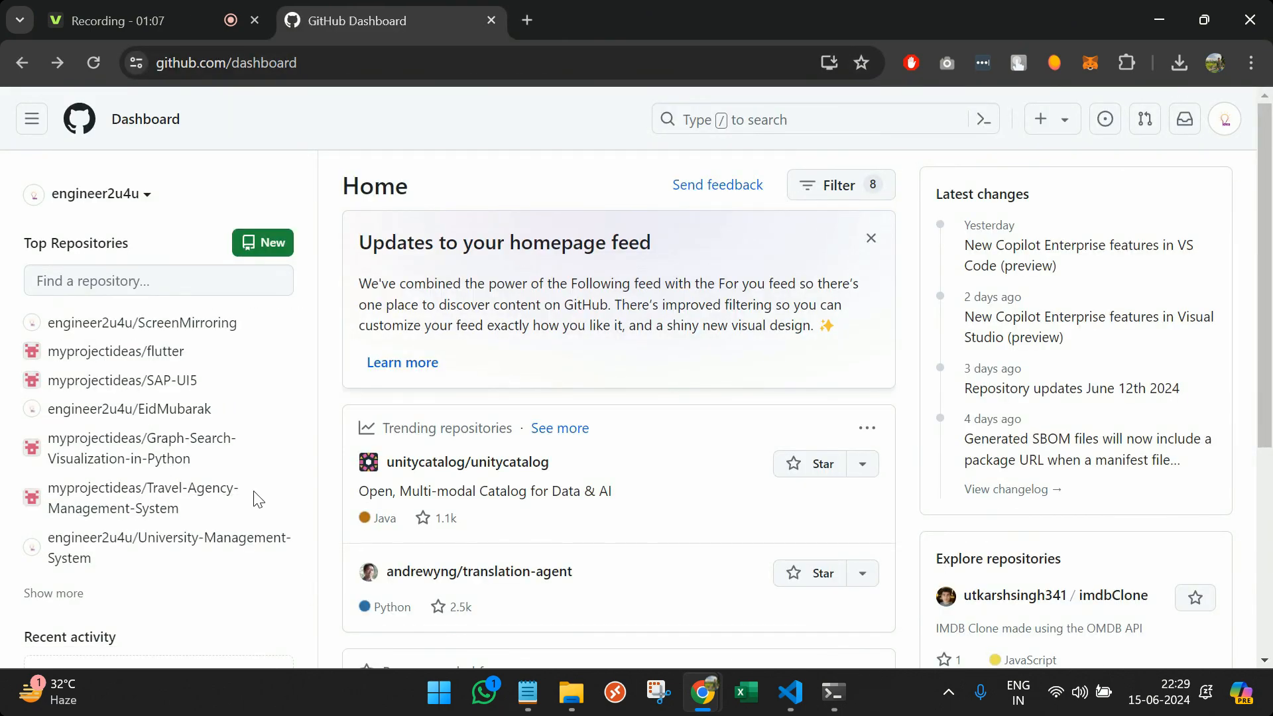
- From Top Repositories, open engineer2u4u/podcast and check First Commit on the prod branch
{"action": "scroll", "scroll_direction": "down", "scroll_amount": 3}
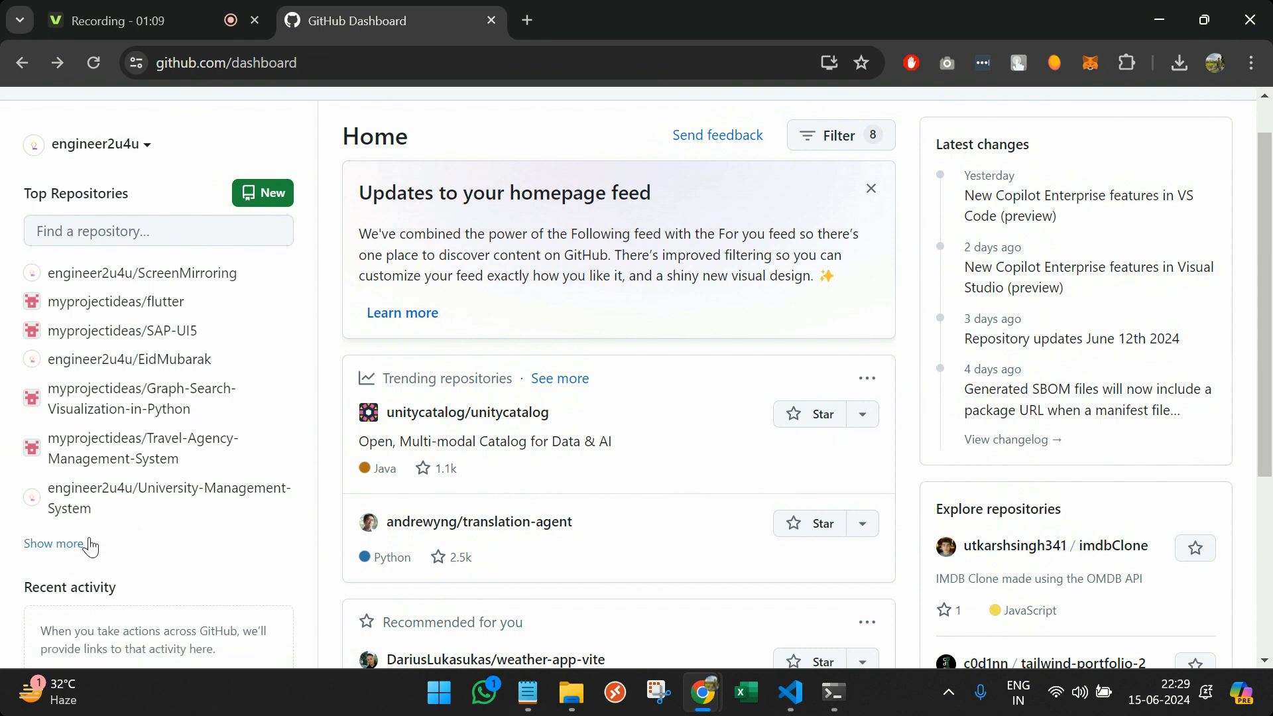
{"action": "left_click", "coordinate": [56, 543]}
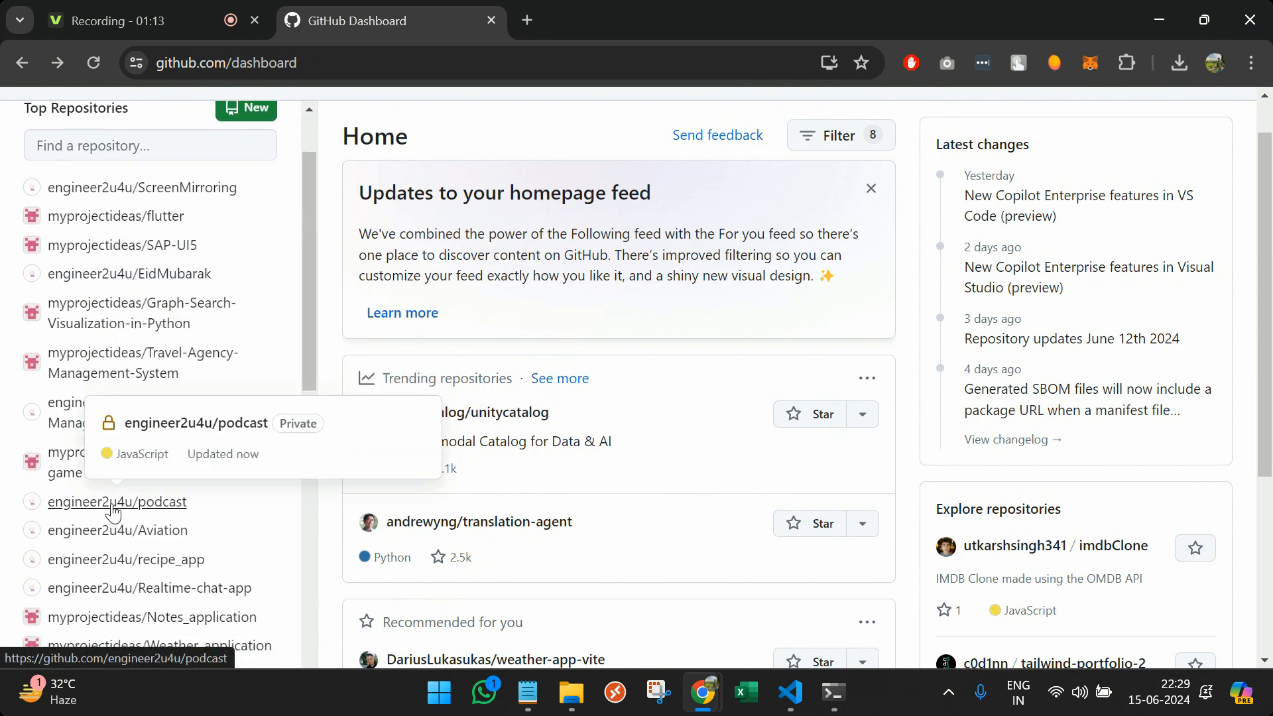
{"action": "left_click", "coordinate": [117, 501]}
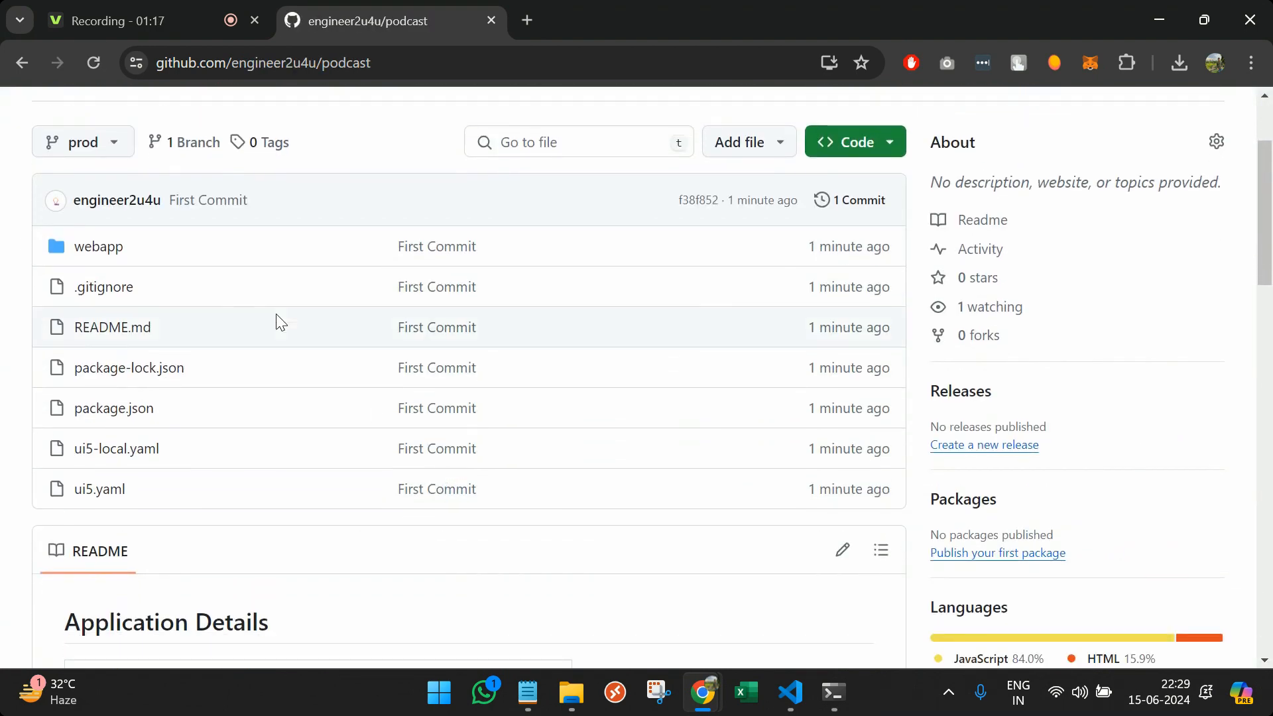
{"action": "mouse_move", "coordinate": [339, 371]}
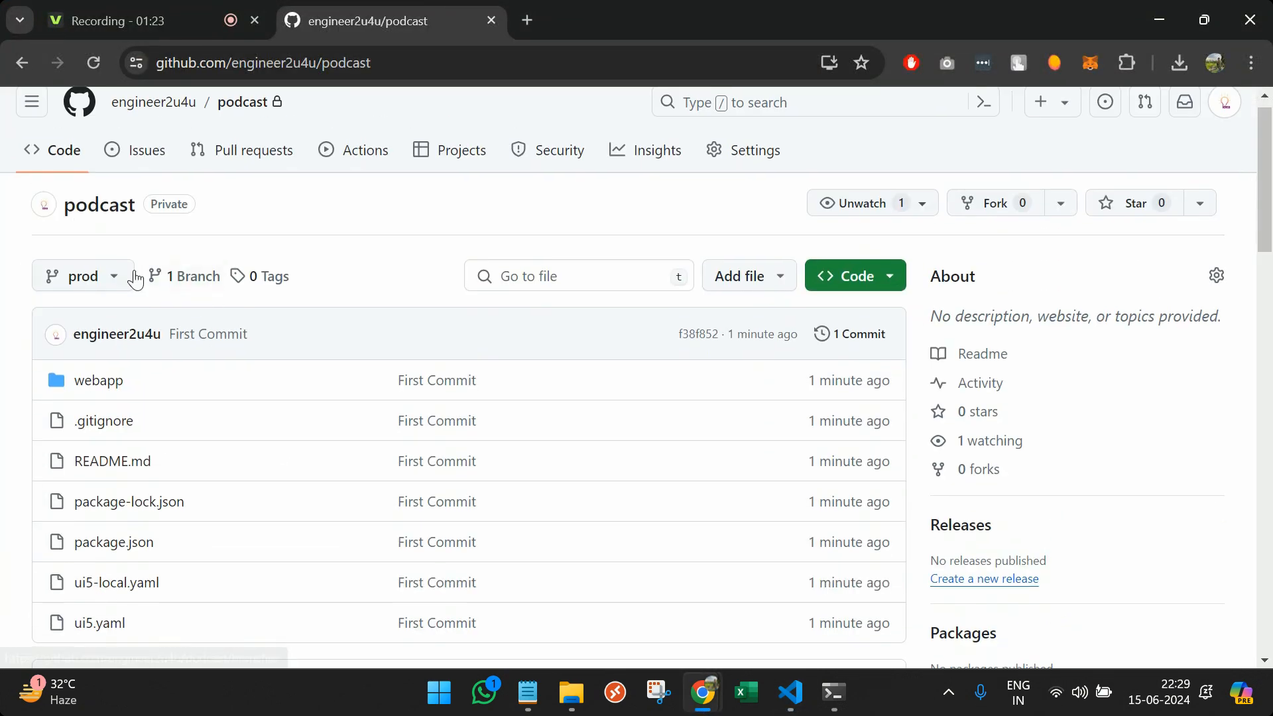
{"action": "left_click", "coordinate": [81, 276]}
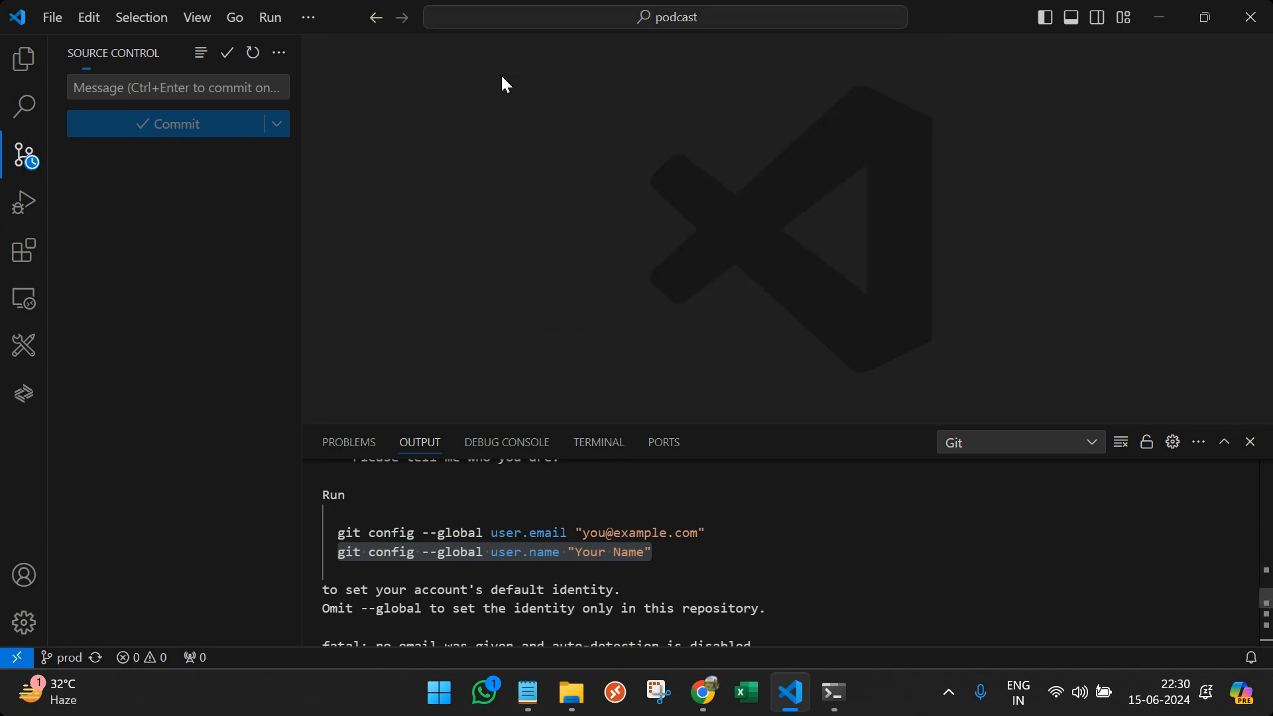
- Create a new dev branch from prod and publish it to GitHub
{"action": "left_click", "coordinate": [62, 656]}
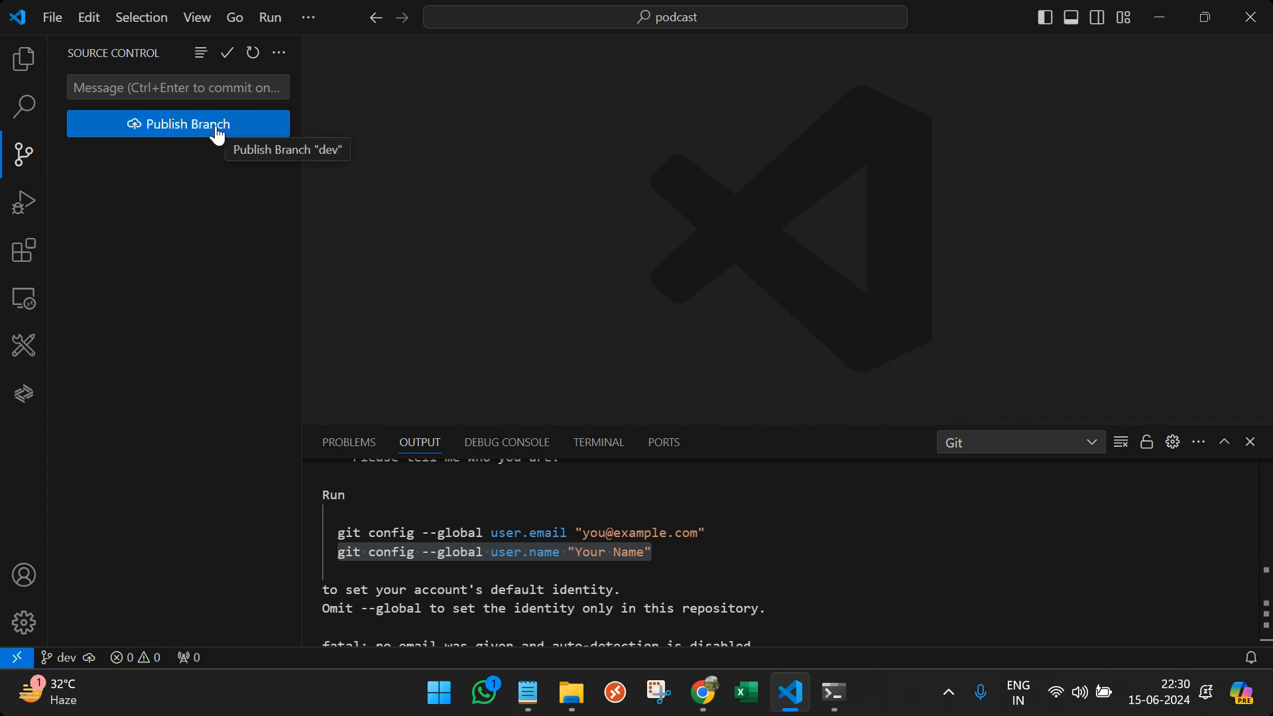
{"action": "left_click", "coordinate": [177, 123]}
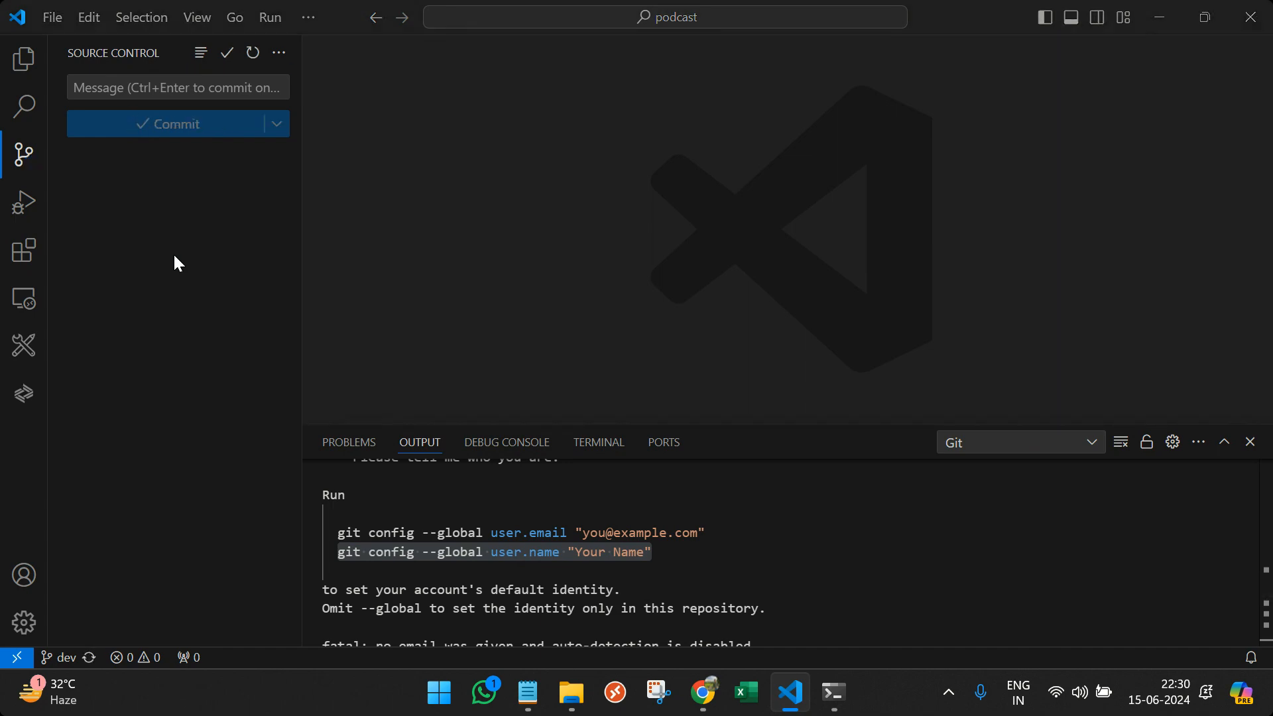
{"action": "left_click", "coordinate": [702, 692]}
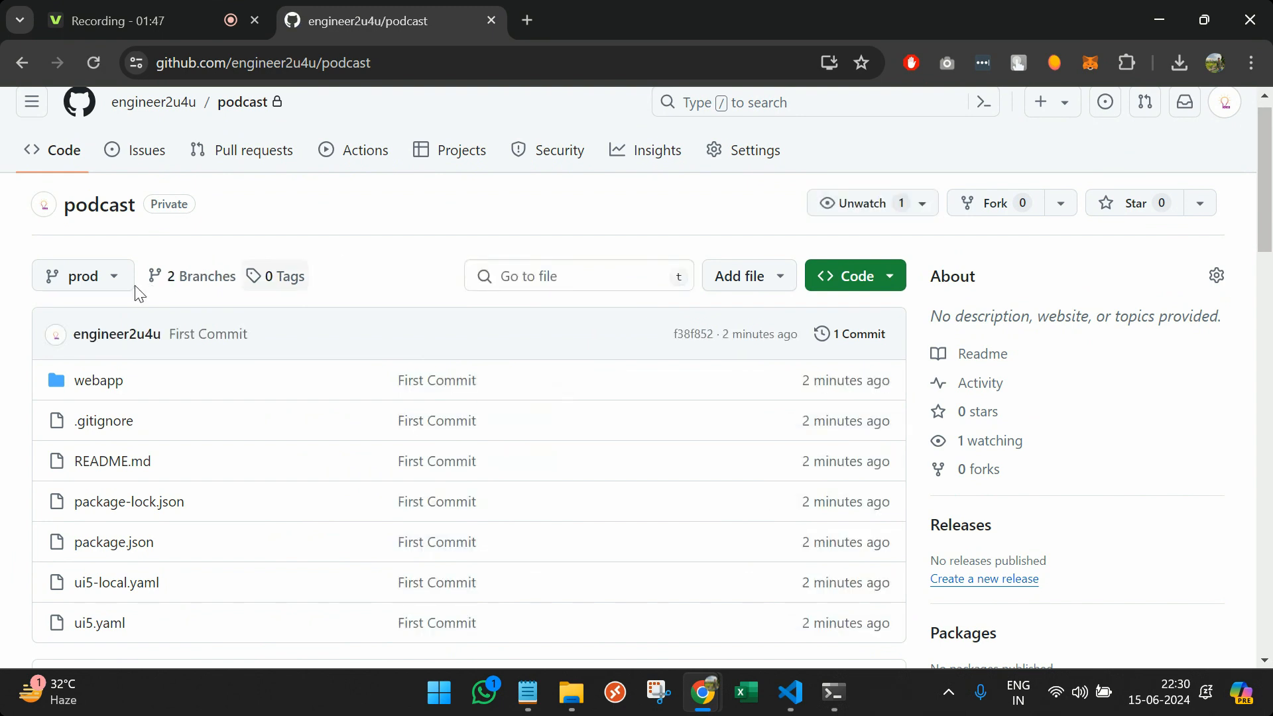
- Switch the podcast repository page from prod to the dev branch
{"action": "left_click", "coordinate": [81, 276]}
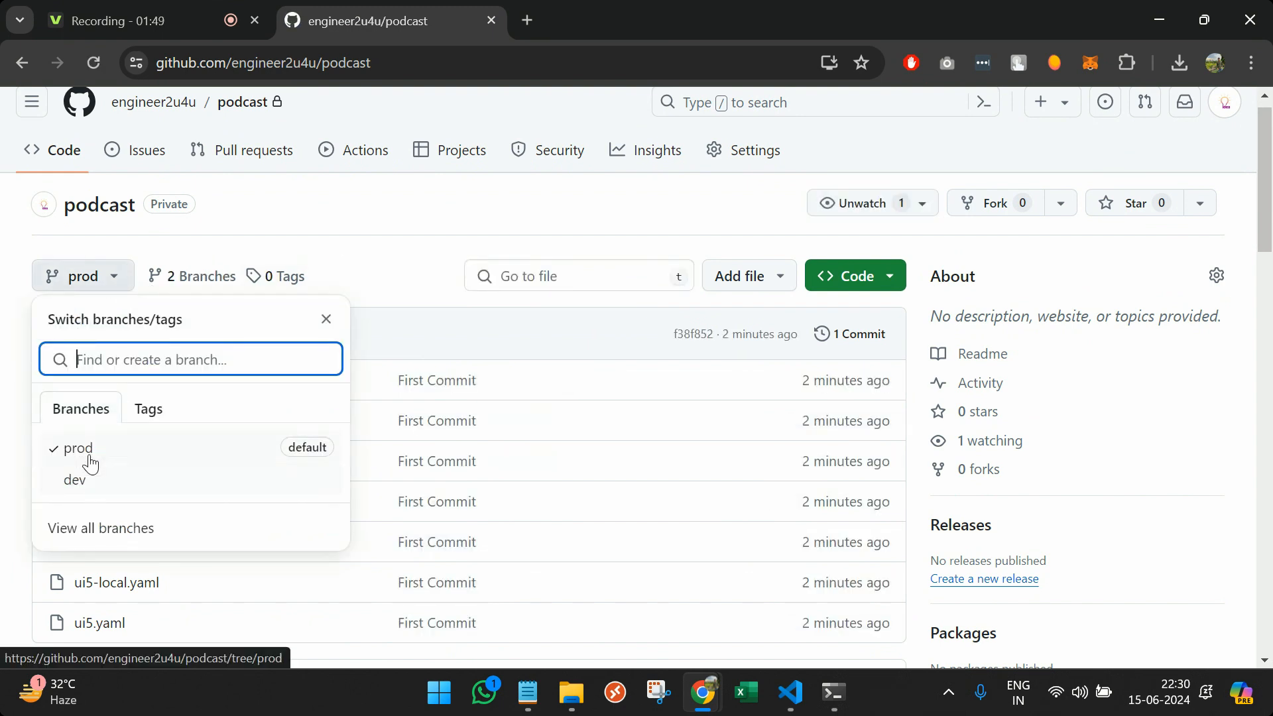
{"action": "left_click", "coordinate": [75, 480]}
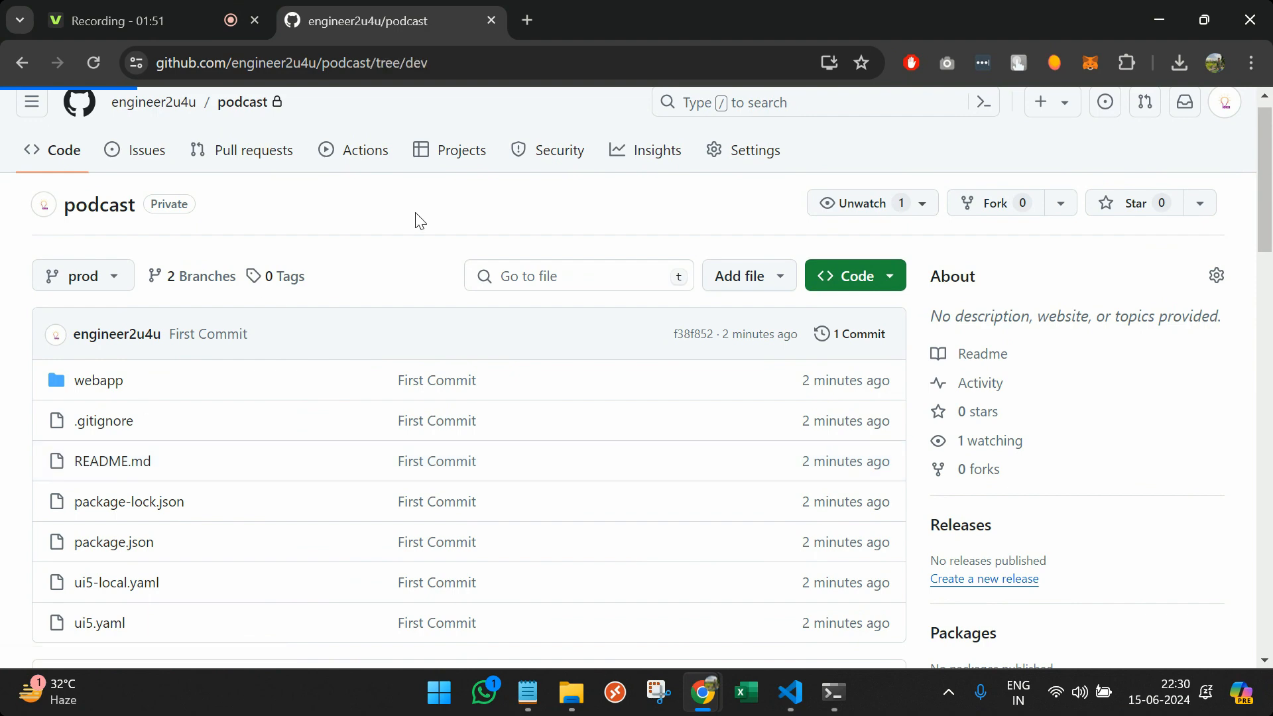
{"action": "left_click", "coordinate": [78, 275]}
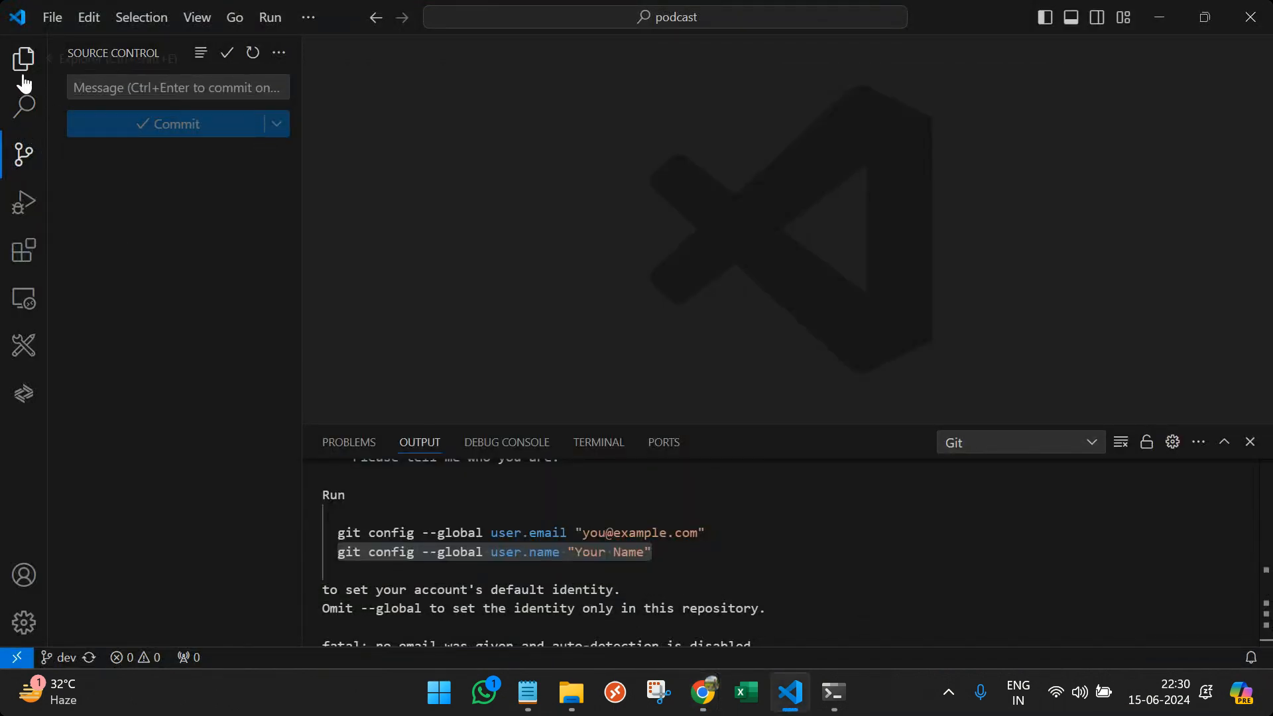
- Edit webapp/index.html so the page title reads "Podcast Management System Ver 2"
{"action": "left_click", "coordinate": [24, 59]}
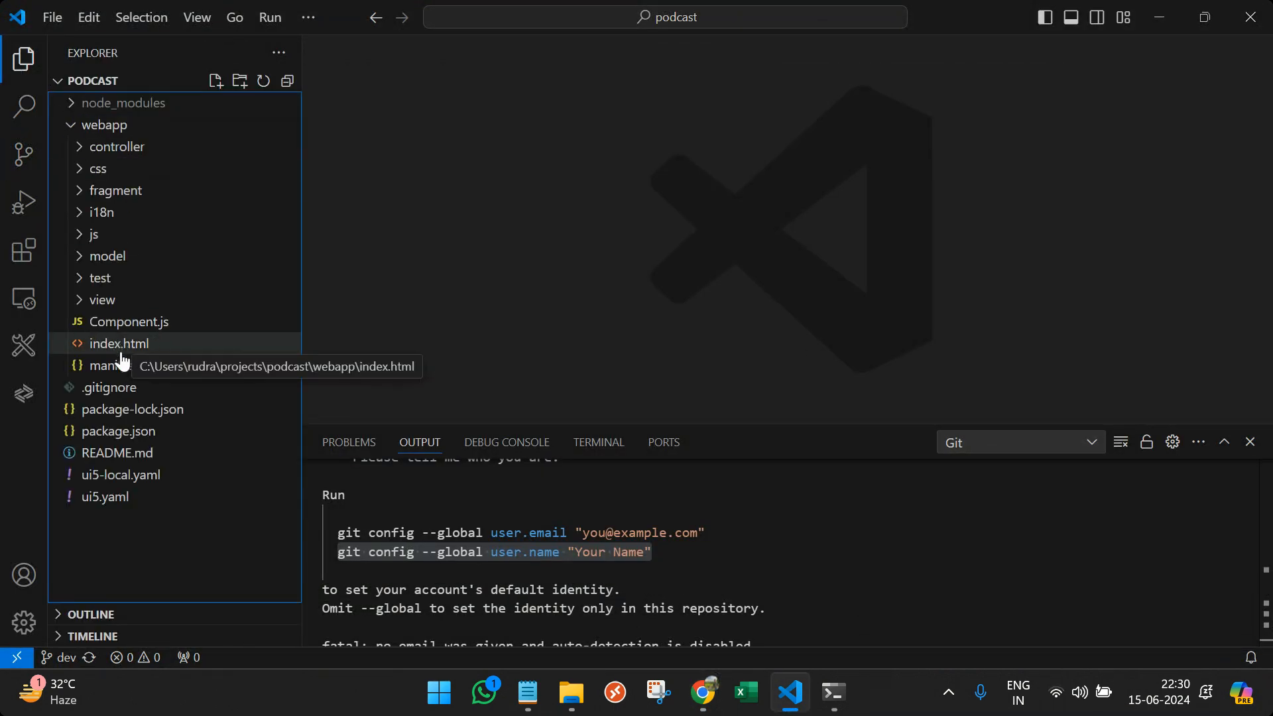
{"action": "left_click", "coordinate": [118, 342]}
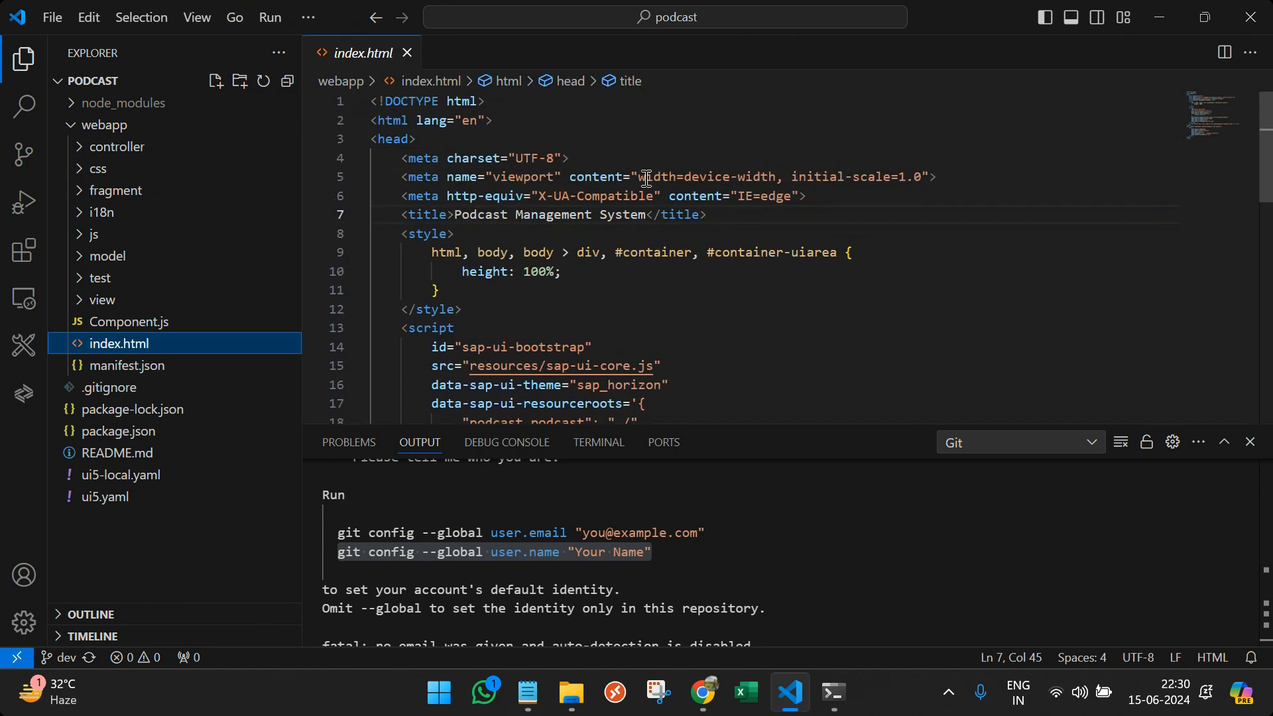
{"action": "left_click", "coordinate": [416, 139]}
{"action": "type", "text": " Ver 2"}
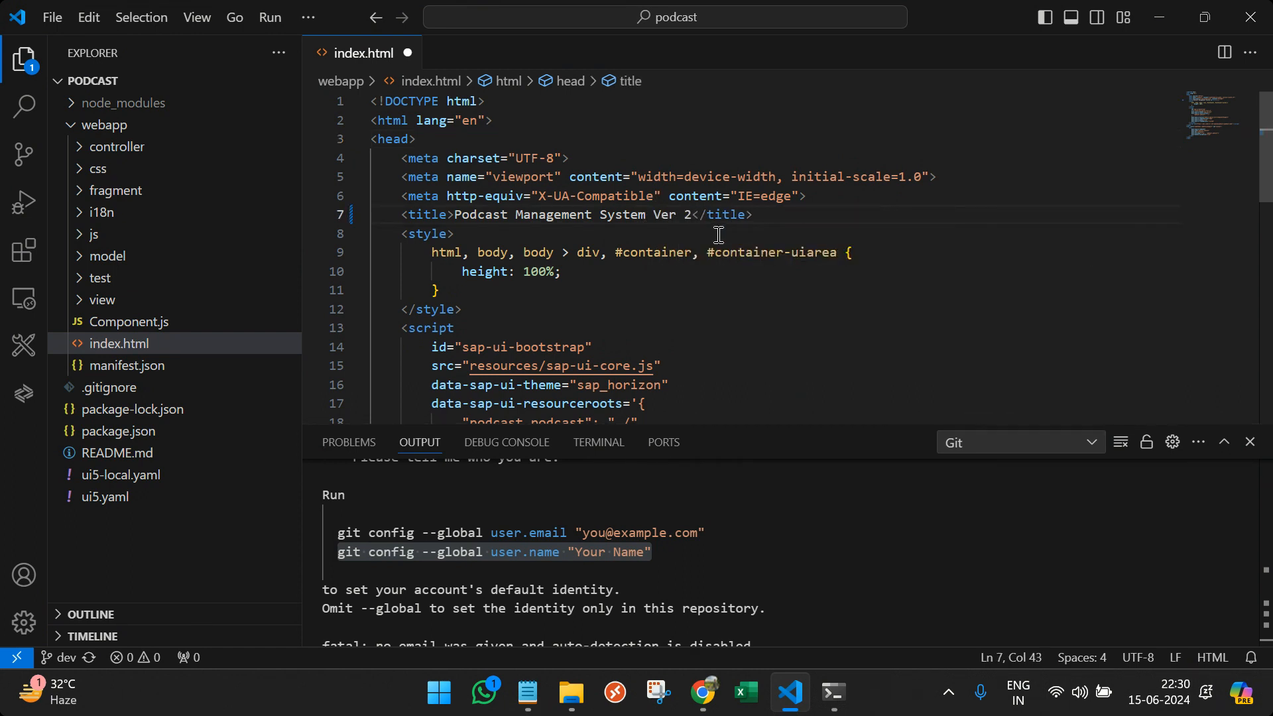
- Save index.html, then continue editing it while reviewing the Git user.email/user.name output
{"action": "key", "text": "ctrl+s"}
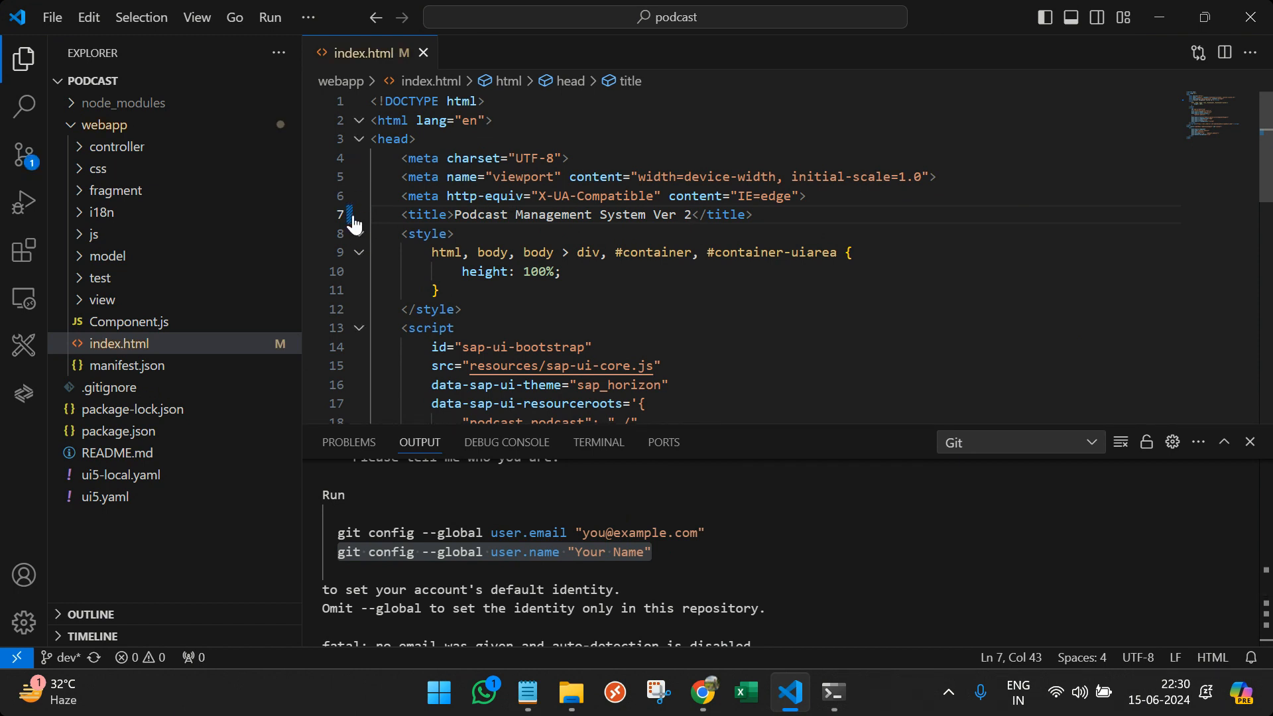
{"action": "mouse_move", "coordinate": [354, 215]}
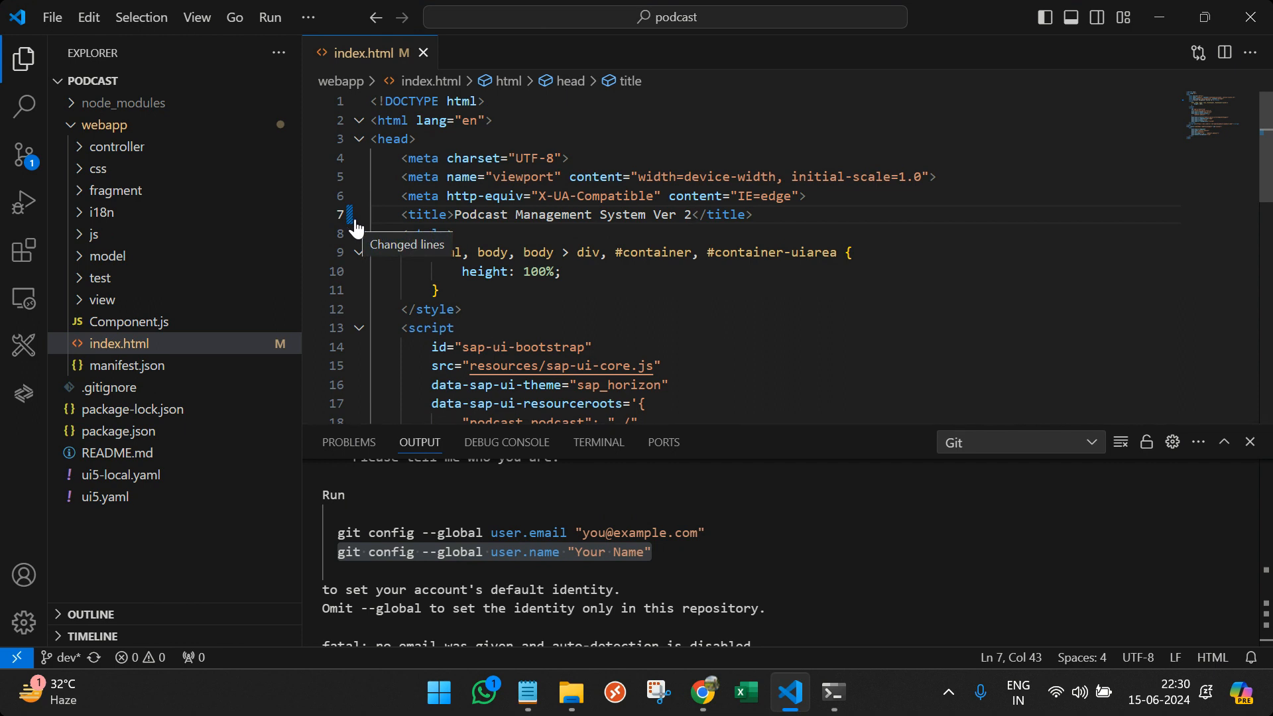
{"action": "mouse_move", "coordinate": [809, 213]}
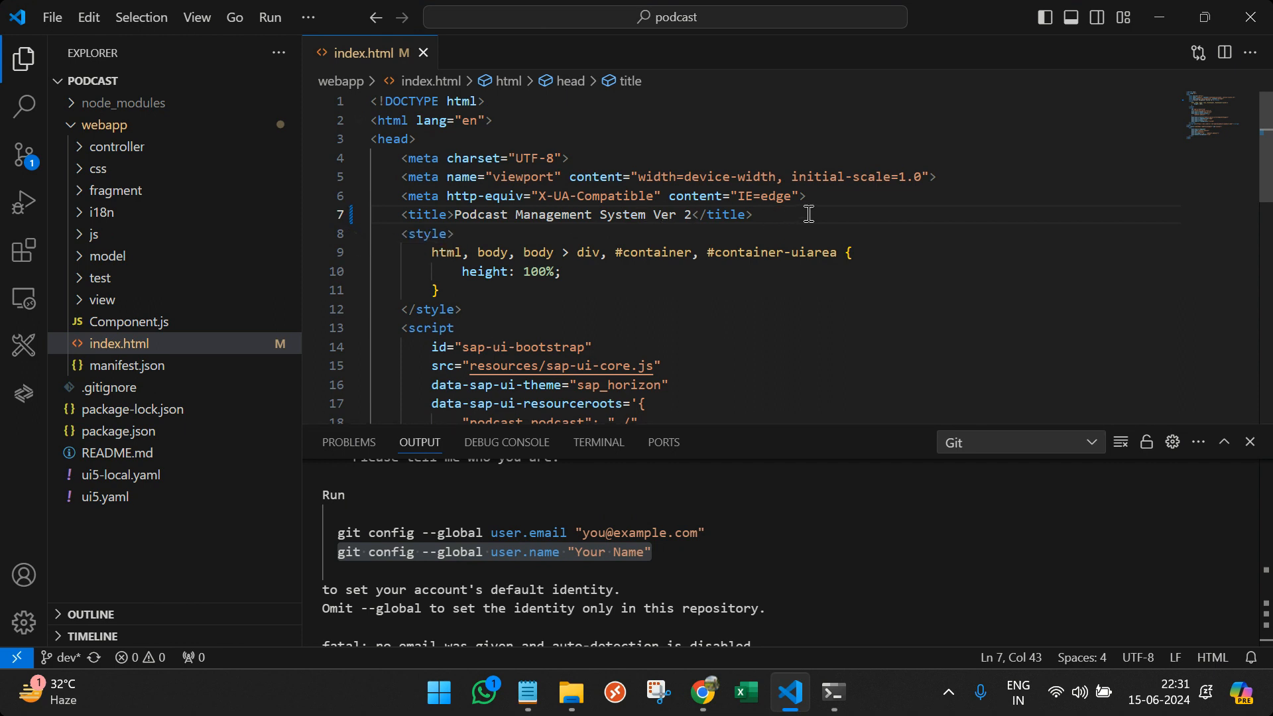
{"action": "key", "text": "Enter"}
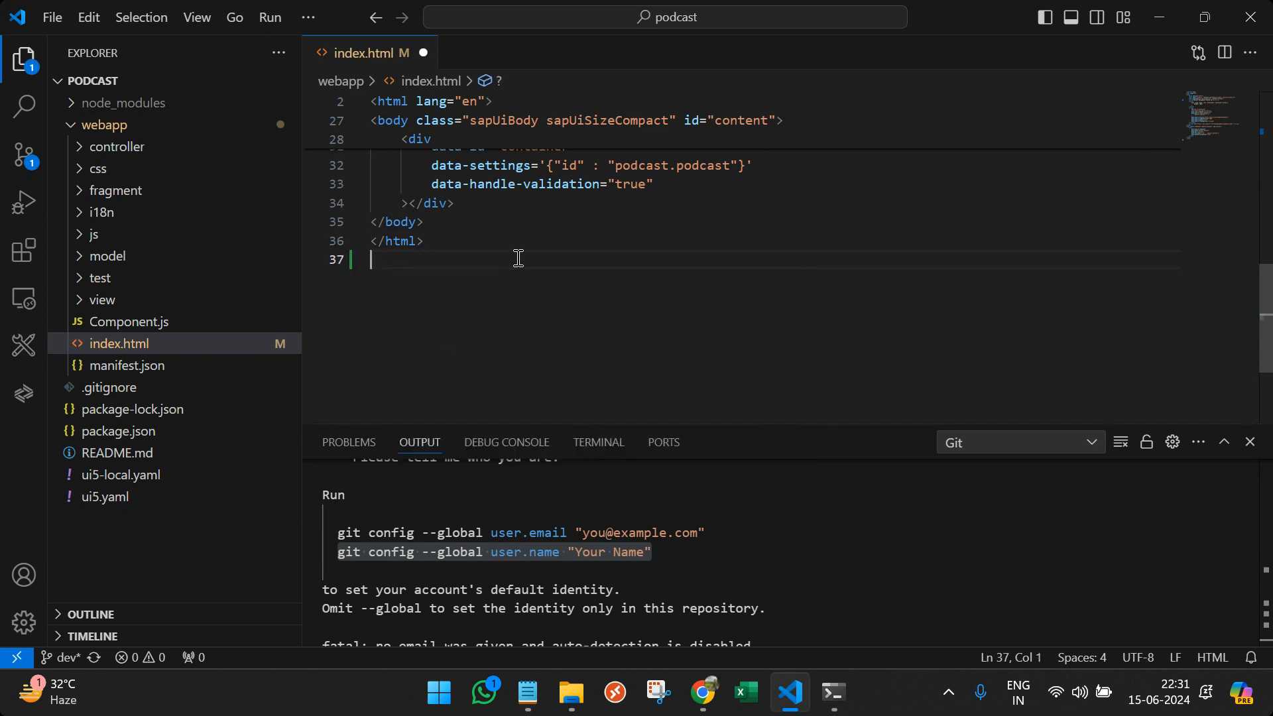
{"action": "type", "text": "<test"}
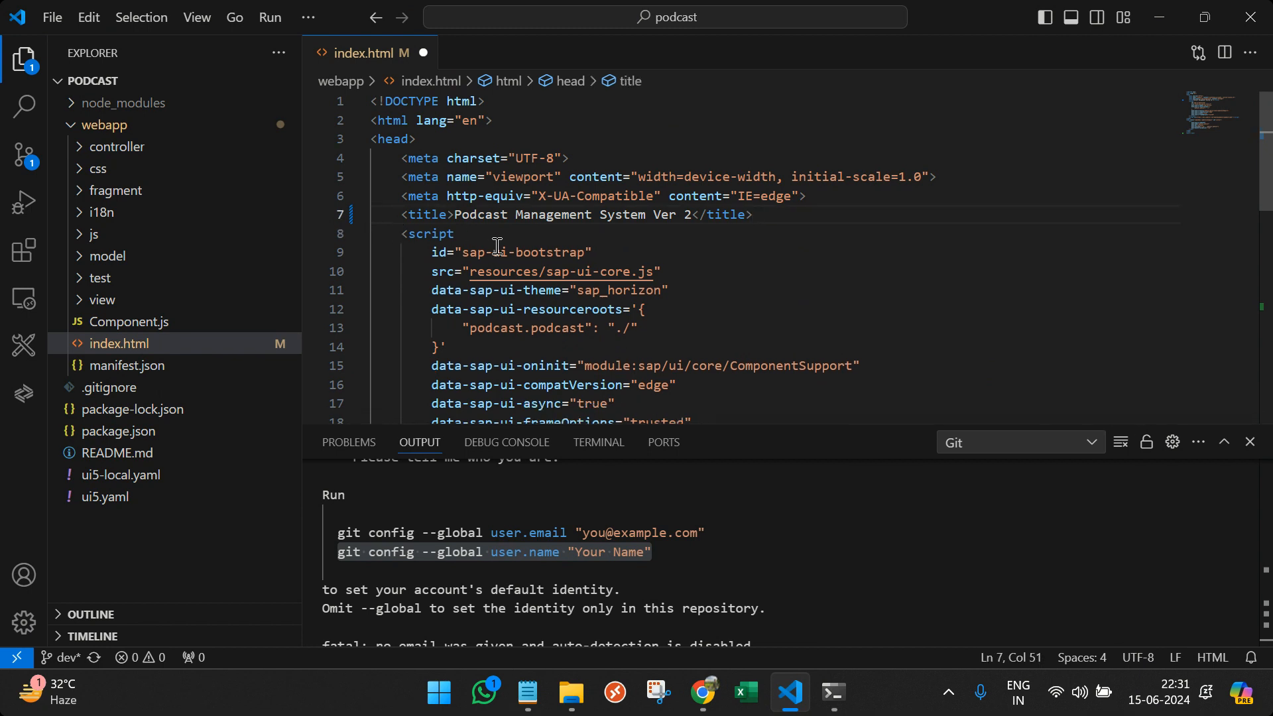
{"action": "scroll", "scroll_direction": "down", "scroll_amount": 3}
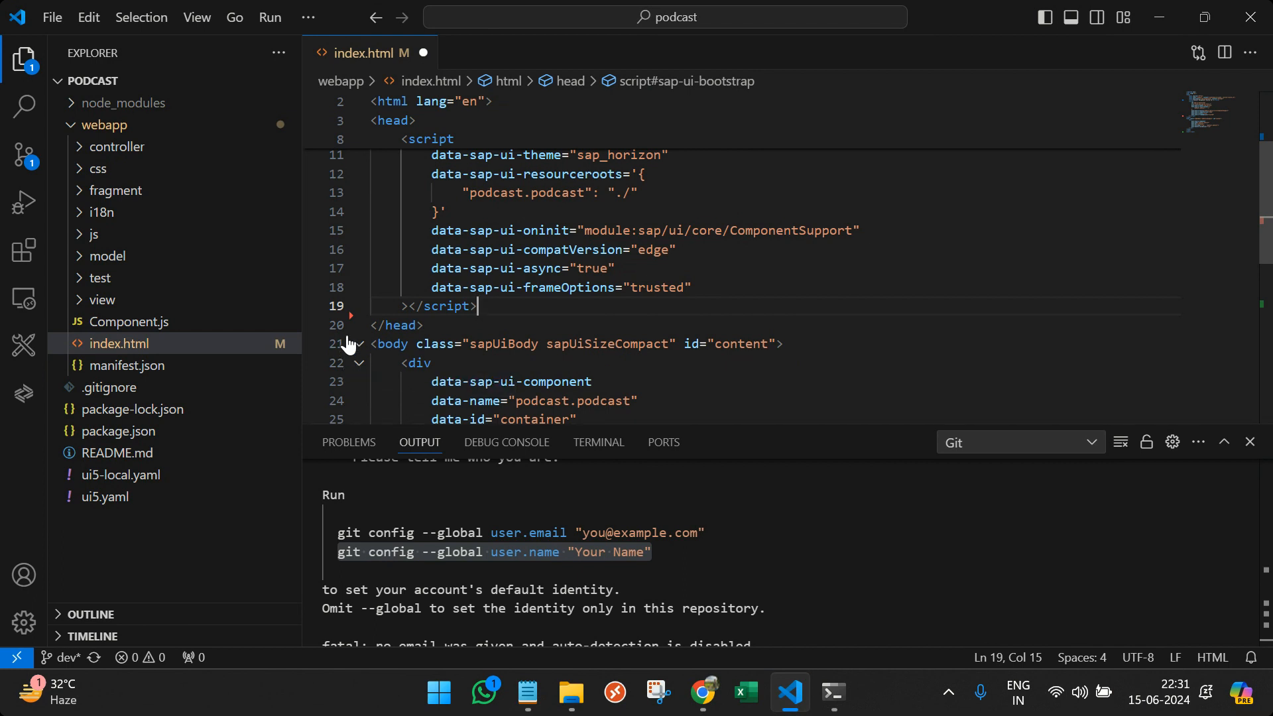
{"action": "mouse_move", "coordinate": [280, 352]}
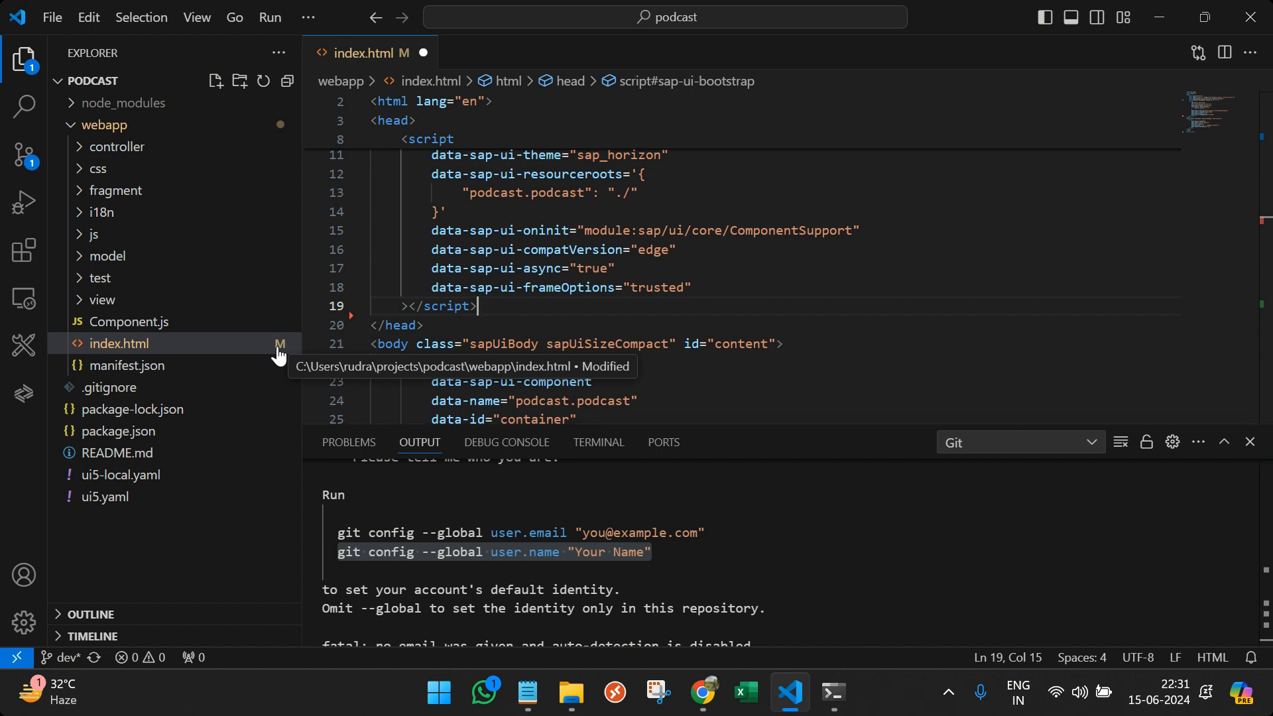
- Review index.html's diff in Source Control and stage its changes on dev
{"action": "left_click", "coordinate": [23, 155]}
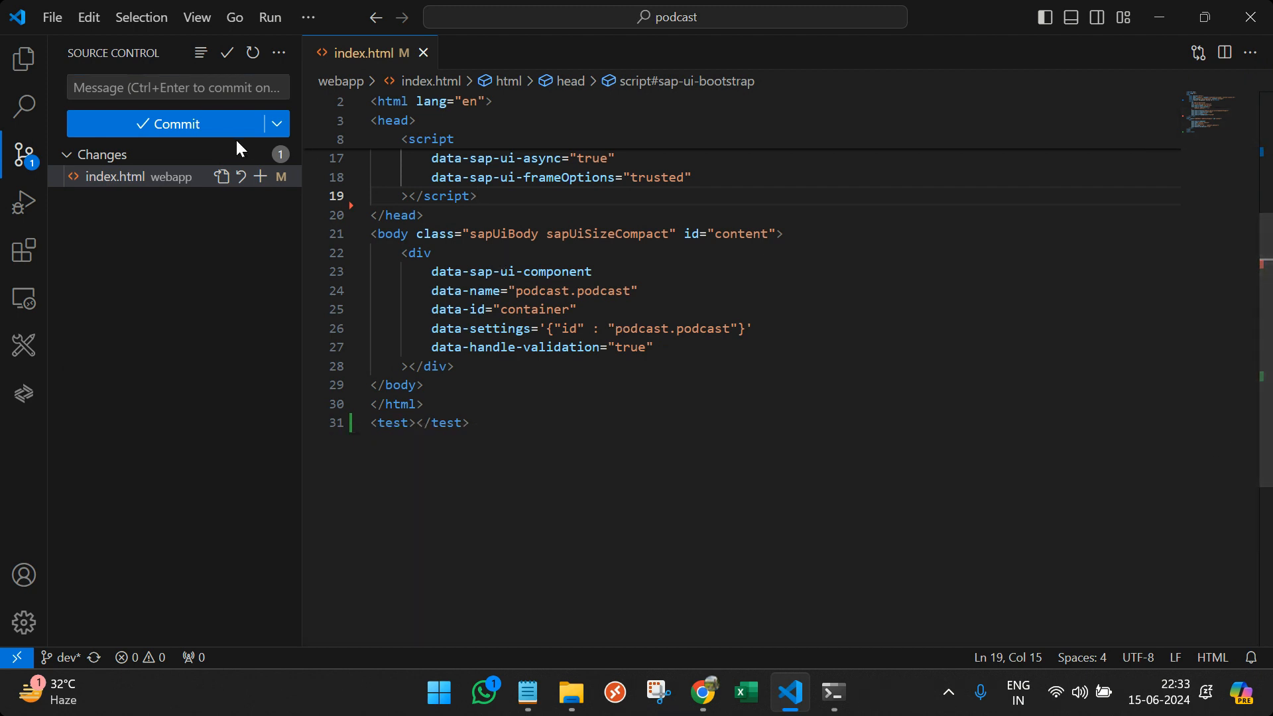
{"action": "mouse_move", "coordinate": [114, 176]}
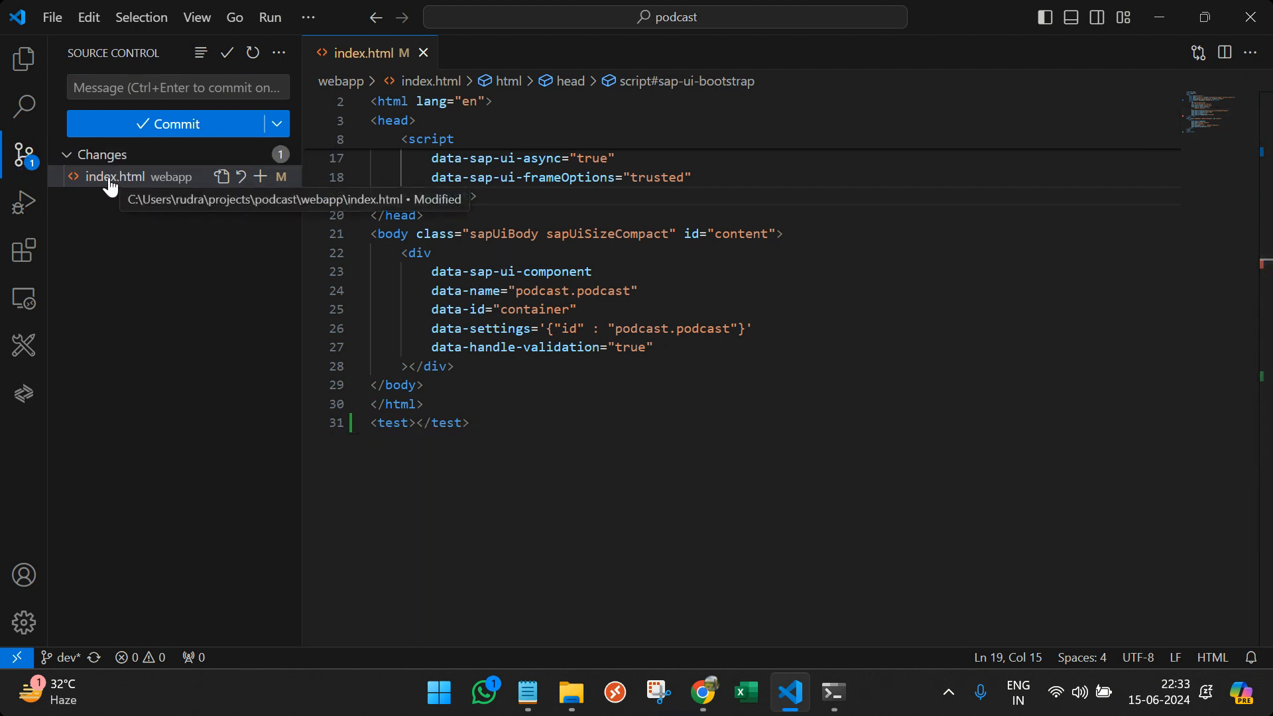
{"action": "left_click", "coordinate": [114, 177]}
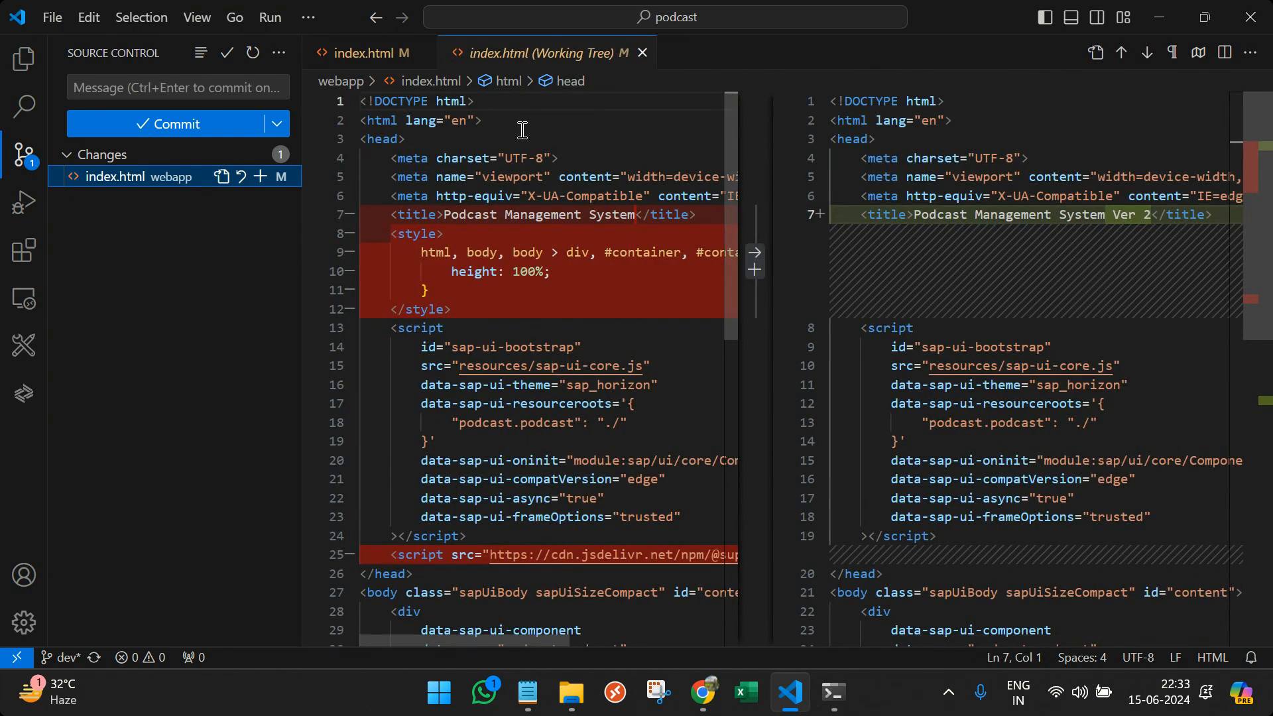
{"action": "mouse_move", "coordinate": [483, 500]}
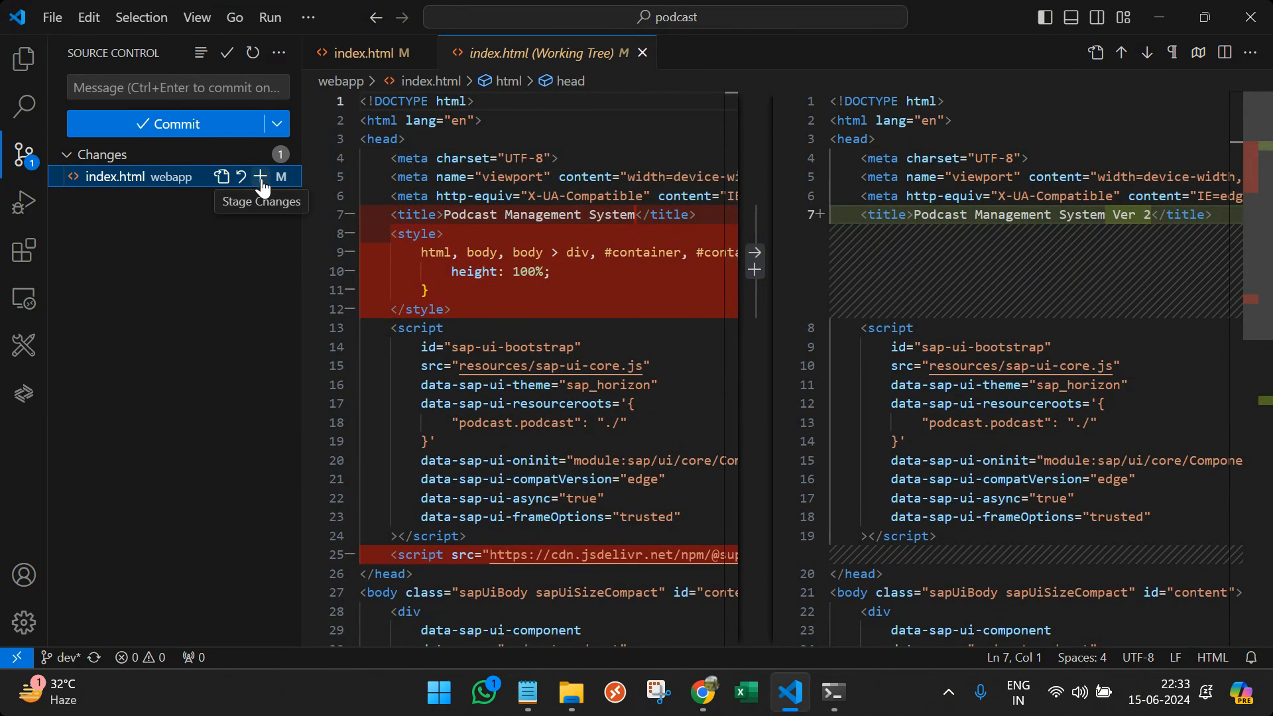
{"action": "left_click", "coordinate": [259, 177]}
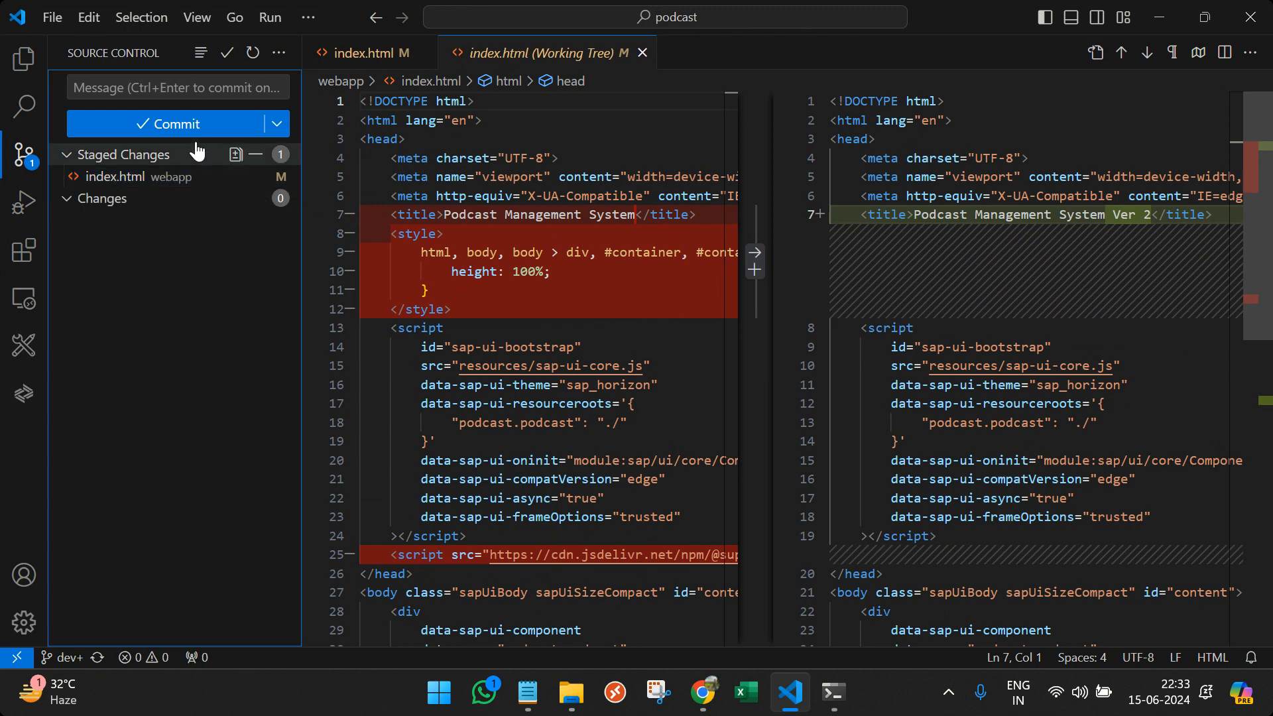
- Commit the staged index.html on dev with the message "First Dev Branch Commit"
{"action": "type", "text": "Se"}
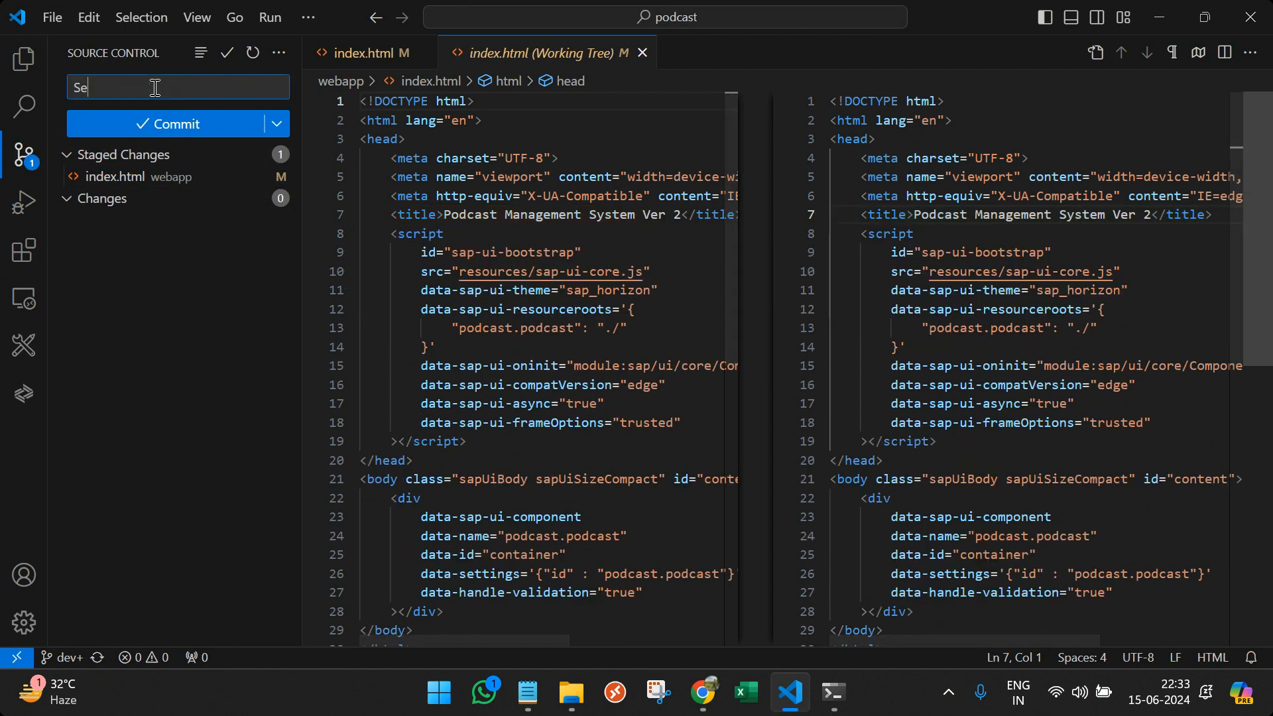
{"action": "type", "text": "First Dev Branch Commit"}
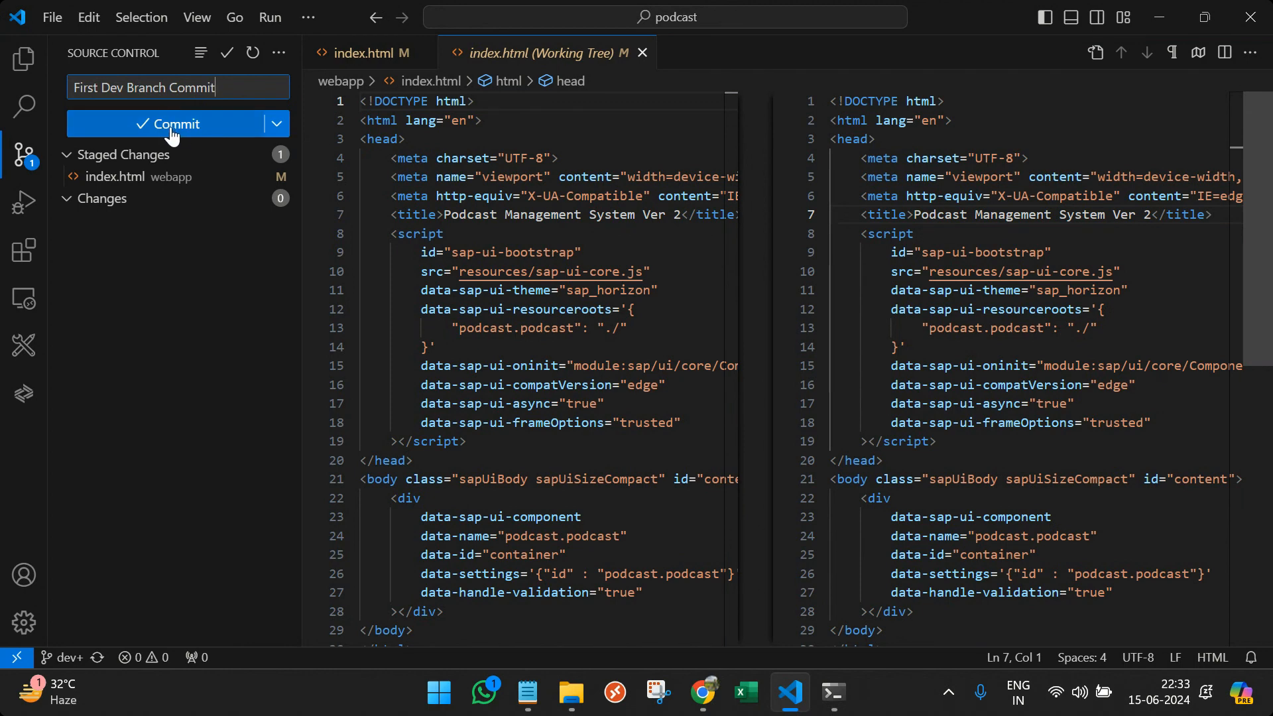
{"action": "left_click", "coordinate": [171, 124]}
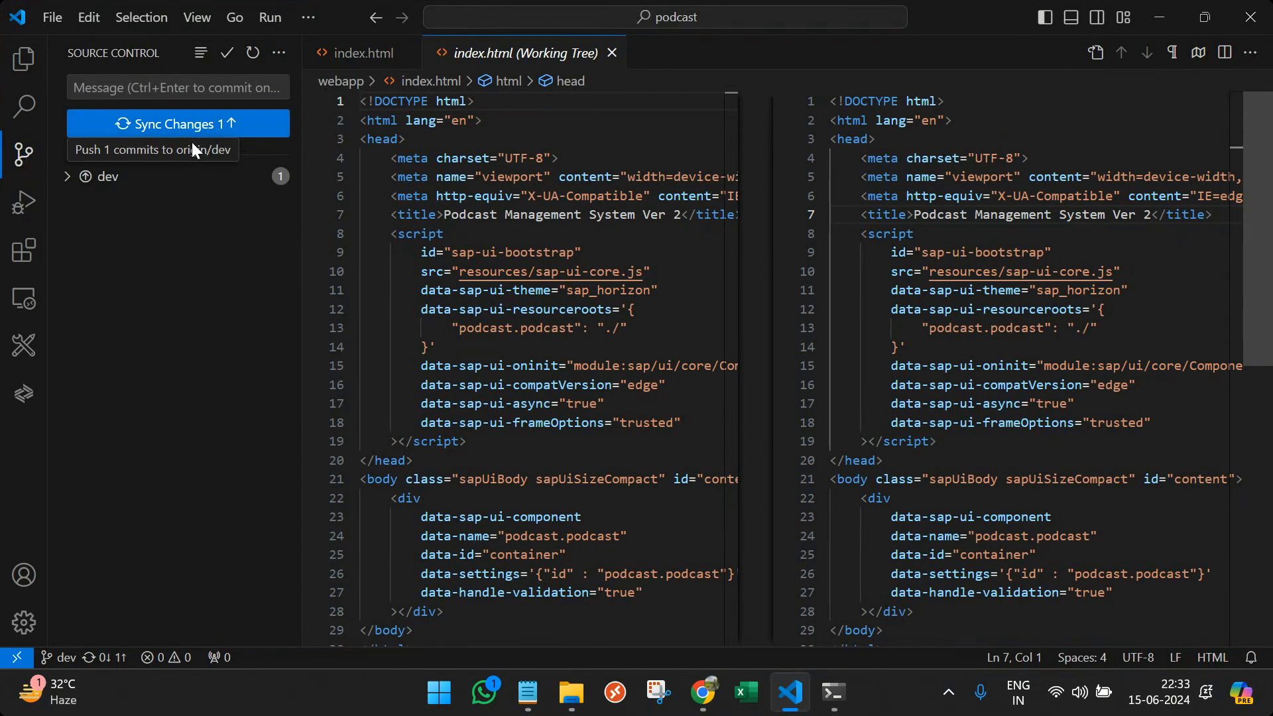
- Sync the new commit with origin/dev, confirming the pull and push
{"action": "left_click", "coordinate": [177, 124]}
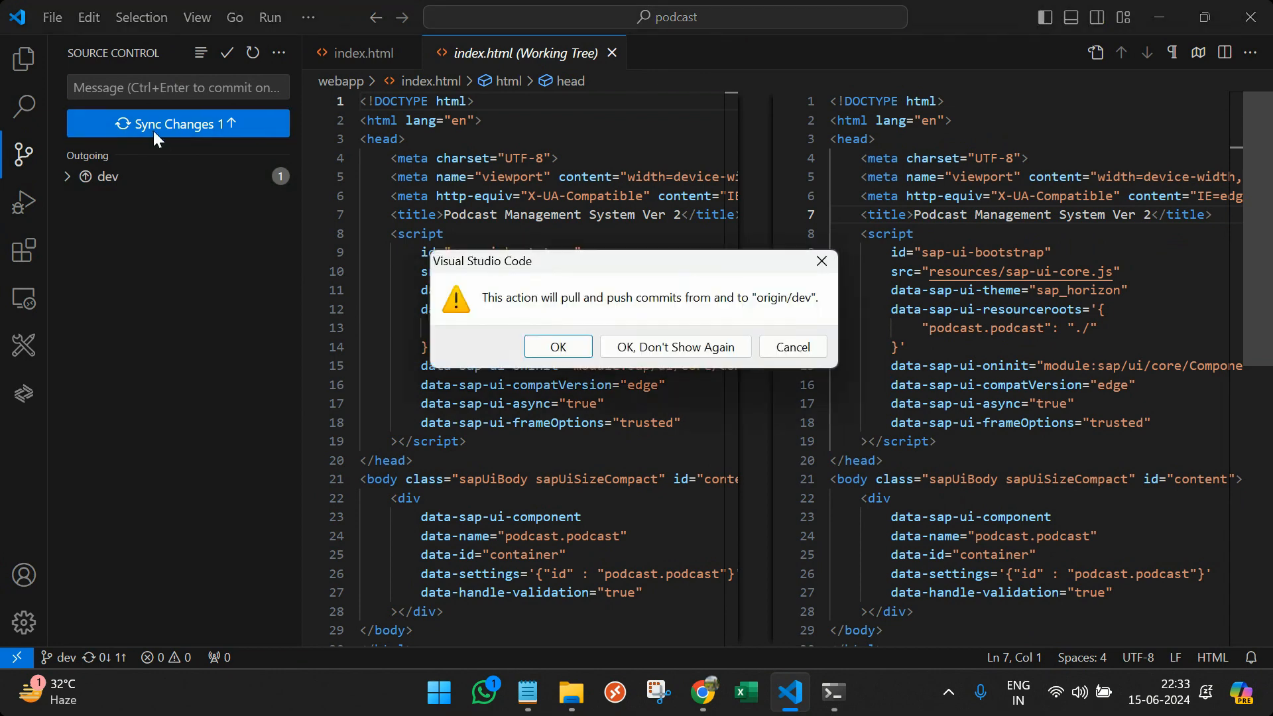
{"action": "left_click", "coordinate": [558, 346]}
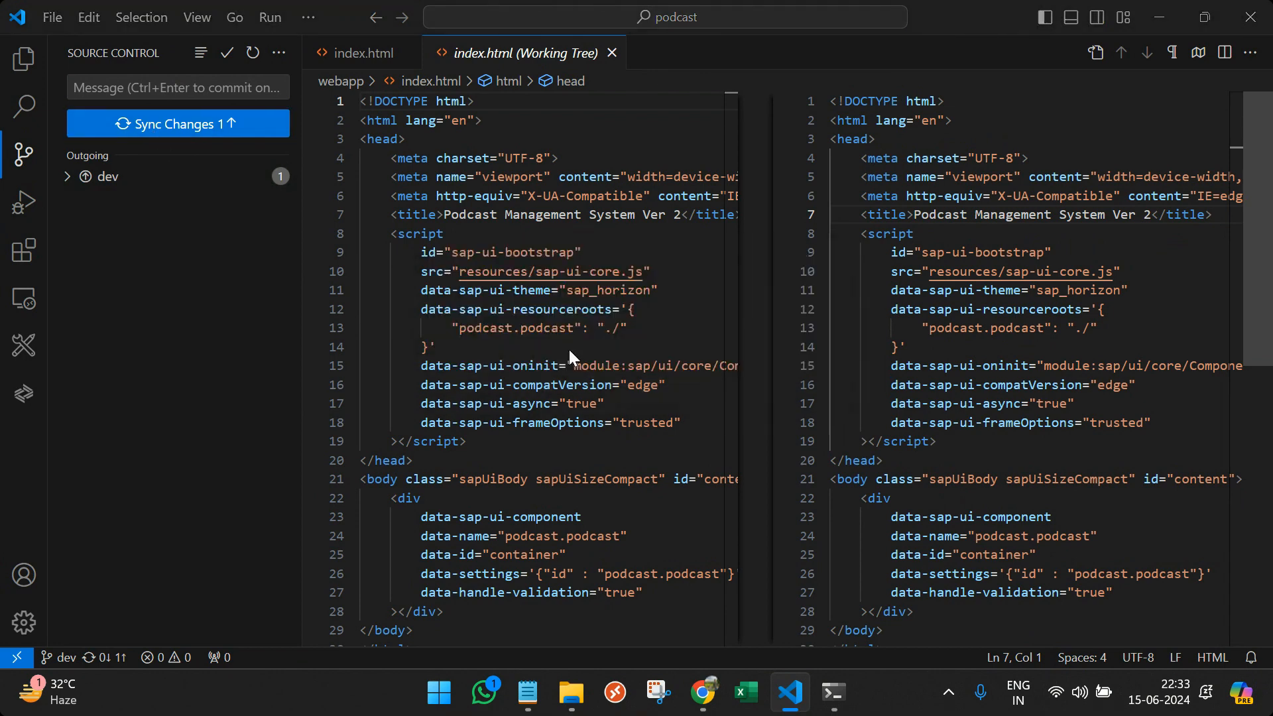
{"action": "left_click", "coordinate": [177, 123]}
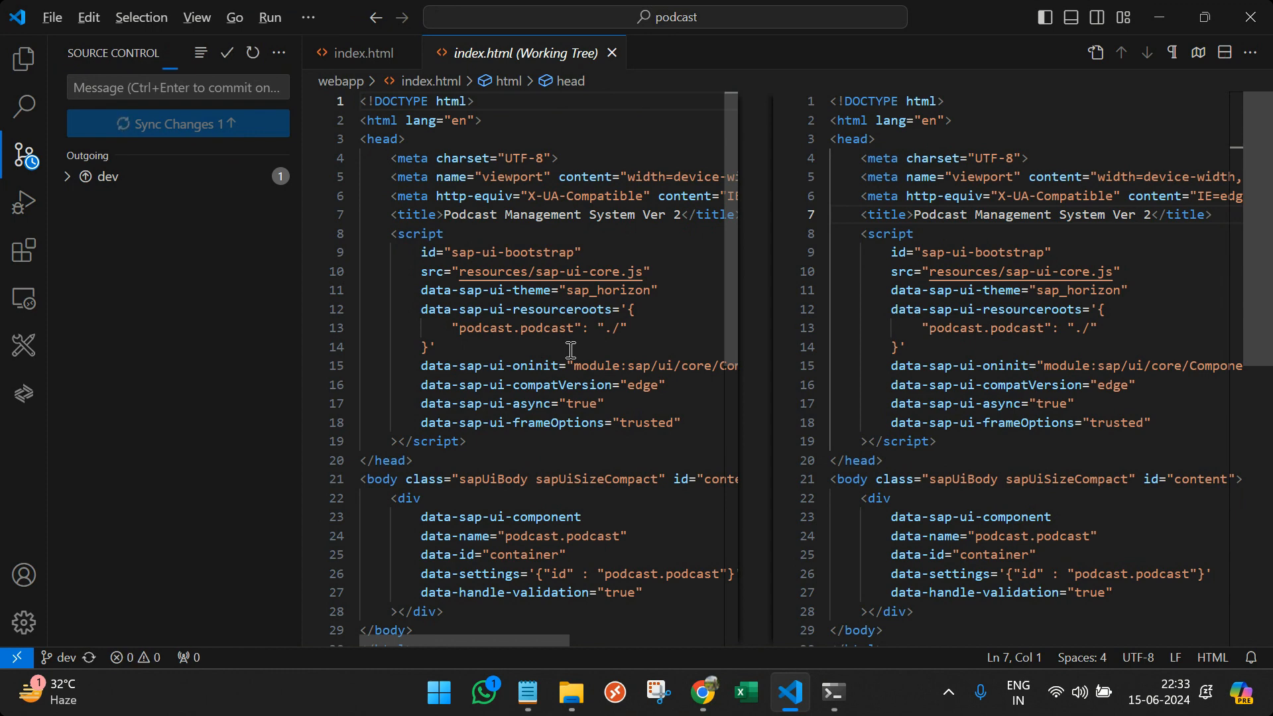
{"action": "left_click", "coordinate": [702, 692]}
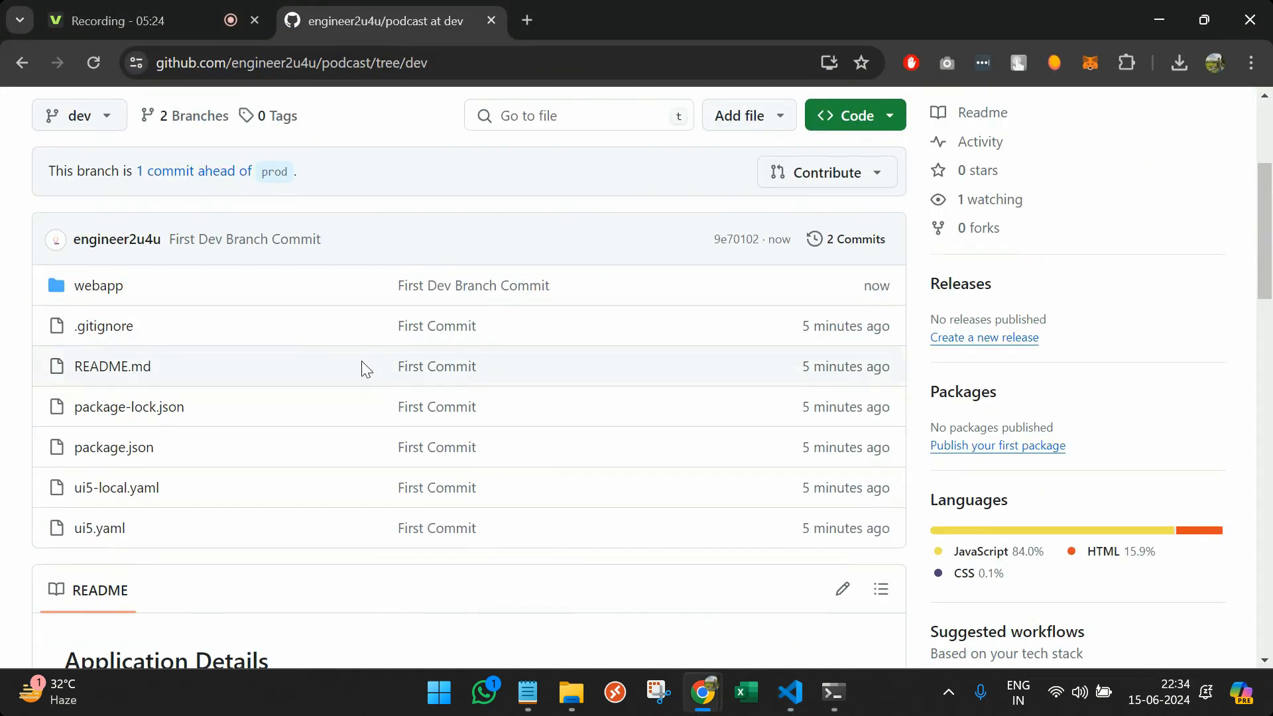
- View webapp/index.html on the dev branch showing the Ver 2 title
{"action": "scroll", "scroll_direction": "down", "scroll_amount": 3}
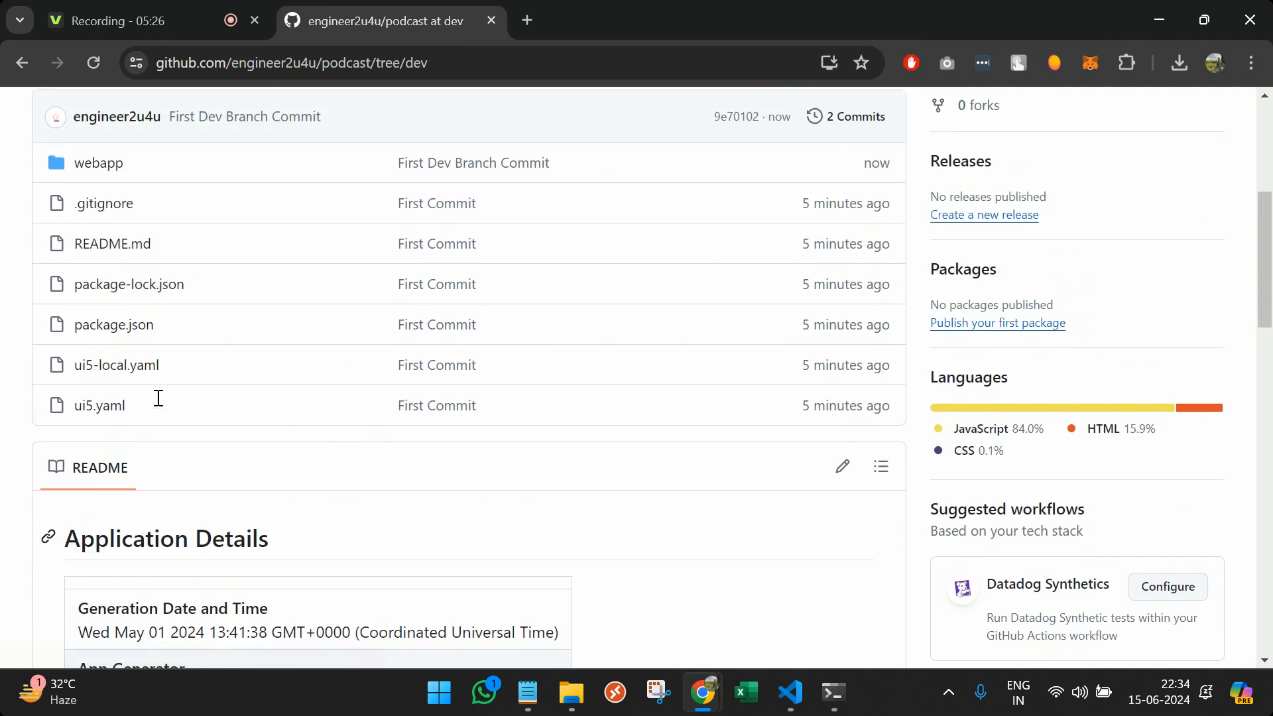
{"action": "left_click", "coordinate": [103, 162]}
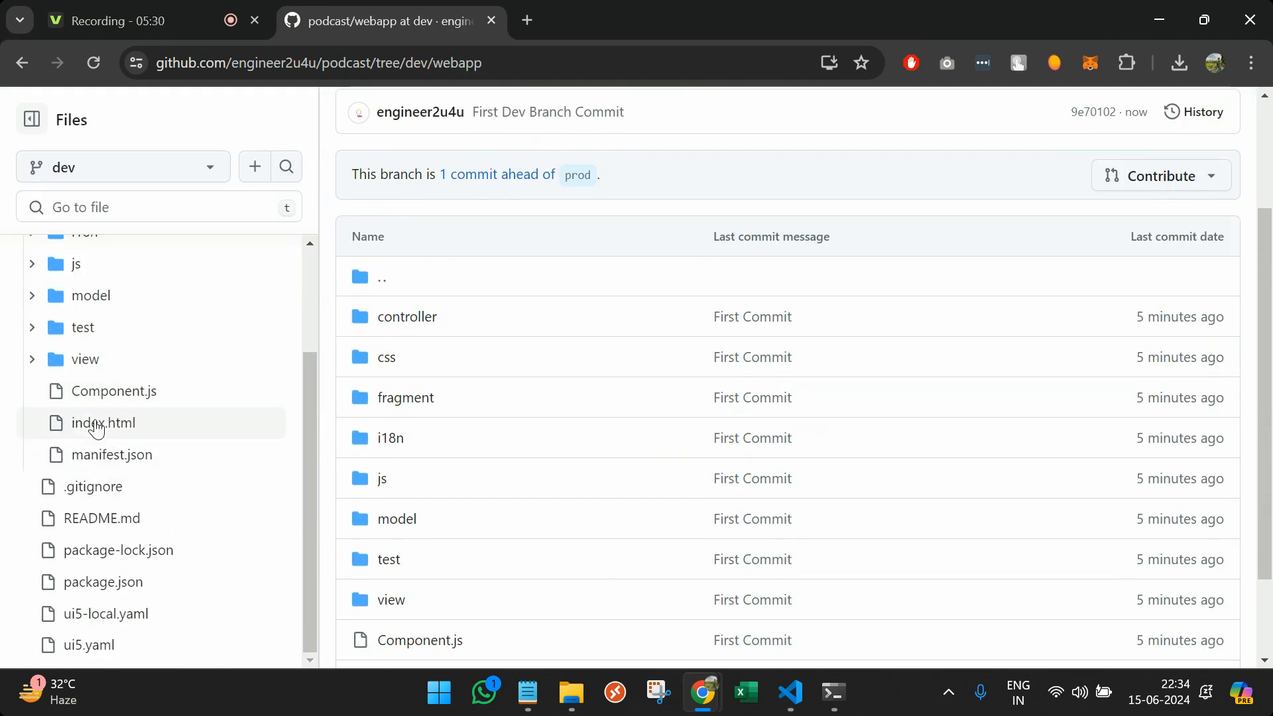
{"action": "left_click", "coordinate": [104, 422]}
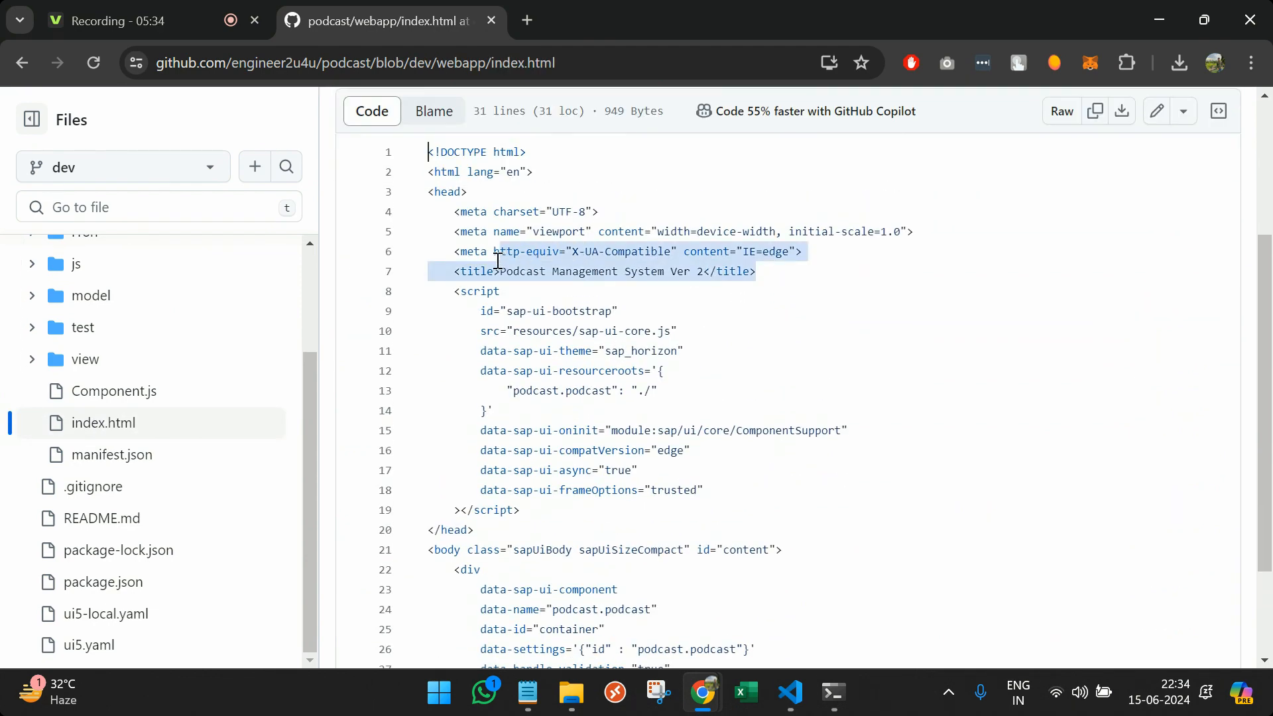
- Switch the same file to the prod branch to see the older title
{"action": "left_click", "coordinate": [122, 167]}
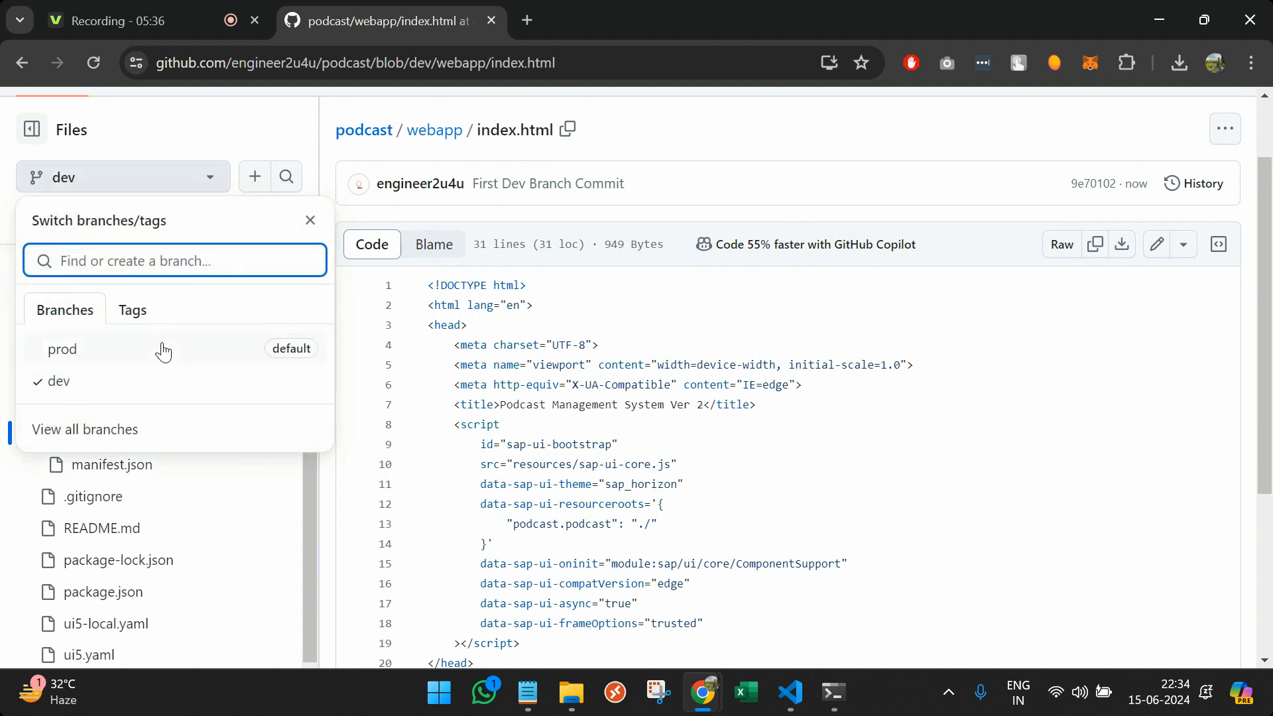
{"action": "left_click", "coordinate": [63, 349]}
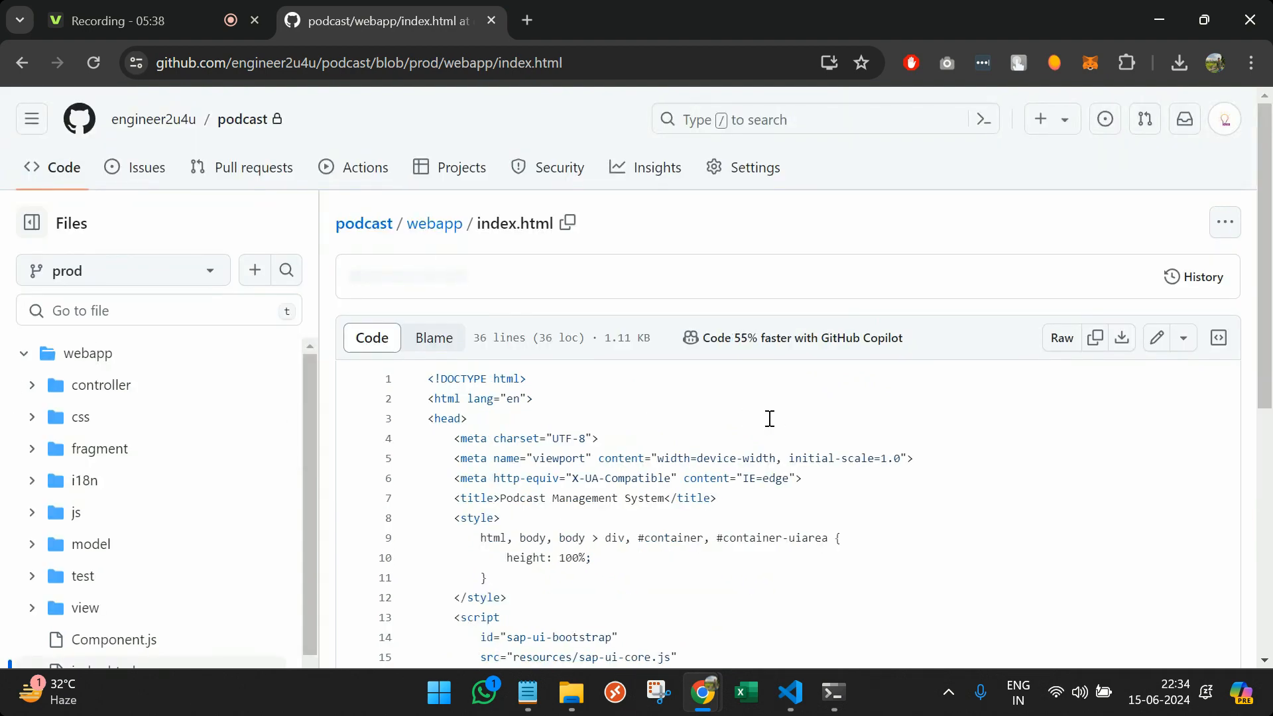
{"action": "scroll", "scroll_direction": "down", "scroll_amount": 3}
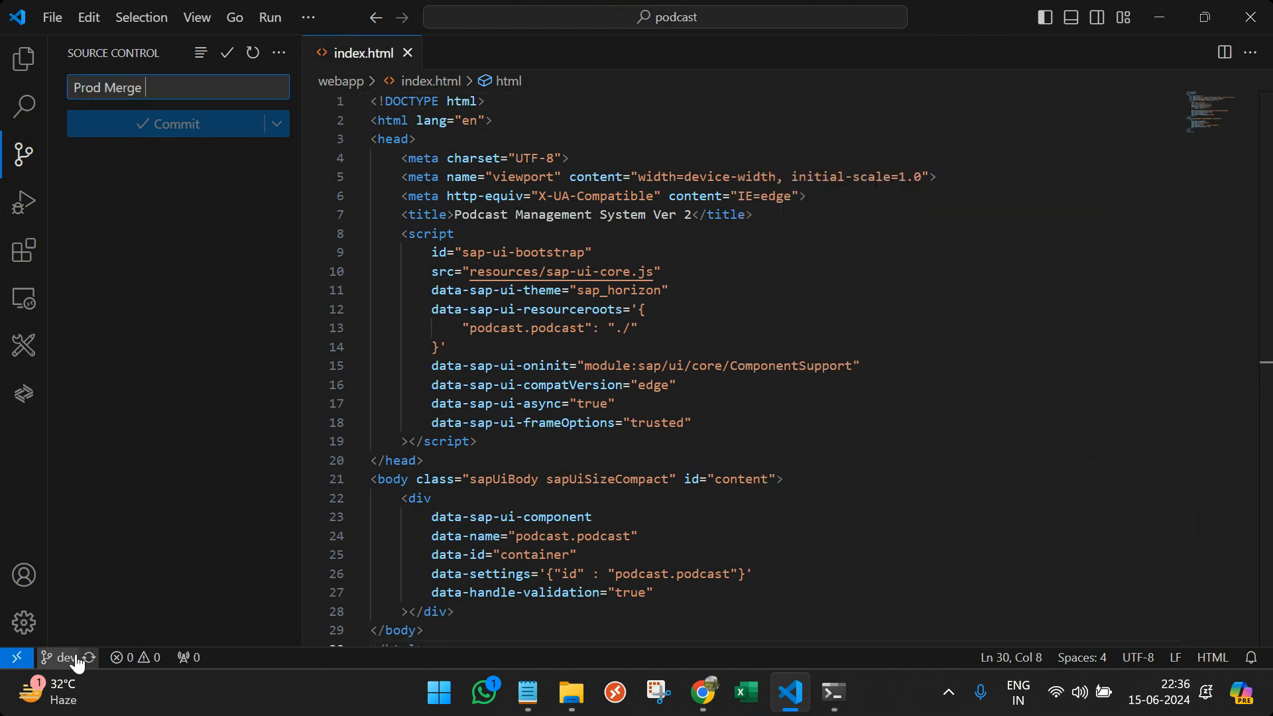
- Check out the prod branch and merge dev into it
{"action": "left_click", "coordinate": [64, 656]}
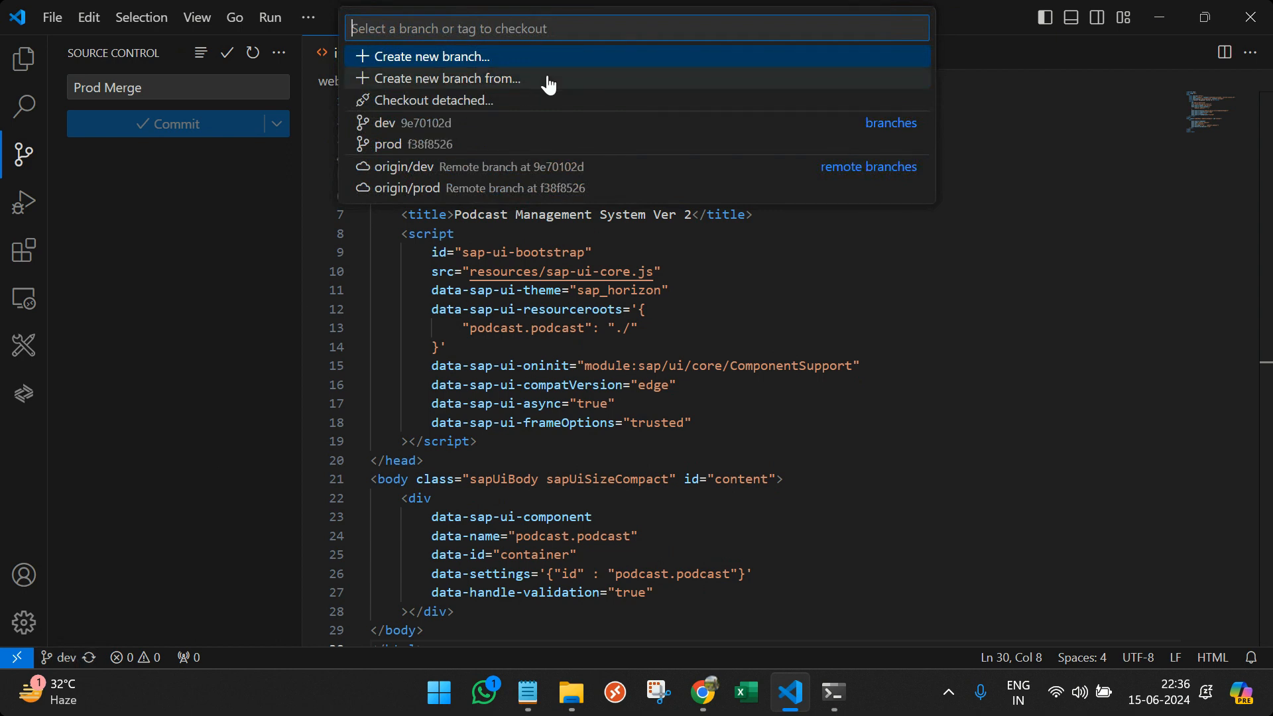
{"action": "left_click", "coordinate": [385, 143]}
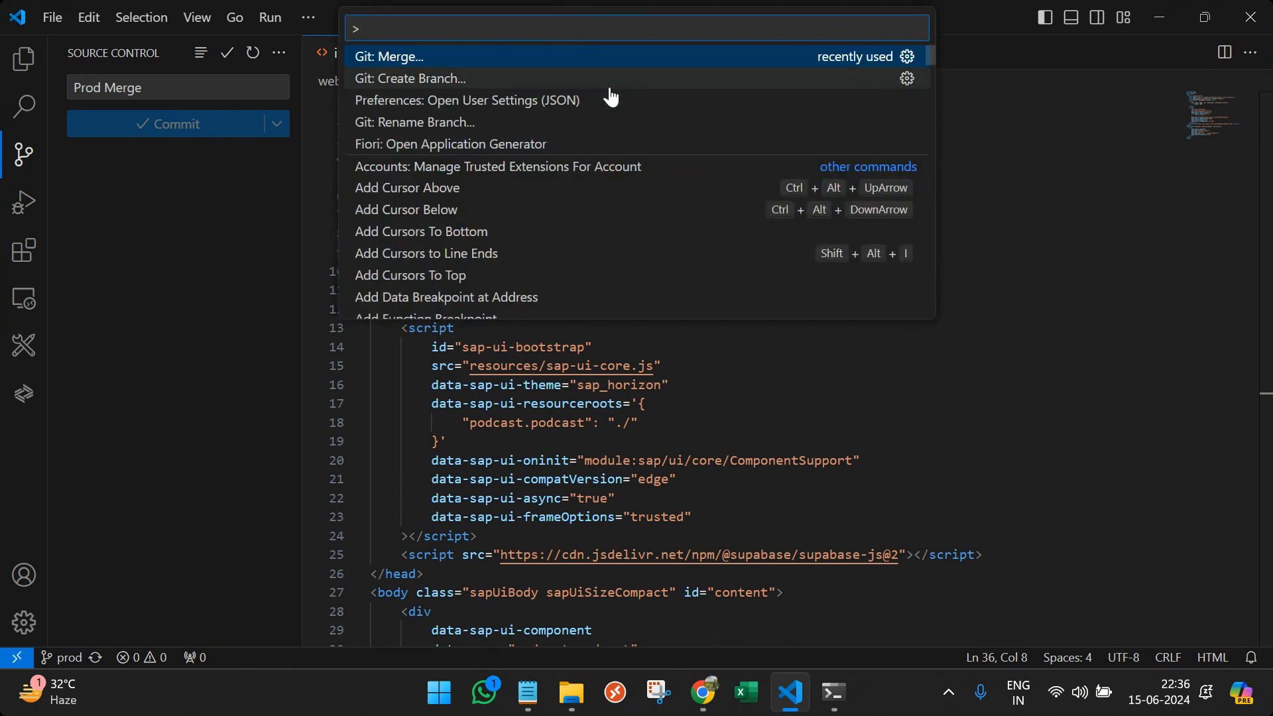
{"action": "left_click", "coordinate": [390, 56]}
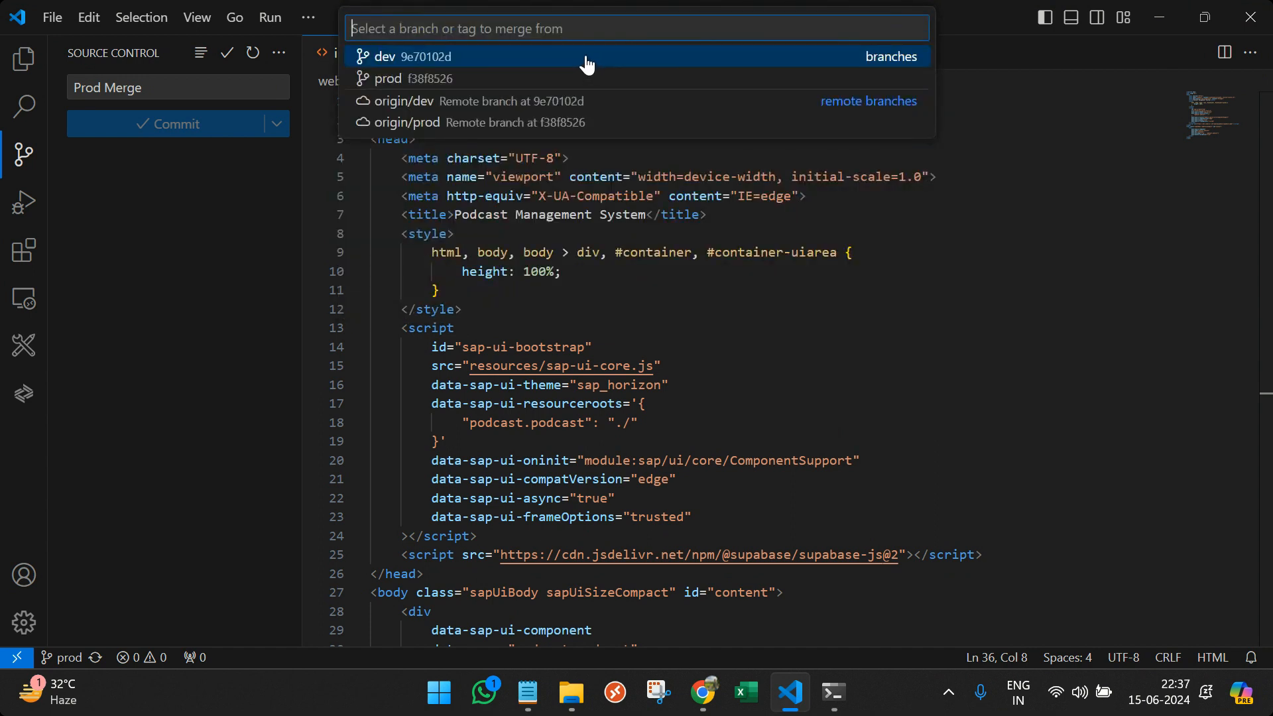
{"action": "left_click", "coordinate": [413, 55]}
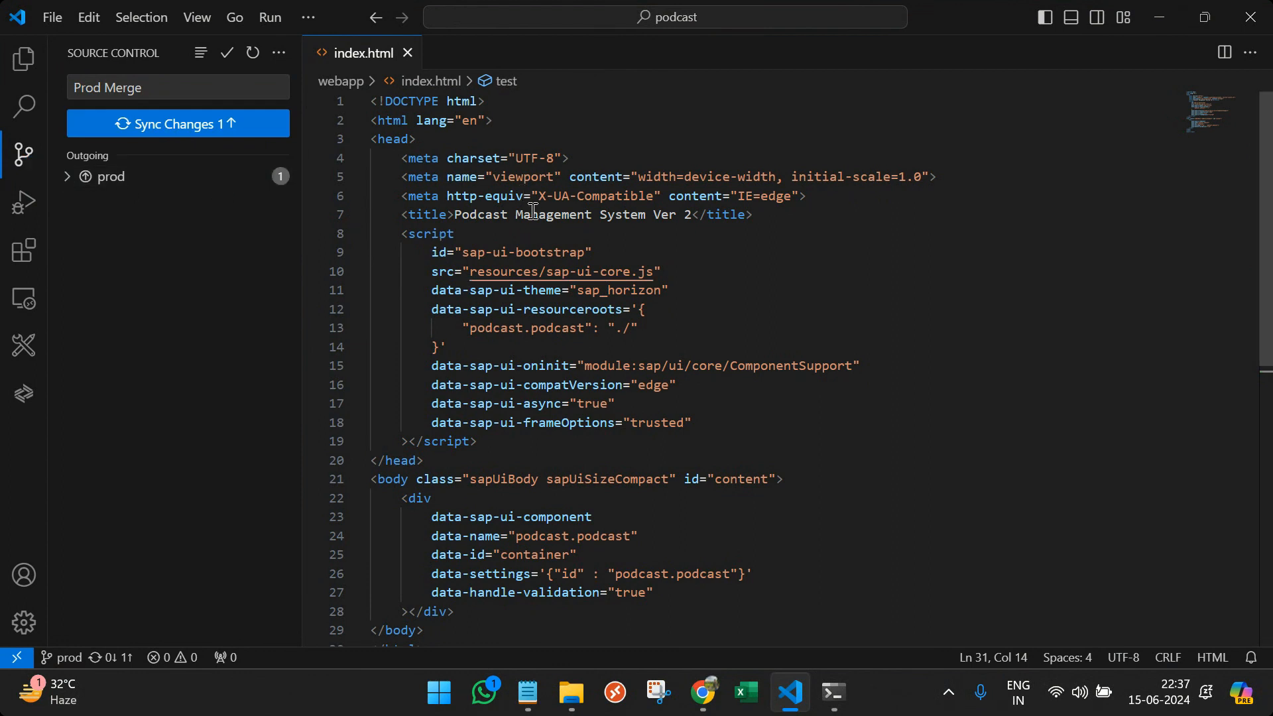
- Sync the merged prod branch with origin/prod, confirming the pull and push
{"action": "left_click", "coordinate": [176, 123]}
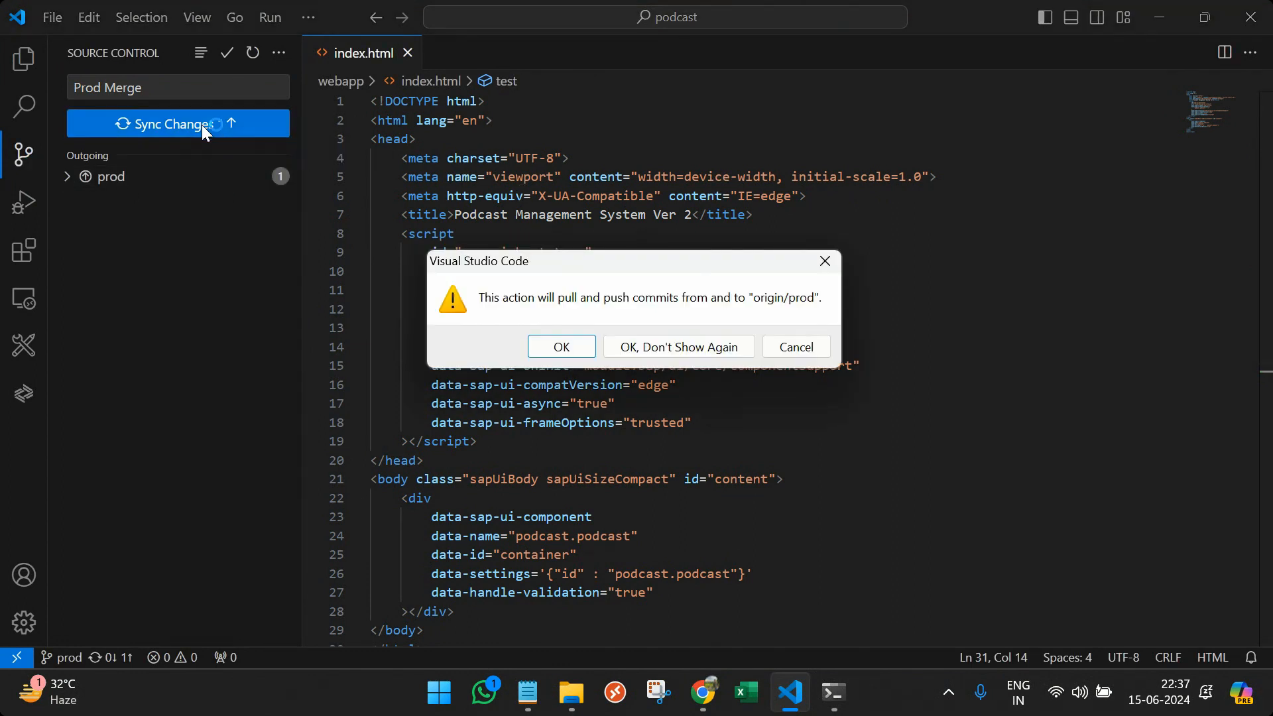
{"action": "left_click", "coordinate": [561, 346]}
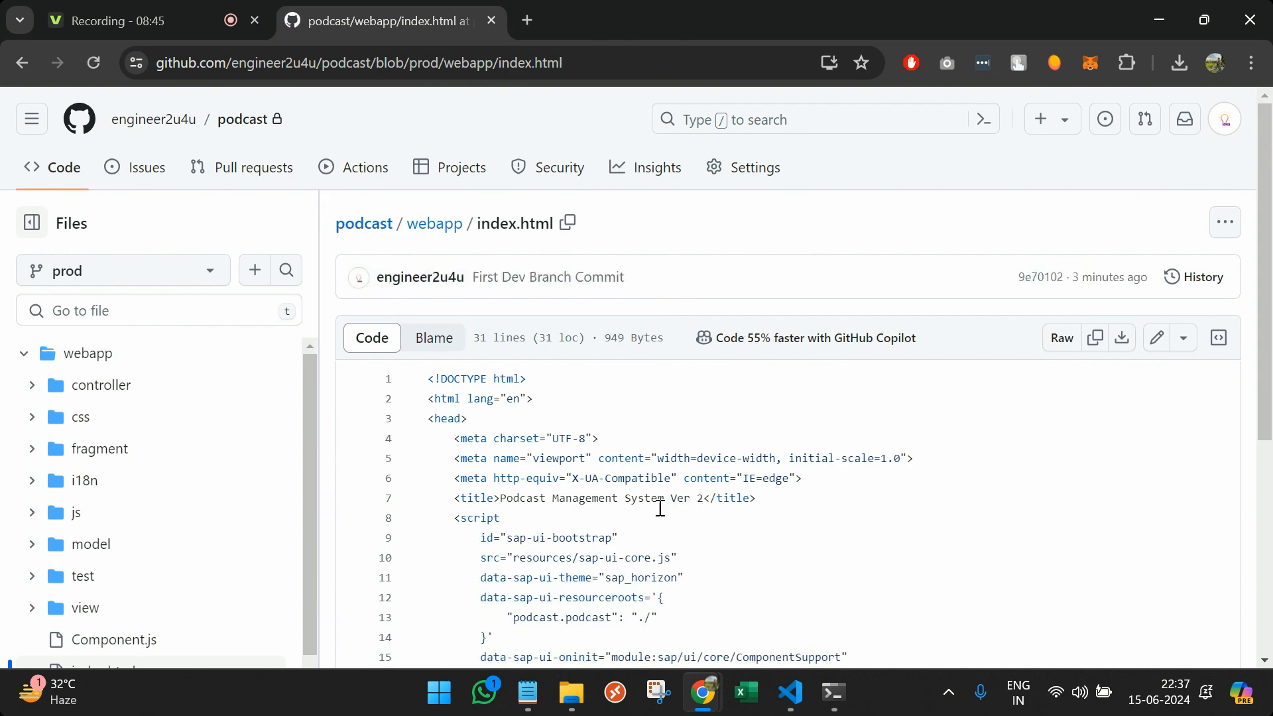
{"action": "double_click", "coordinate": [613, 499]}
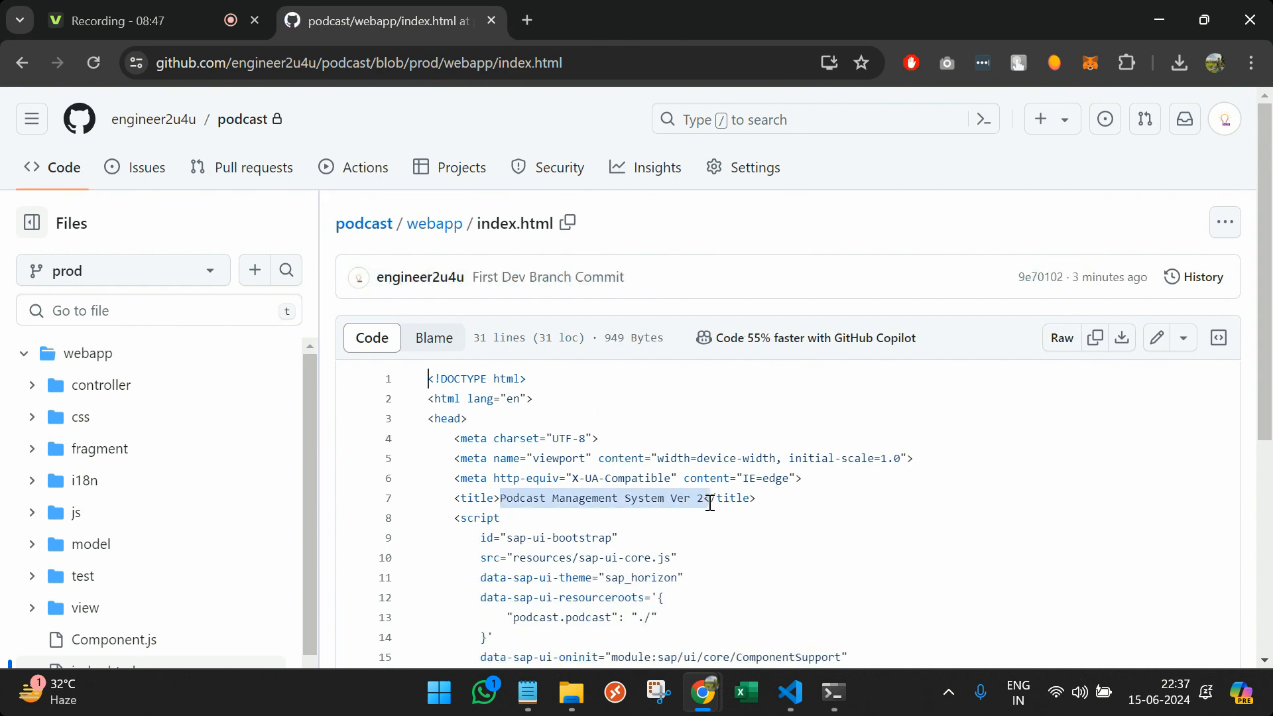
{"action": "left_click", "coordinate": [526, 693]}
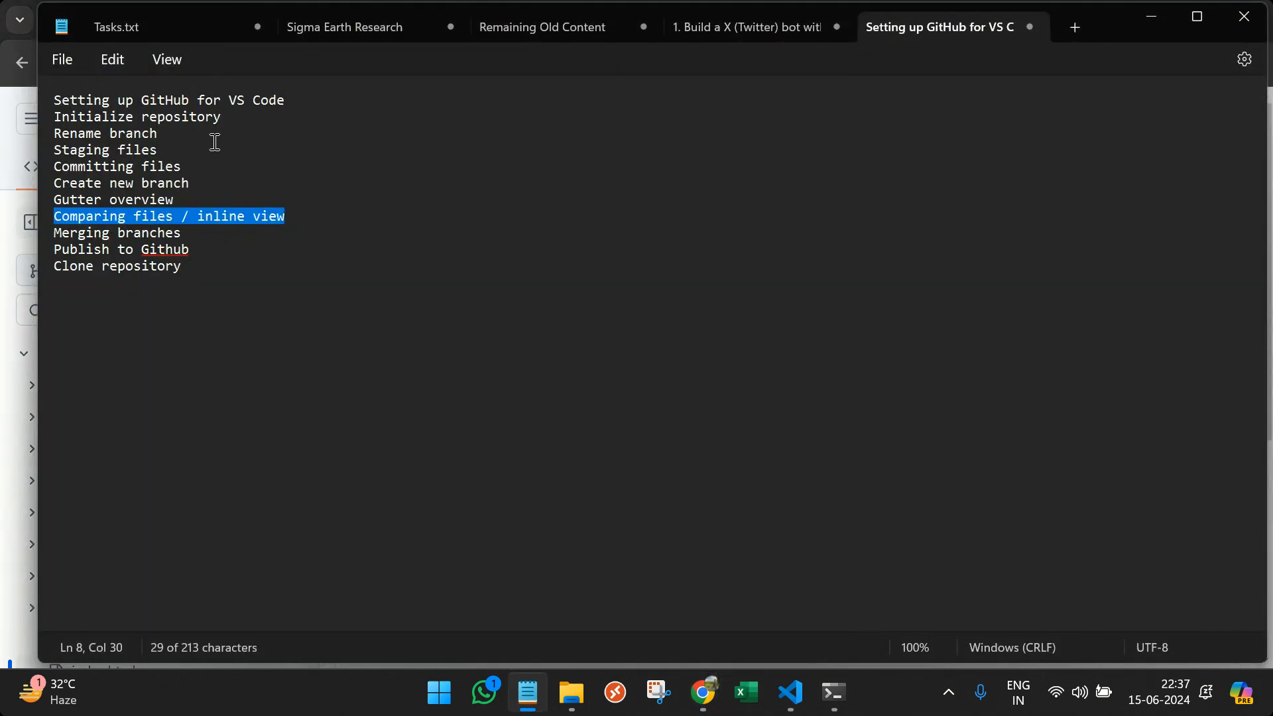
{"action": "left_click", "coordinate": [221, 117]}
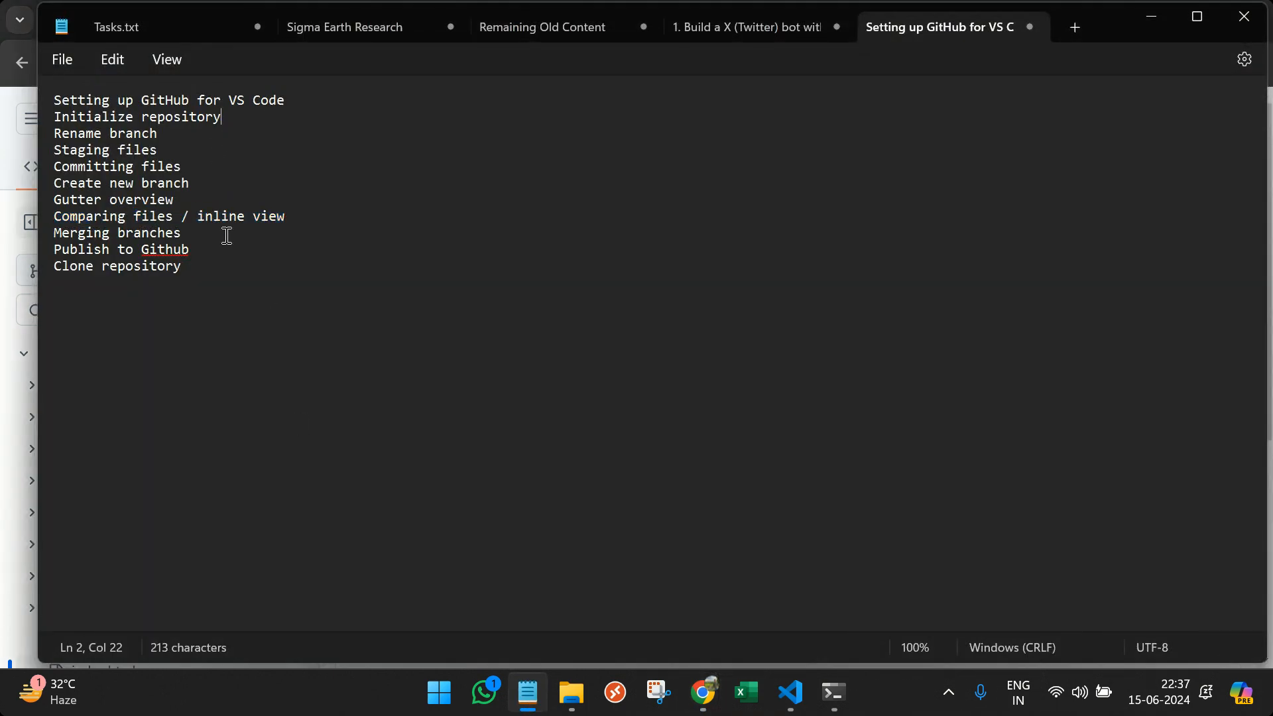
{"action": "left_click", "coordinate": [216, 249]}
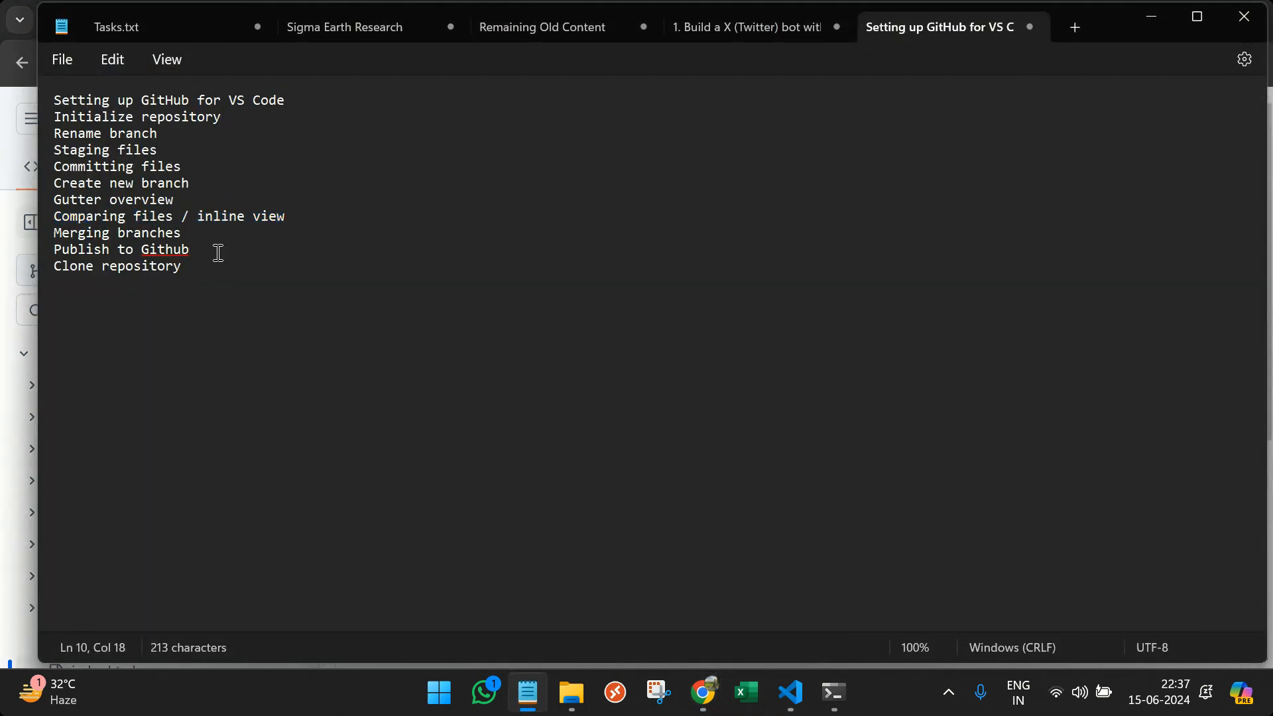
{"action": "key", "text": "Enter"}
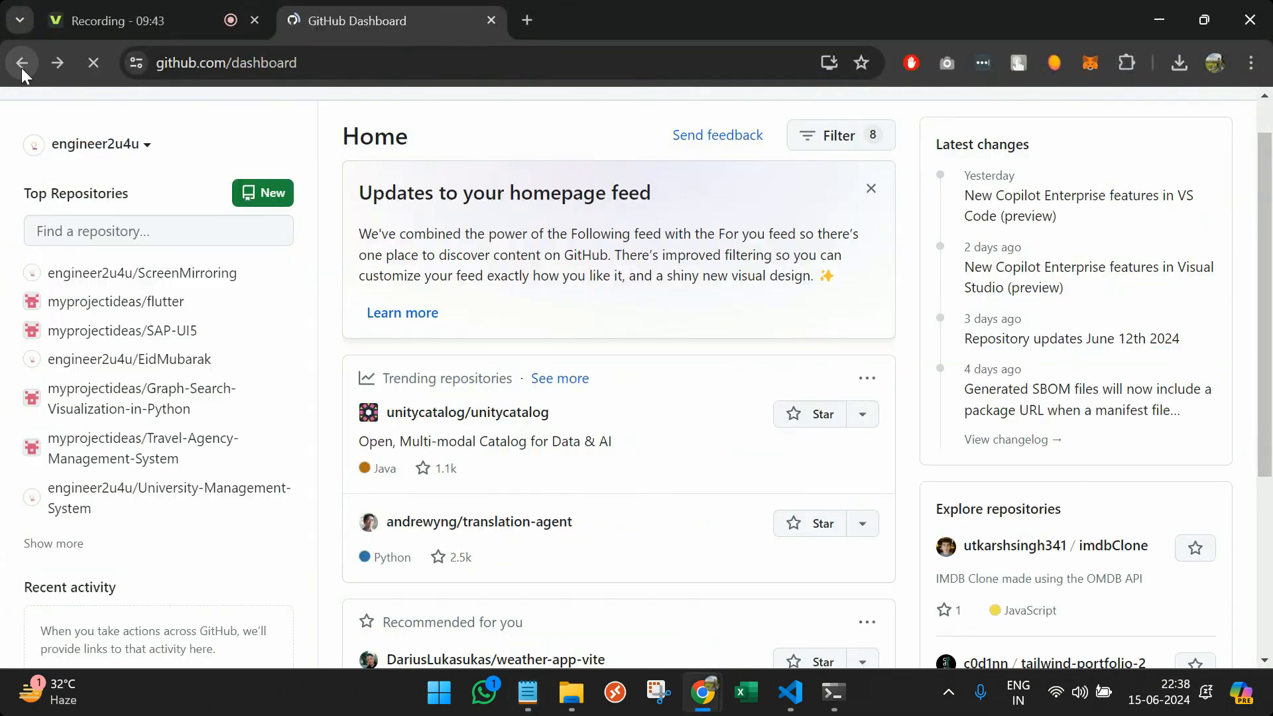
{"action": "mouse_move", "coordinate": [122, 331]}
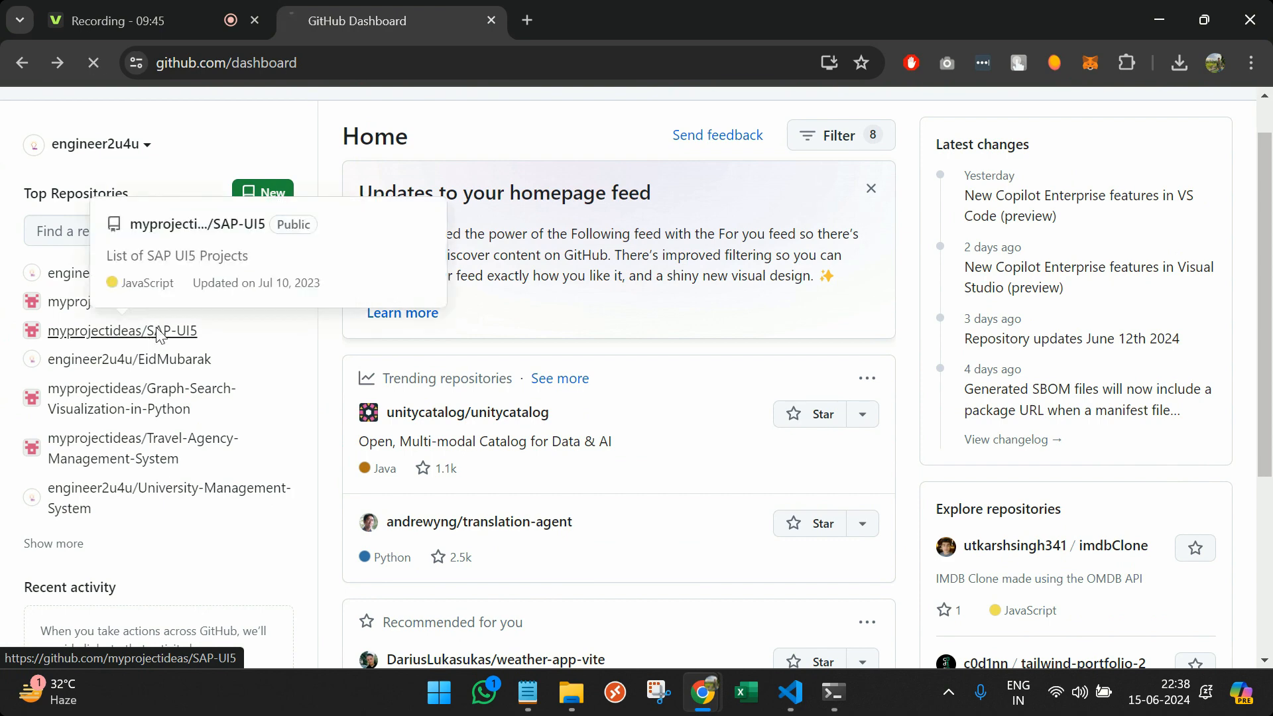
- Copy the HTTPS clone address of the myprojectideas/SAP-UI5 repository
{"action": "left_click", "coordinate": [122, 330]}
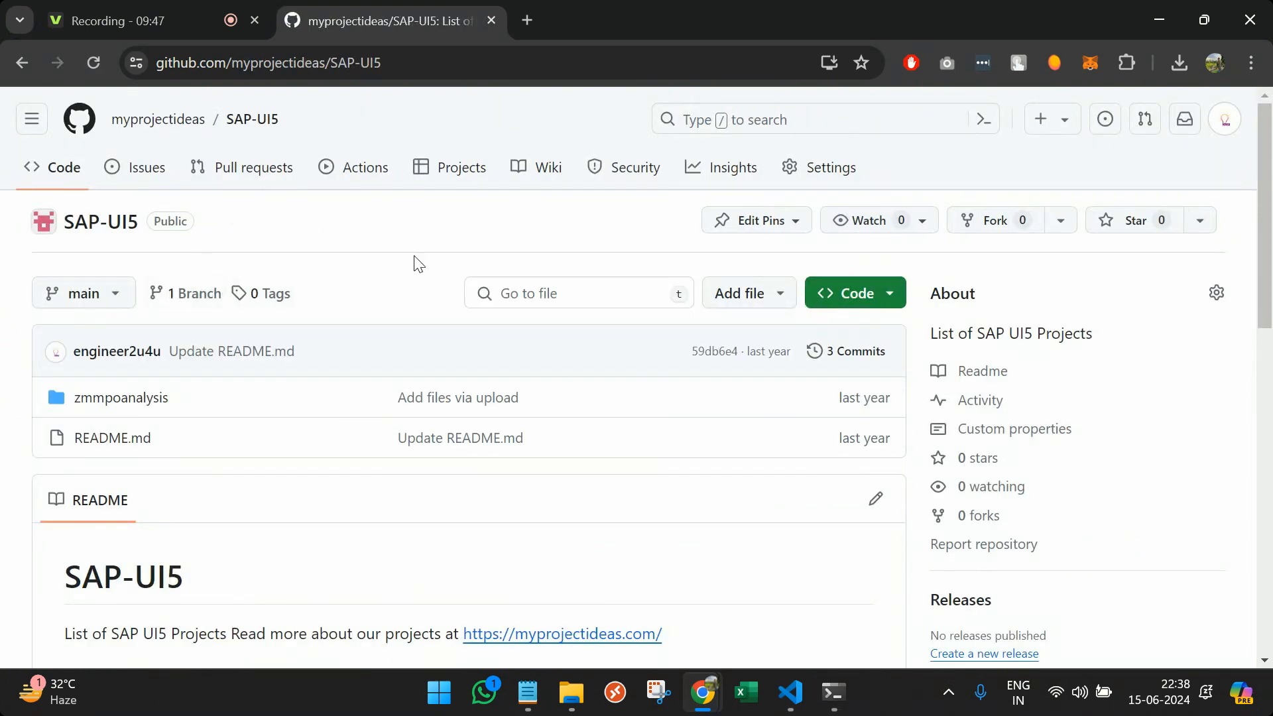
{"action": "left_click", "coordinate": [847, 293]}
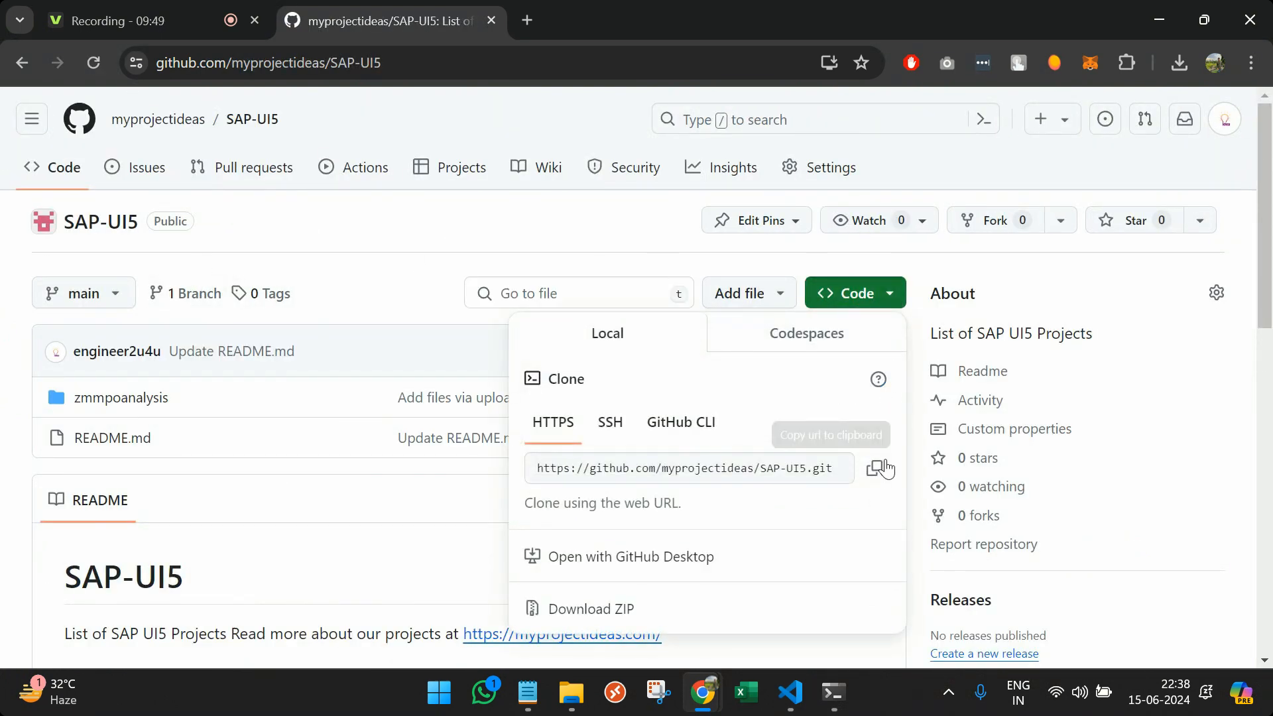
{"action": "left_click", "coordinate": [788, 694]}
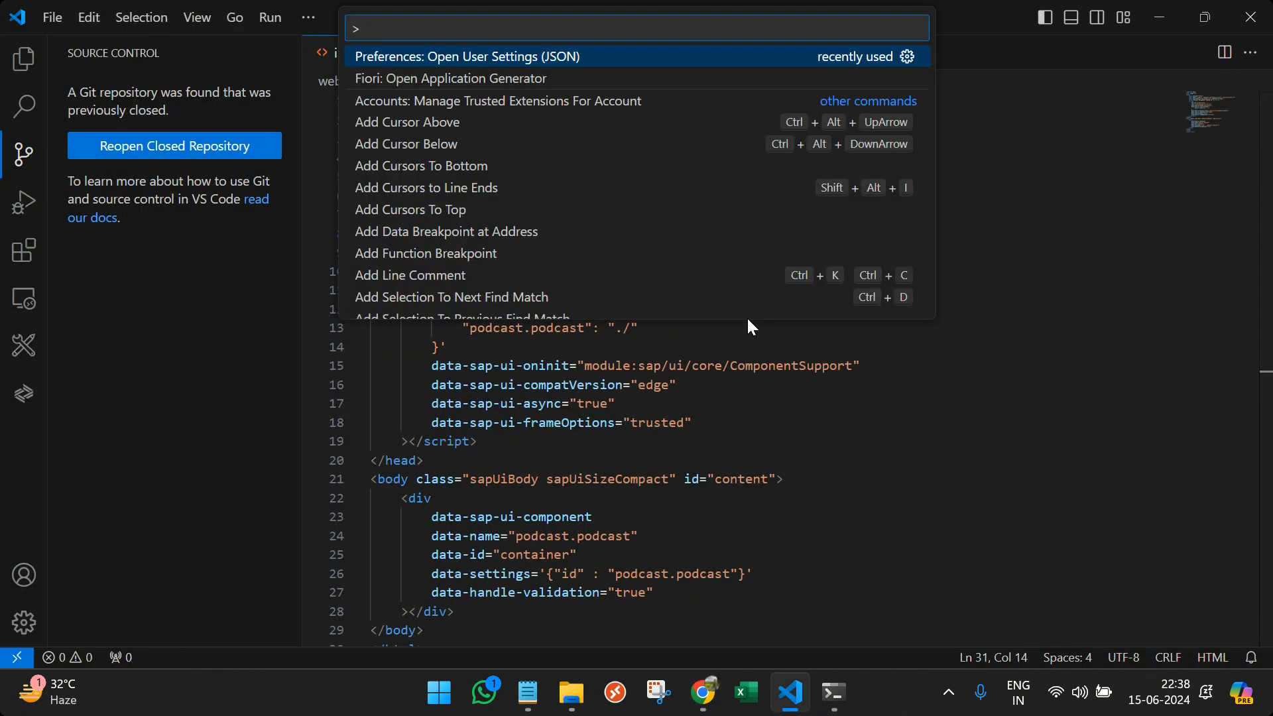
{"action": "type", "text": "git:"}
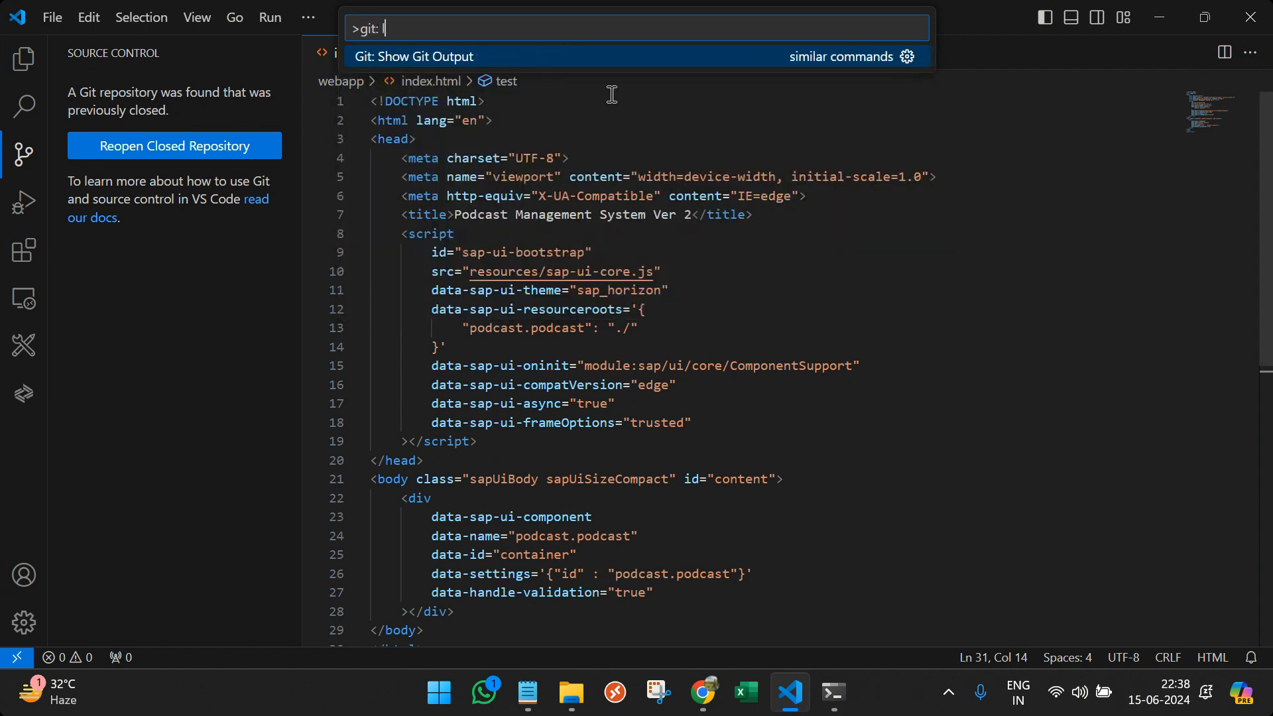
{"action": "type", "text": "clone"}
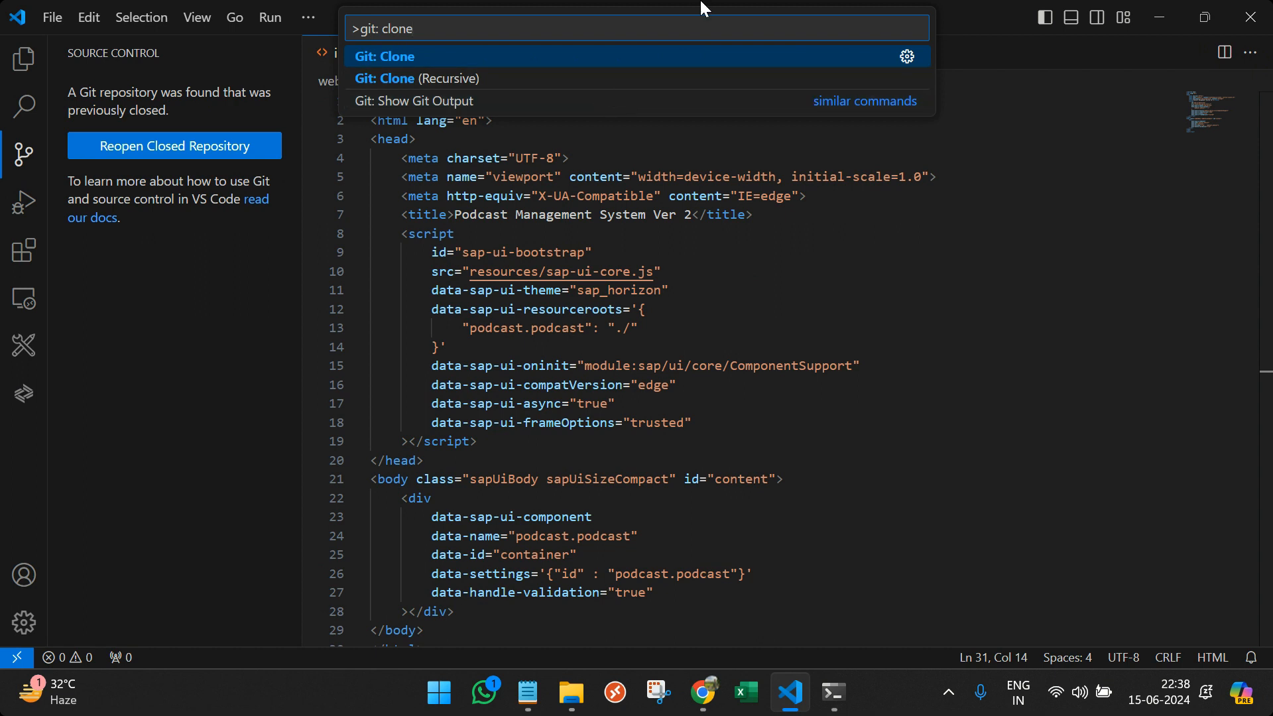
{"action": "mouse_move", "coordinate": [509, 32]}
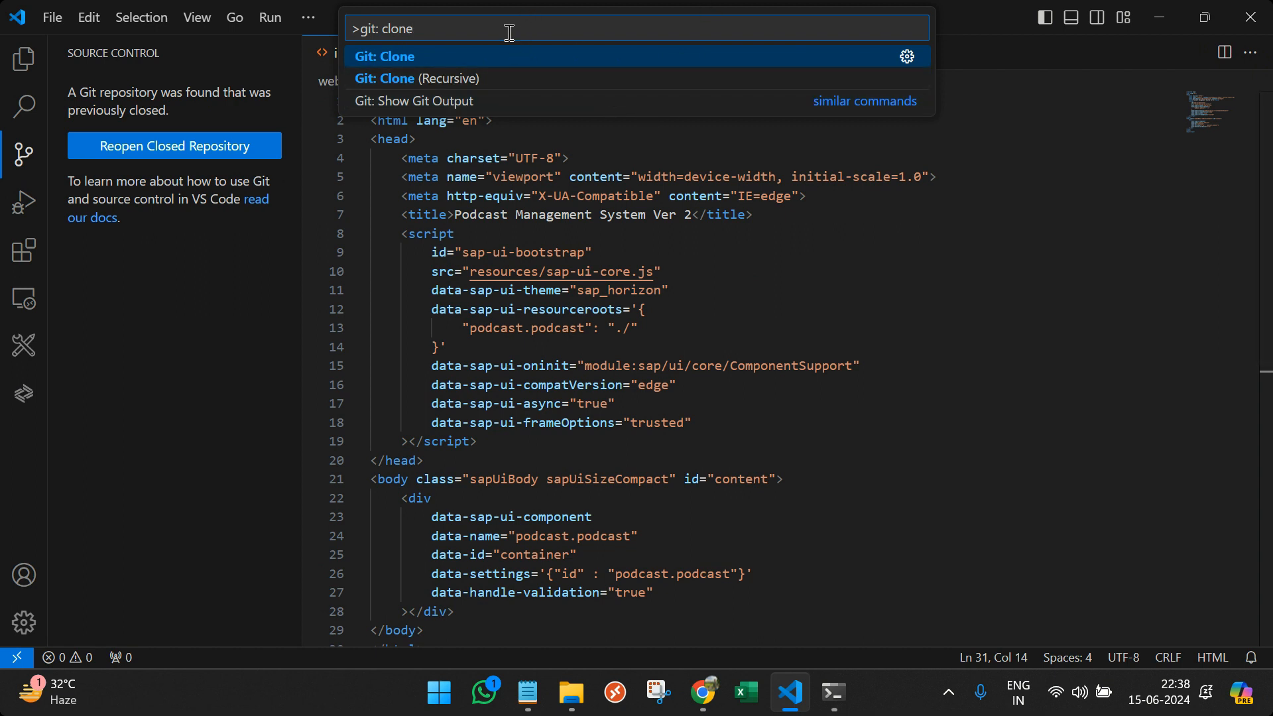
{"action": "left_click", "coordinate": [385, 55]}
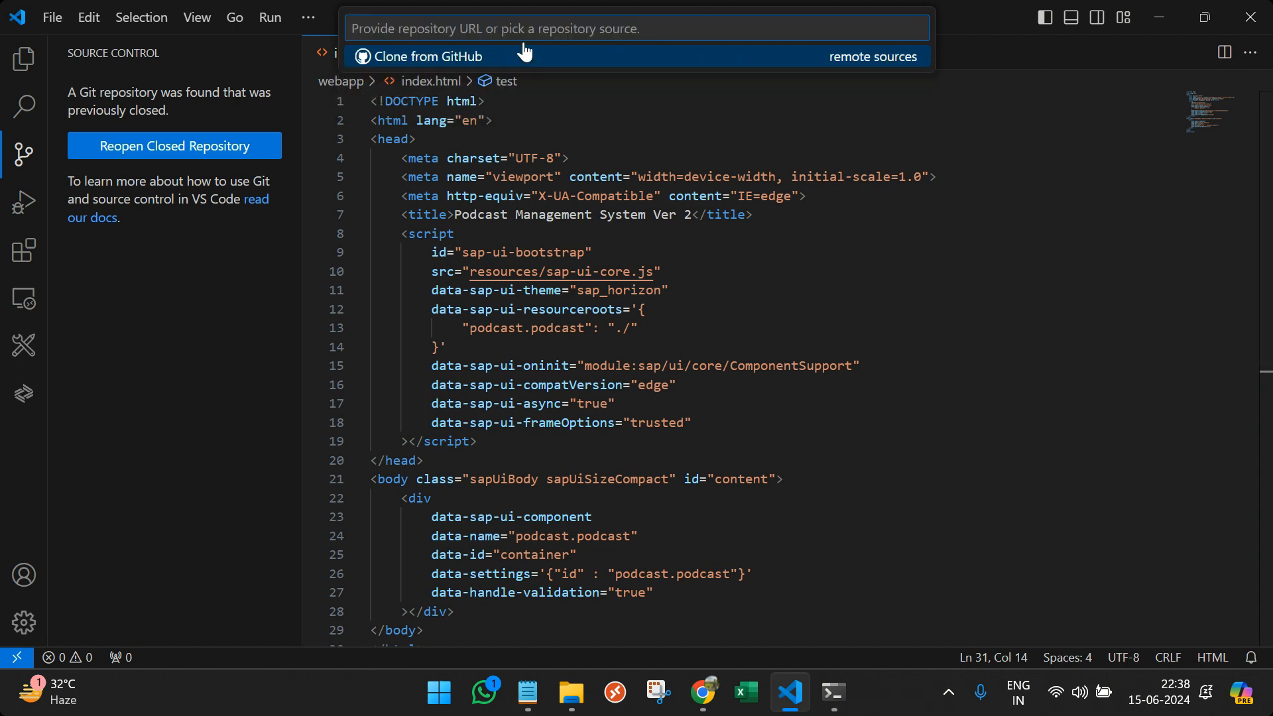
{"action": "type", "text": "https://github.com/myprojectideas/SAP-UI5.git"}
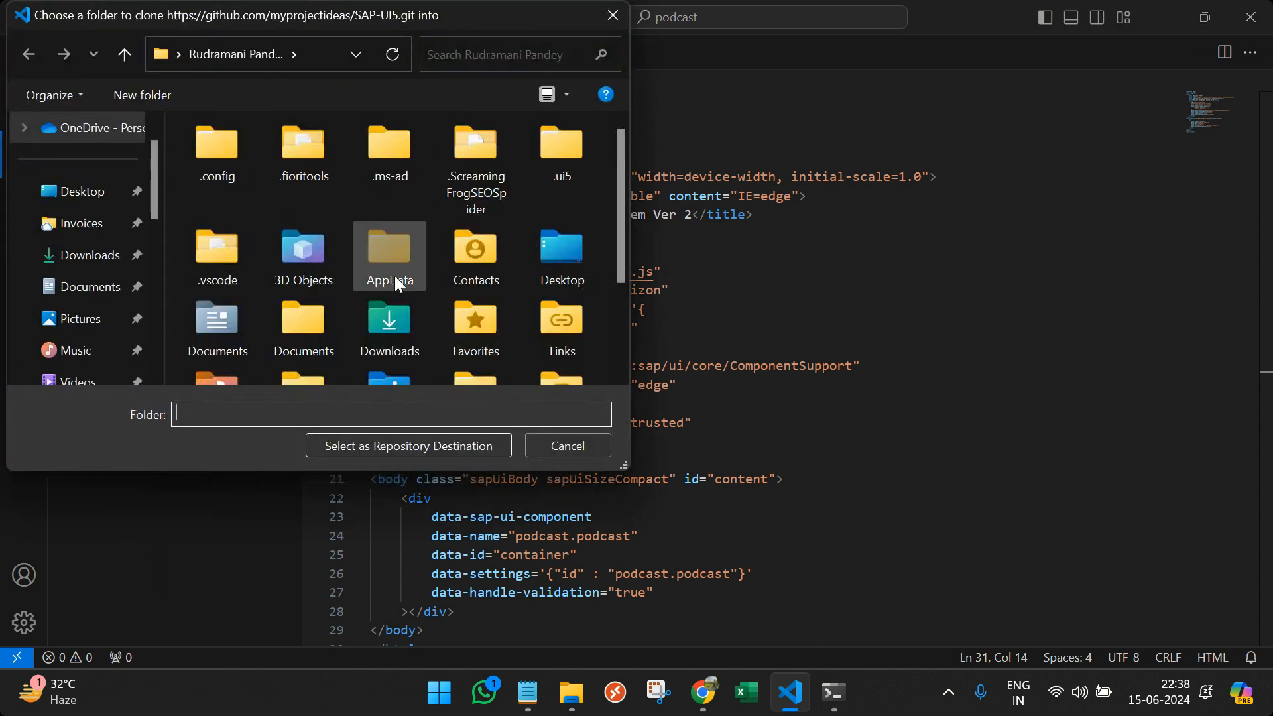
- Clone into a new "SAP New UI5 App" folder created inside projects
{"action": "scroll", "scroll_direction": "down", "scroll_amount": 3}
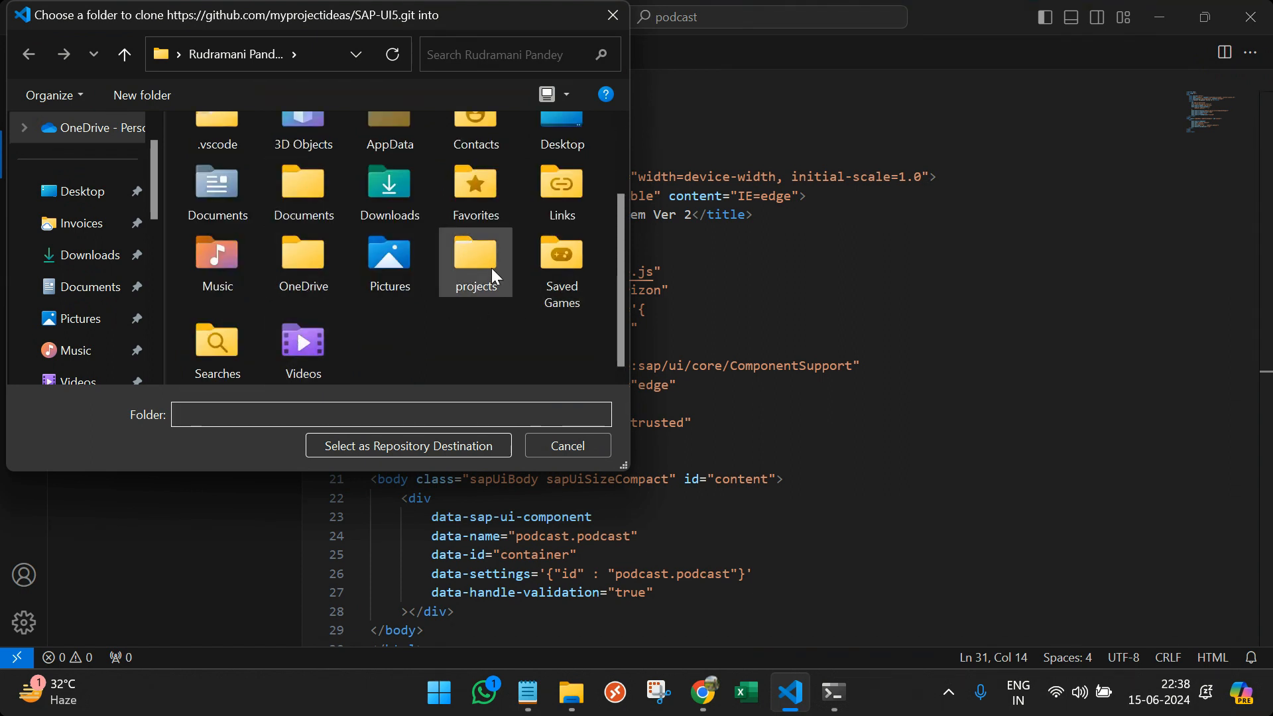
{"action": "double_click", "coordinate": [476, 253]}
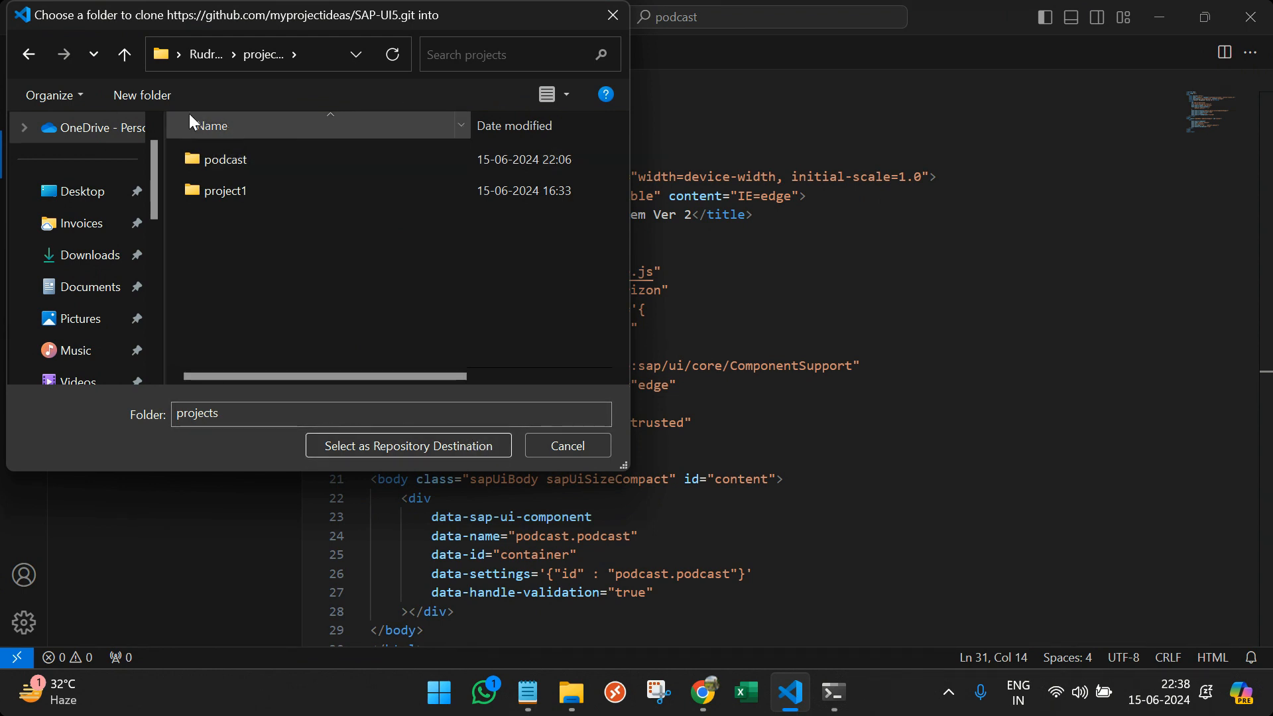
{"action": "left_click", "coordinate": [141, 96]}
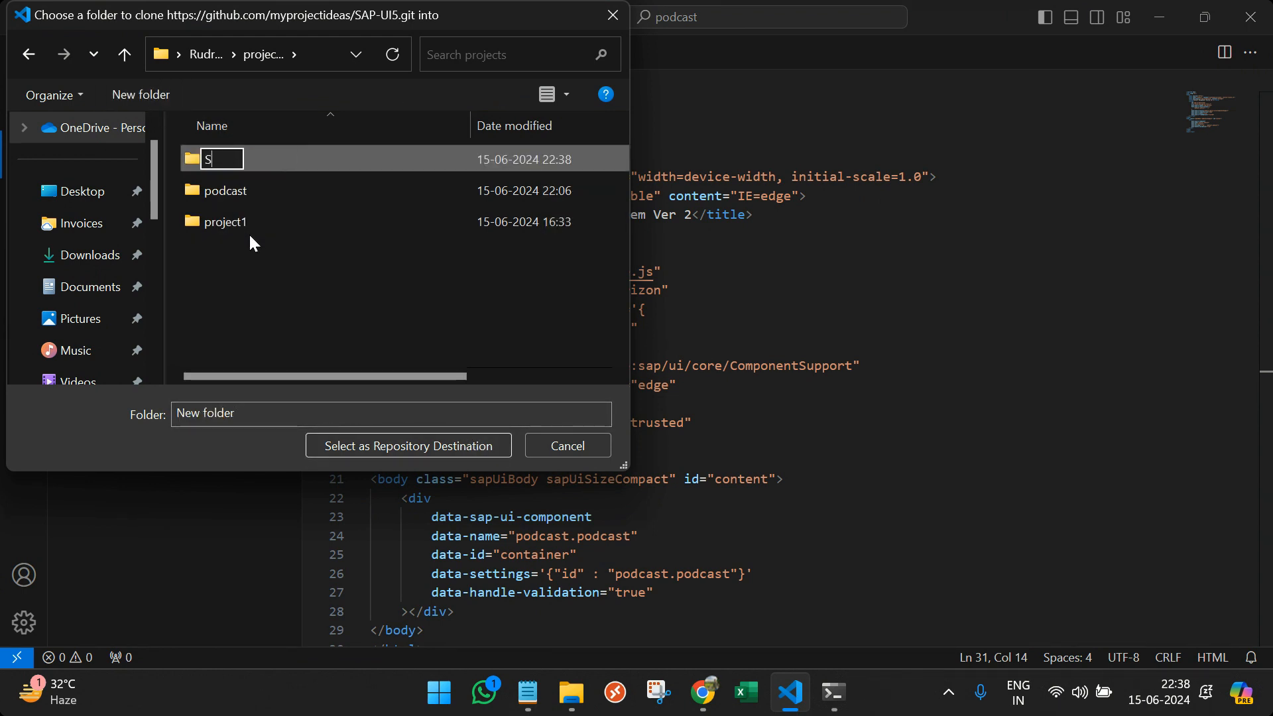
{"action": "type", "text": "AP New UI5 App"}
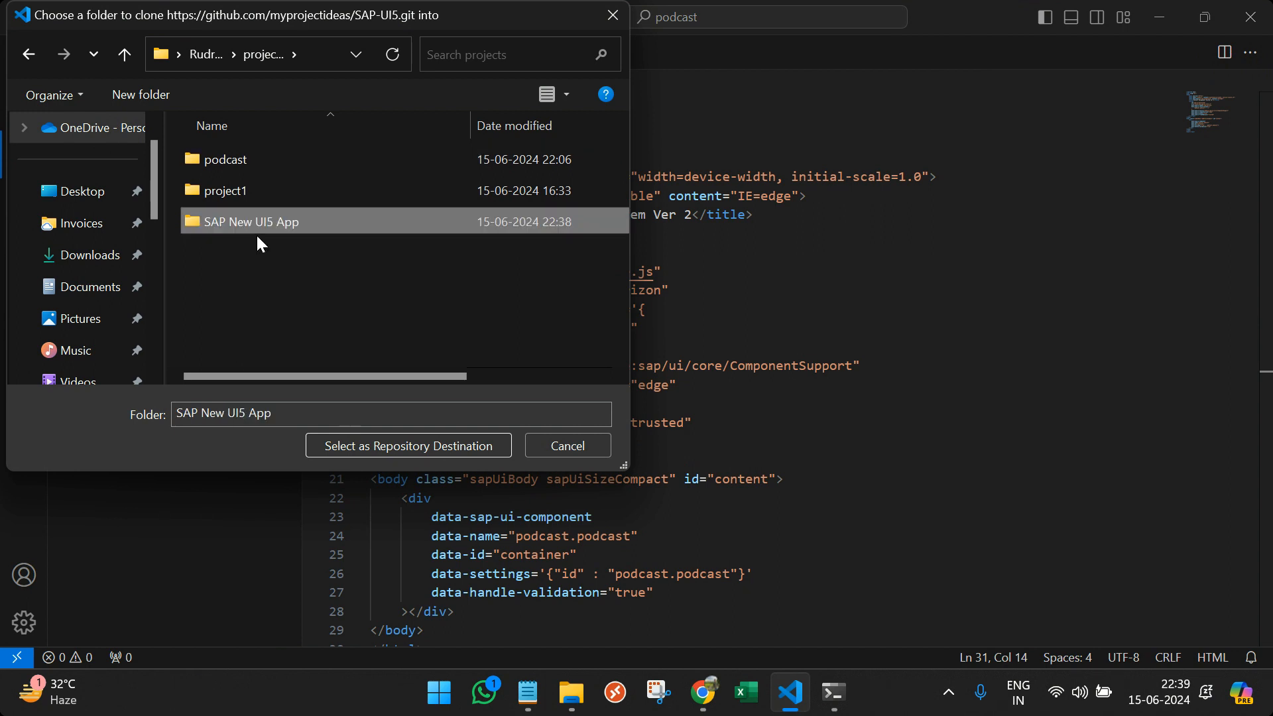
{"action": "left_click", "coordinate": [409, 446]}
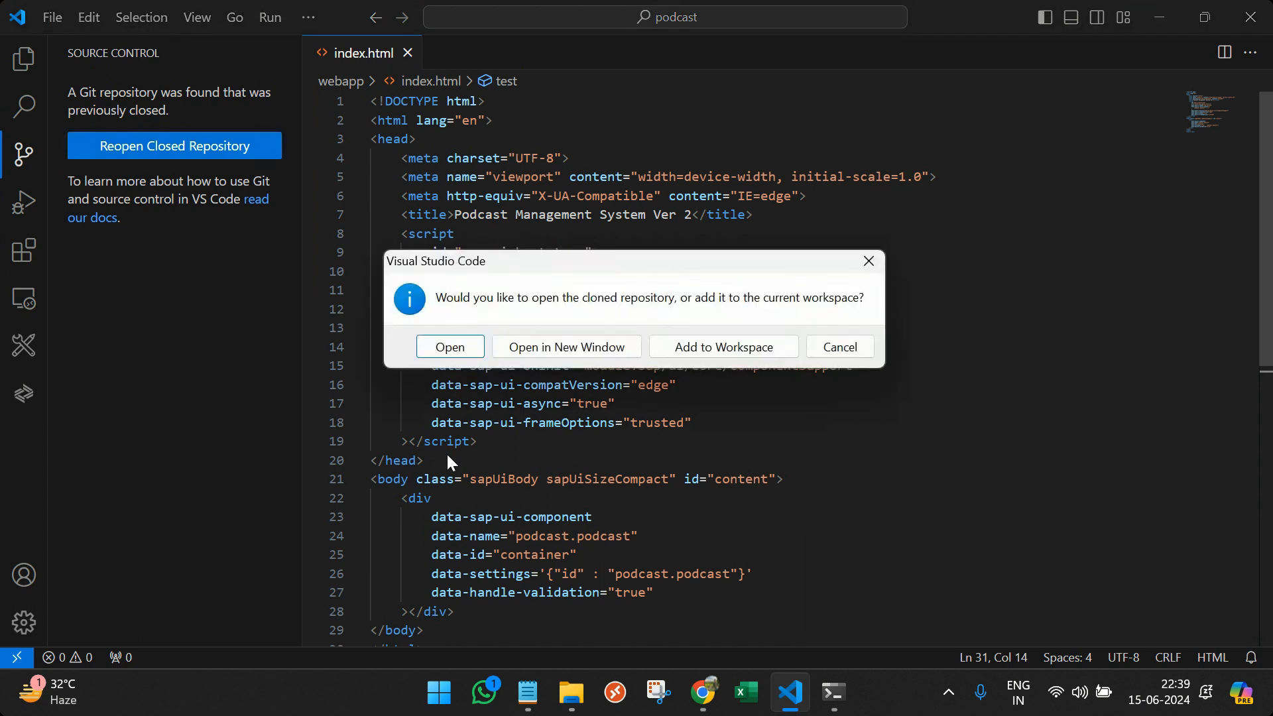
{"action": "mouse_move", "coordinate": [453, 428]}
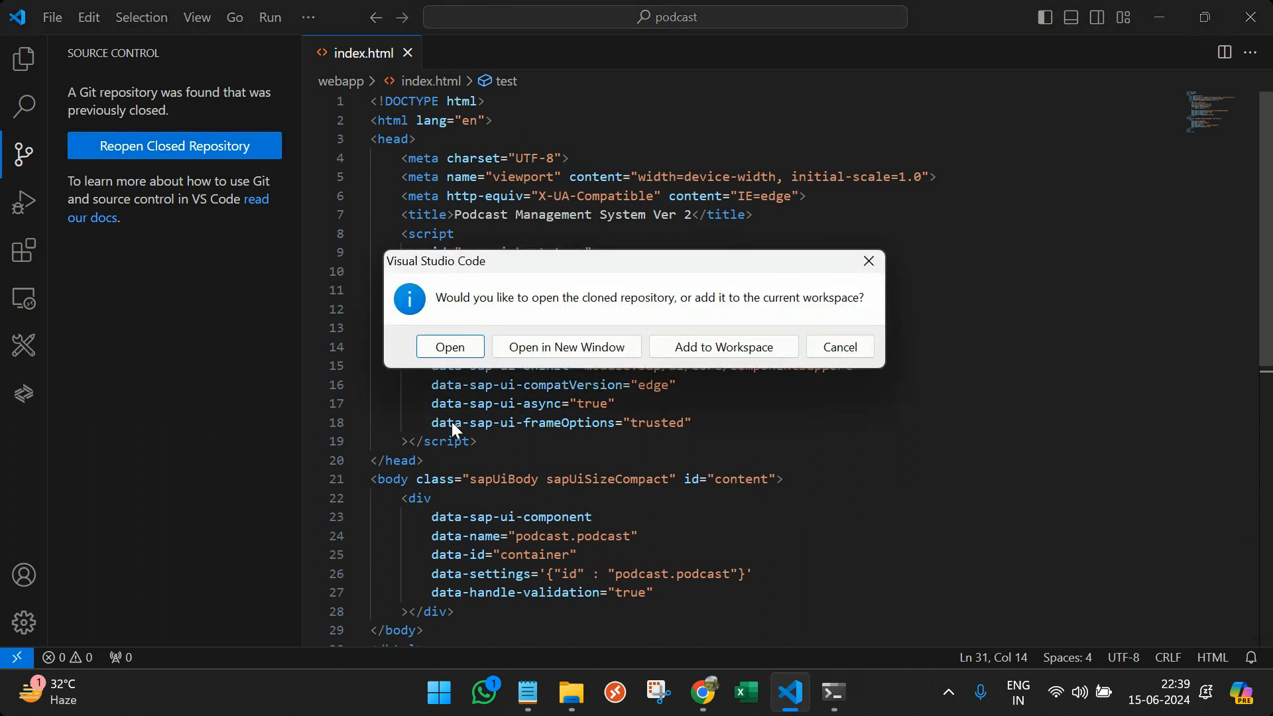
- Trust the cloned SAP-UI5 folder and expand zmmpoanalysis and webapp in the Explorer
{"action": "left_click", "coordinate": [449, 346]}
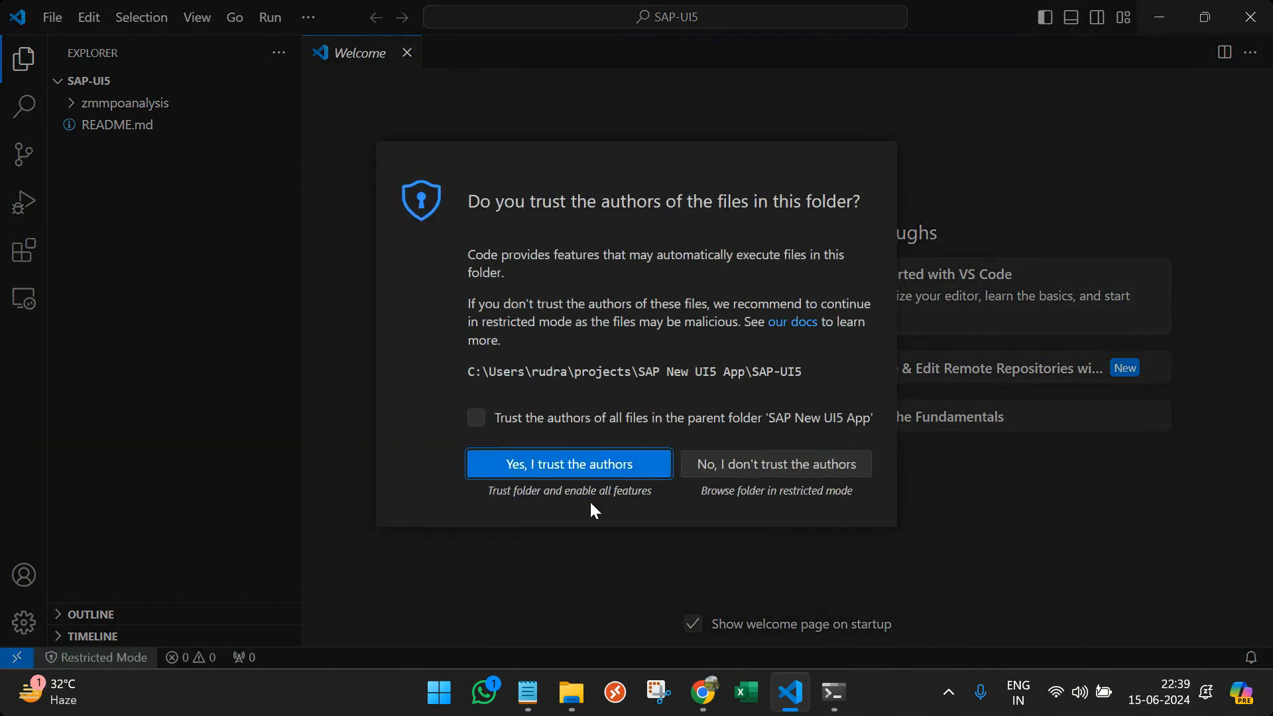
{"action": "left_click", "coordinate": [569, 464]}
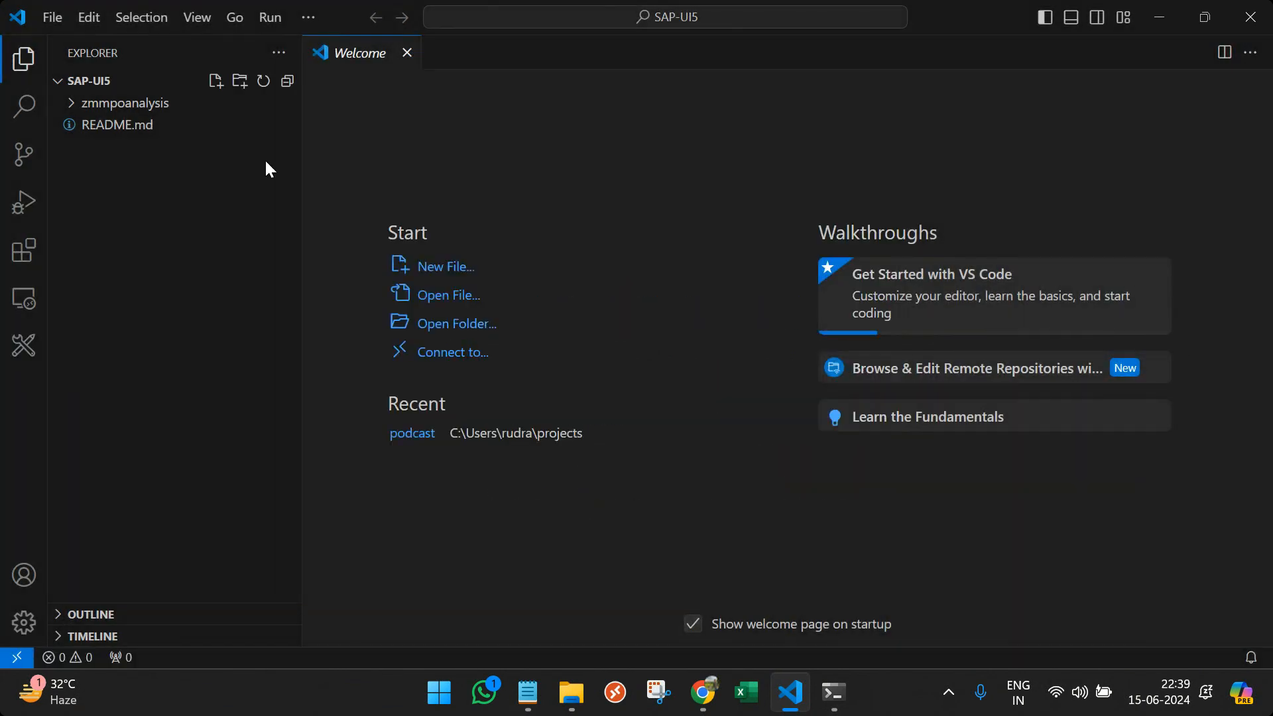
{"action": "left_click", "coordinate": [128, 103]}
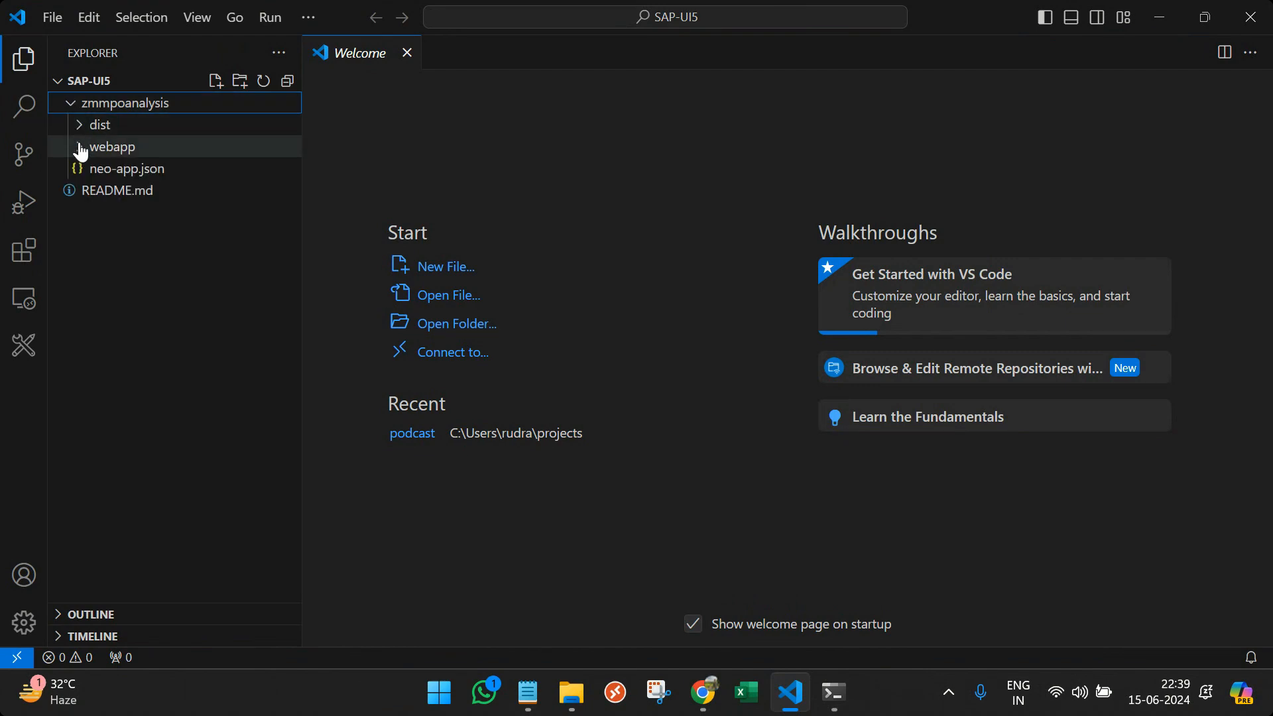
{"action": "left_click", "coordinate": [701, 692]}
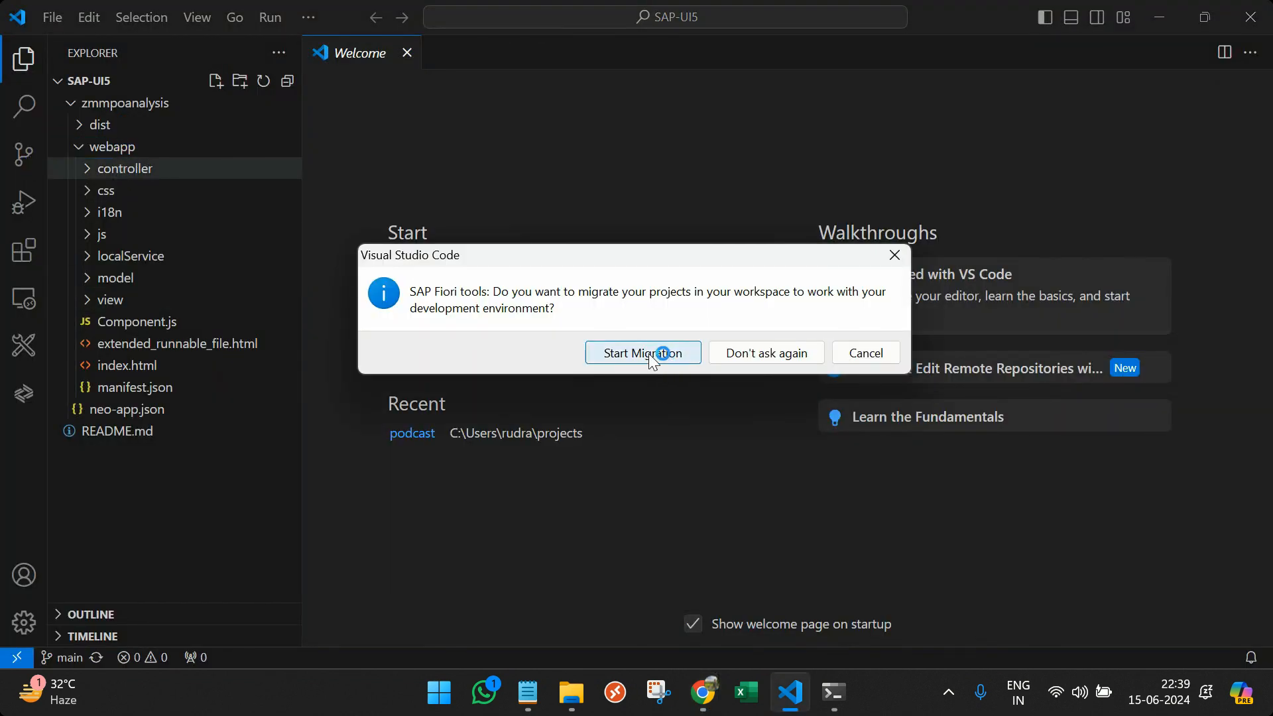
{"action": "mouse_move", "coordinate": [895, 257]}
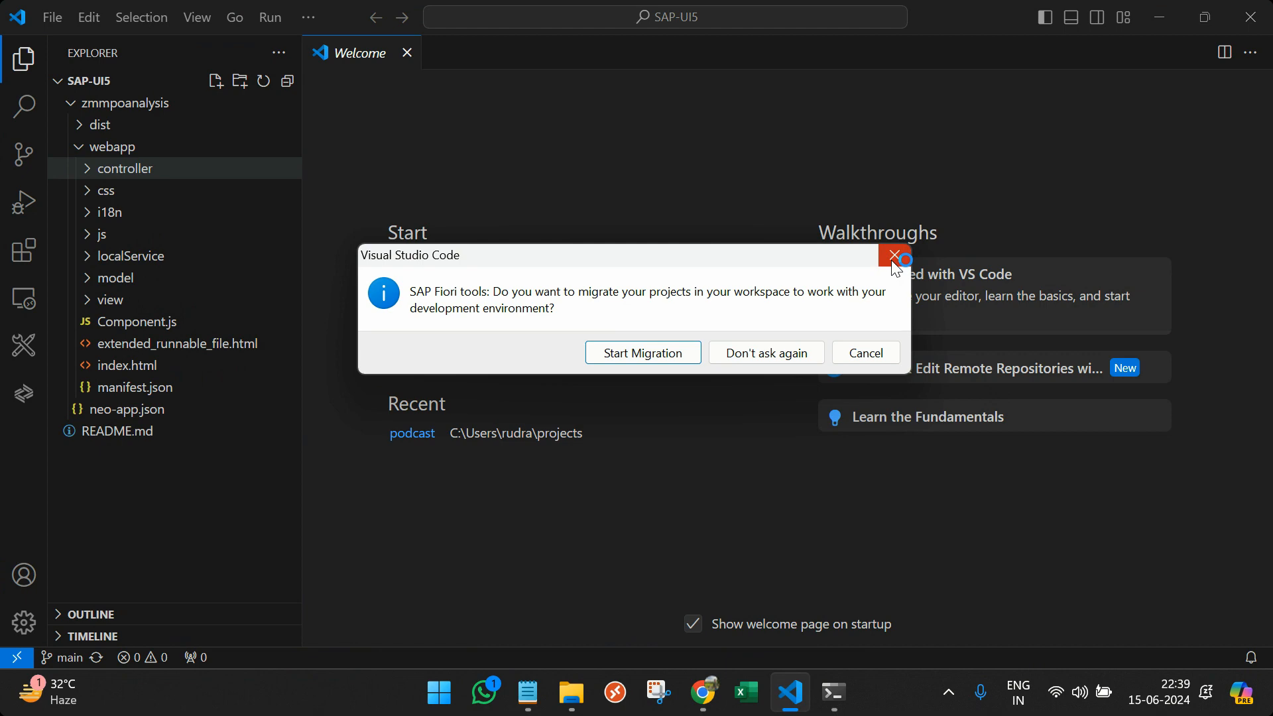